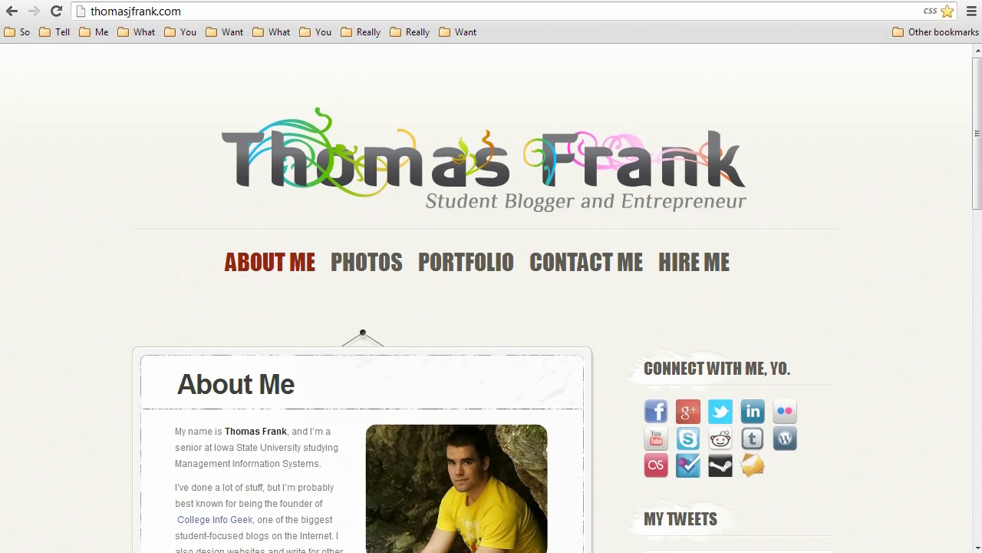
pyautogui.moveTo(138, 3)
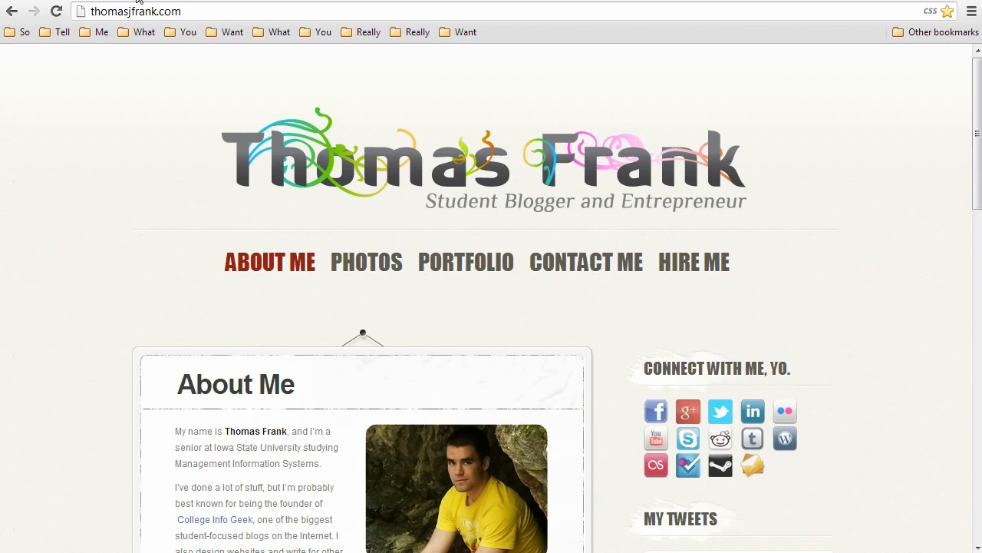
# Browse the College Info Geek personal website guide down to Step 1 on domains and hosting
pyautogui.click(215, 518)
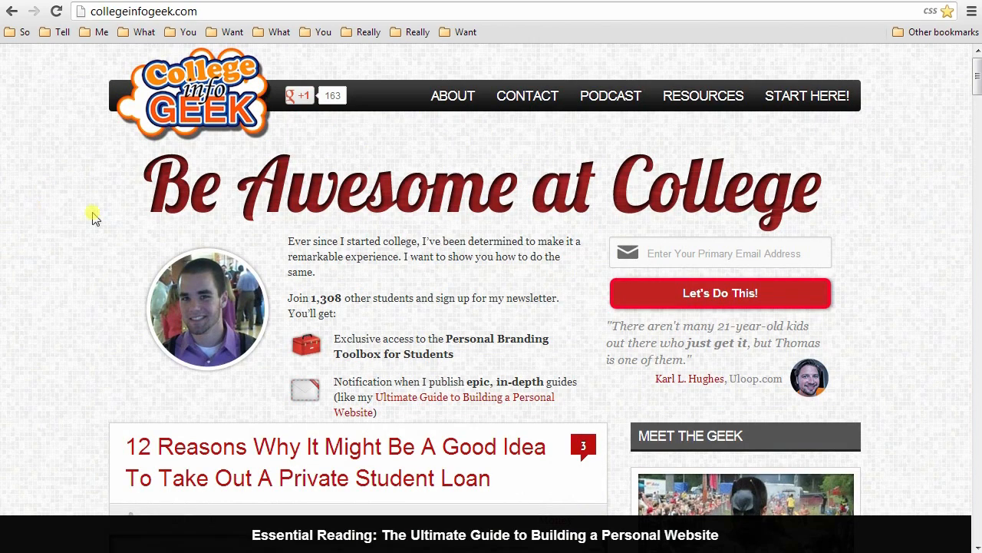
pyautogui.scroll(-3)
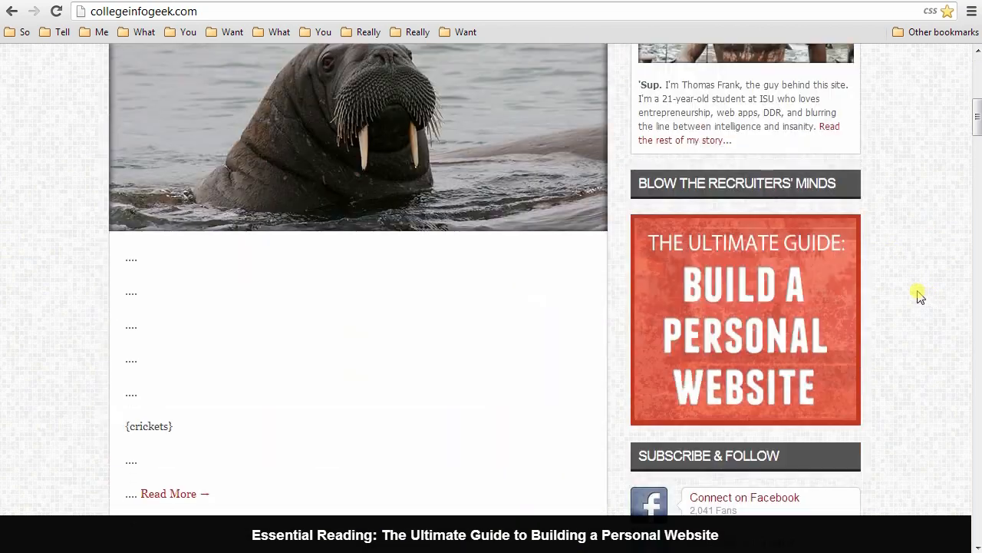
pyautogui.moveTo(734, 290)
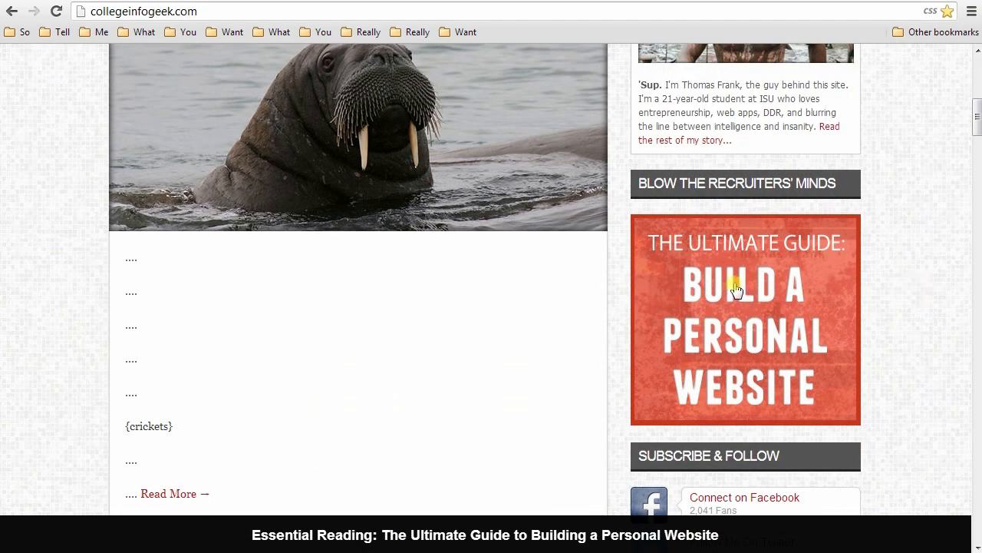
pyautogui.moveTo(833, 310)
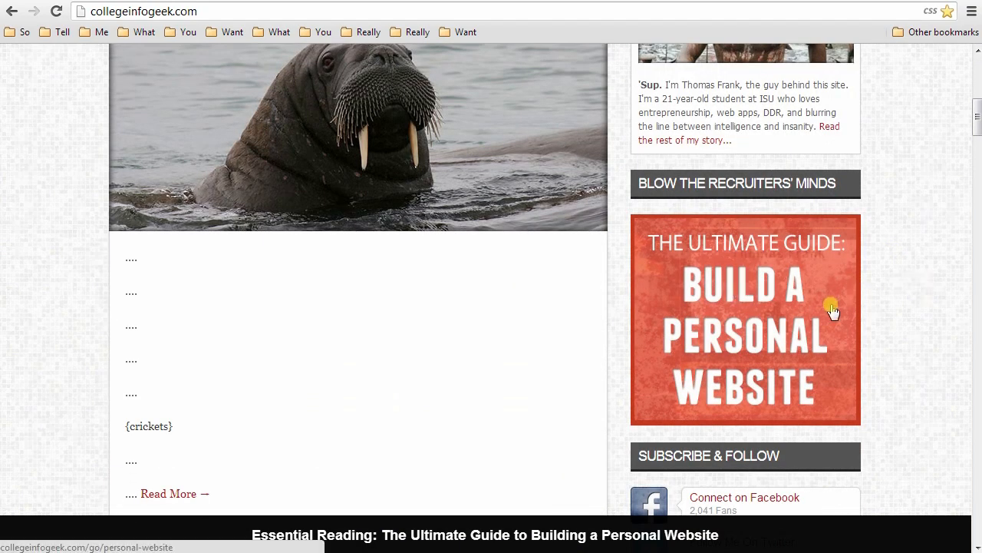
pyautogui.moveTo(821, 307)
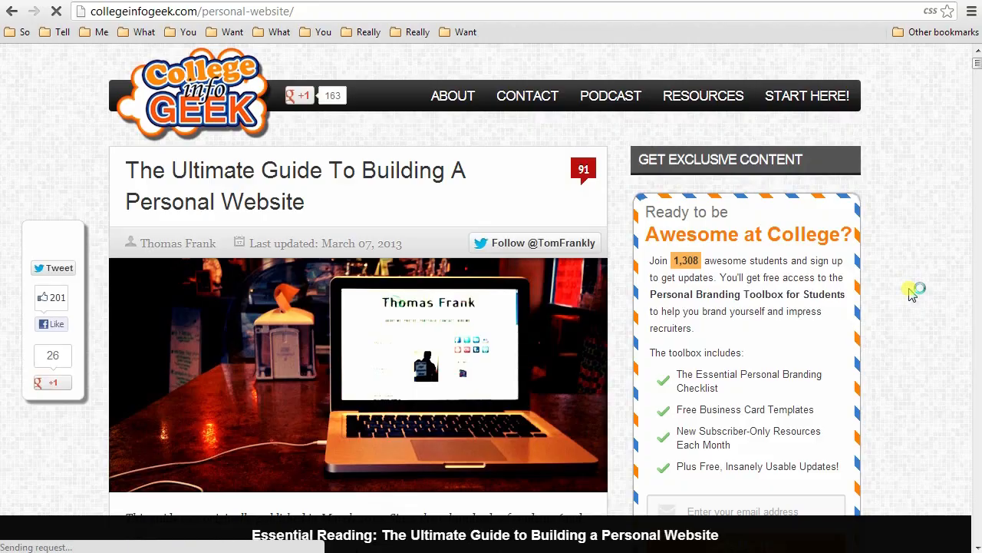
pyautogui.scroll(-3)
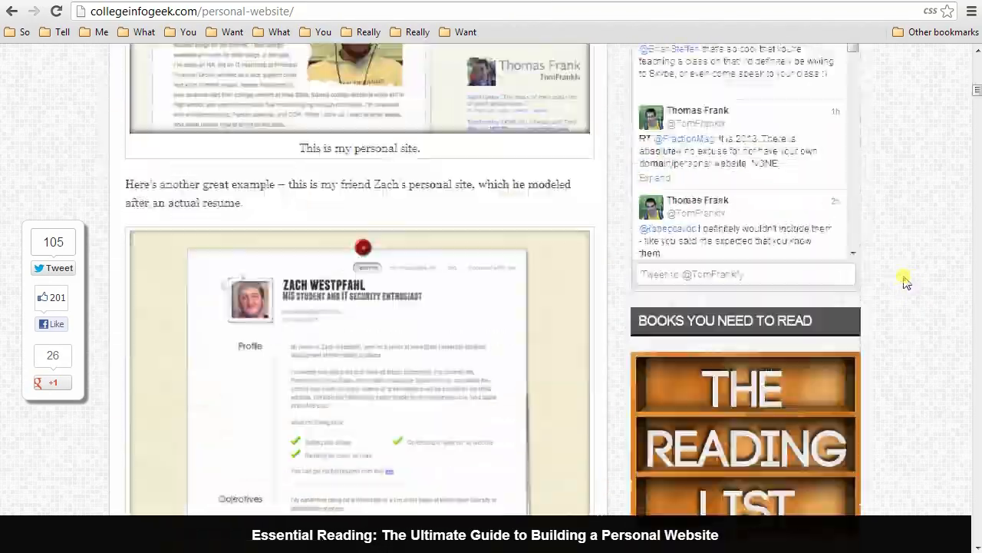
pyautogui.scroll(-3)
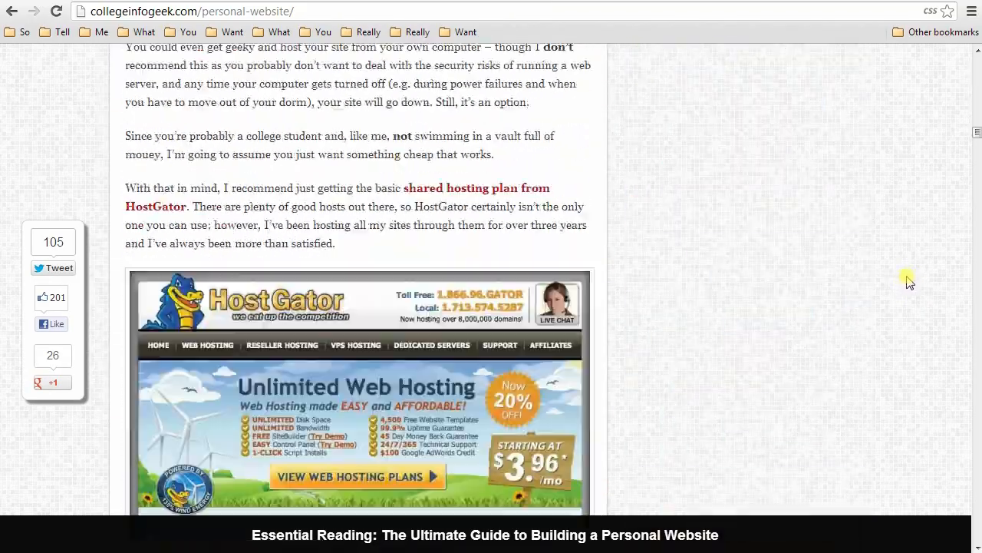
pyautogui.scroll(-3)
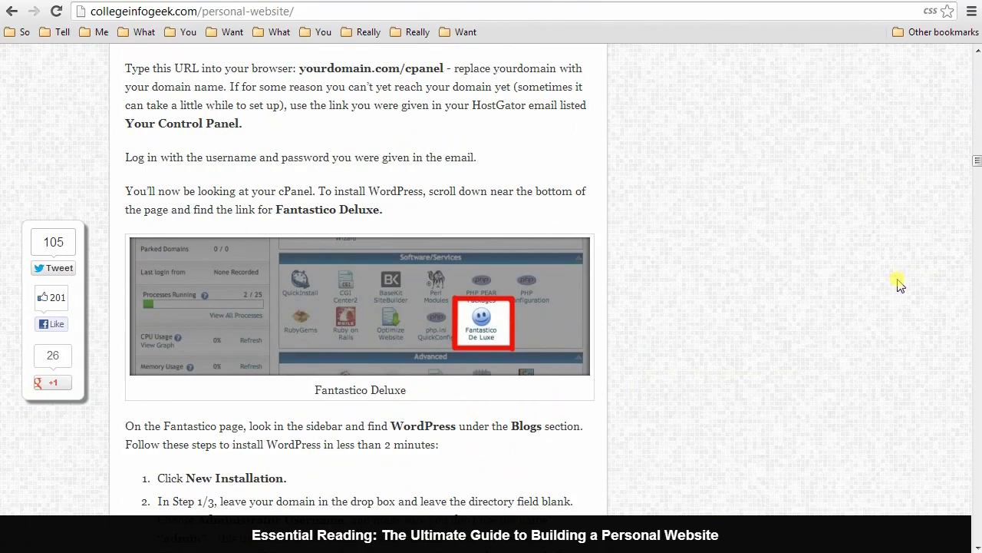
pyautogui.scroll(3)
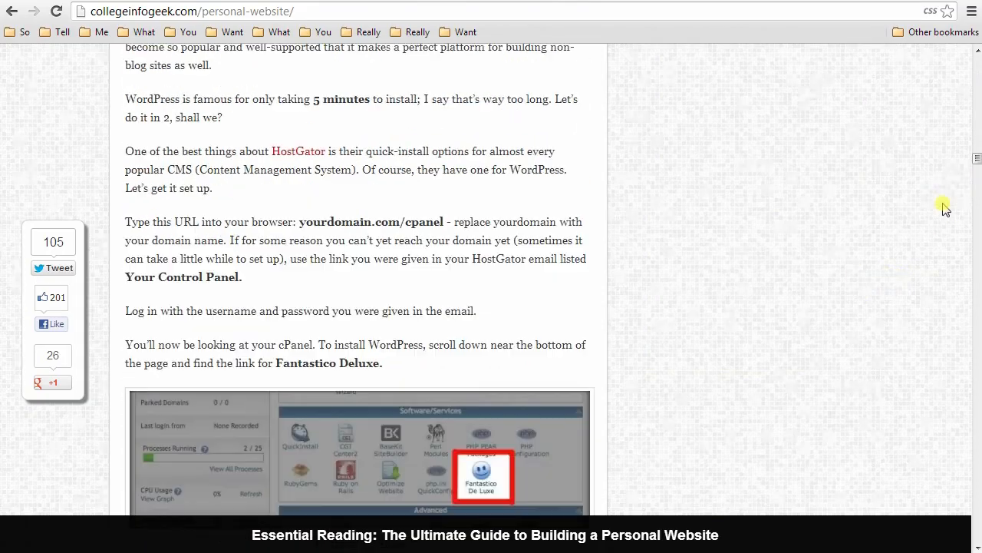
pyautogui.scroll(3)
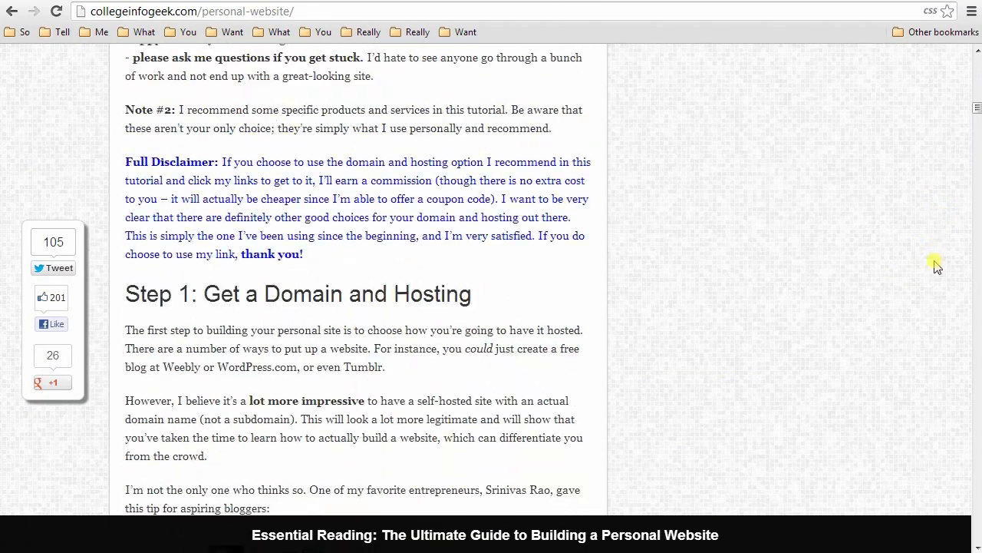
pyautogui.scroll(3)
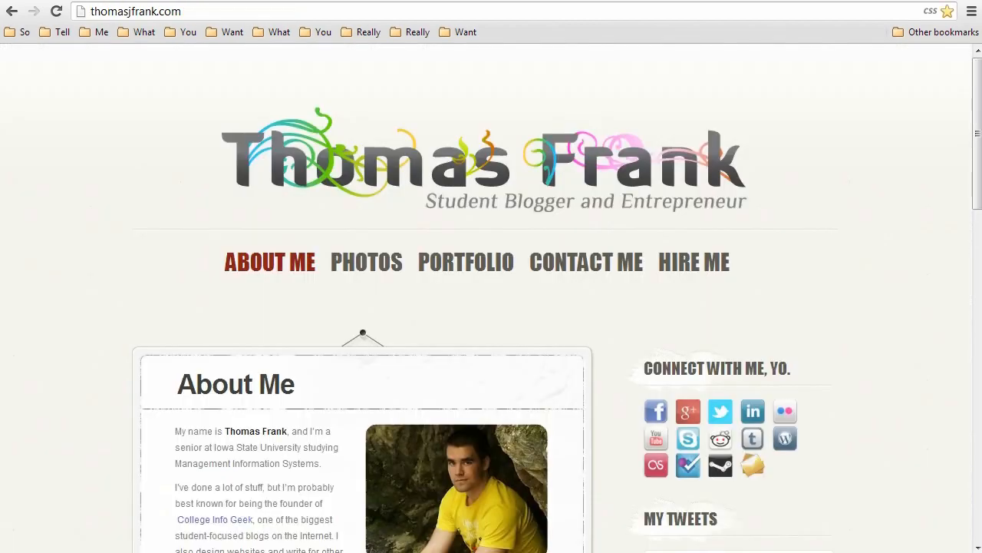
pyautogui.moveTo(6, 305)
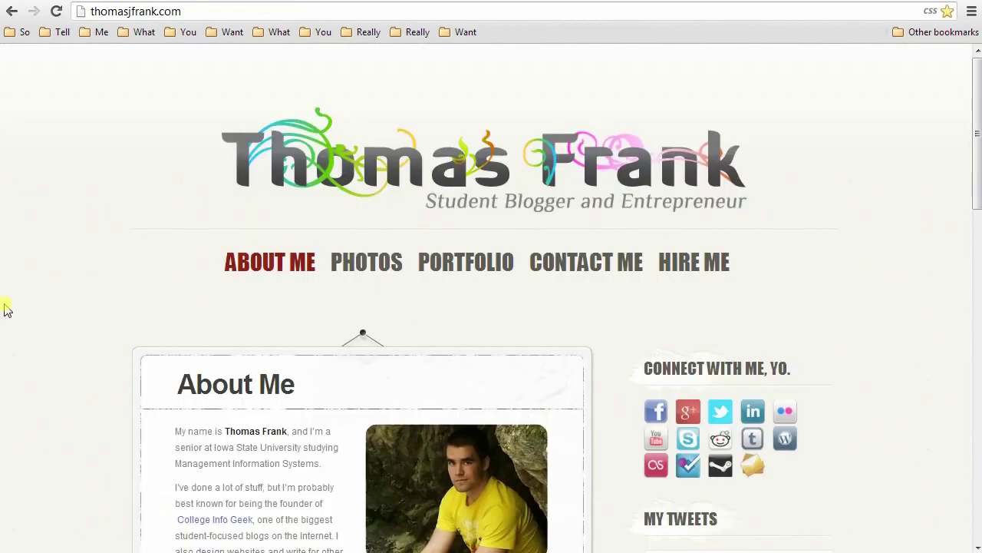
# Look through Thomas Frank's, Martin Boehme's and Zach Westpfahl's sites, ending on the Impossible List
pyautogui.scroll(-3)
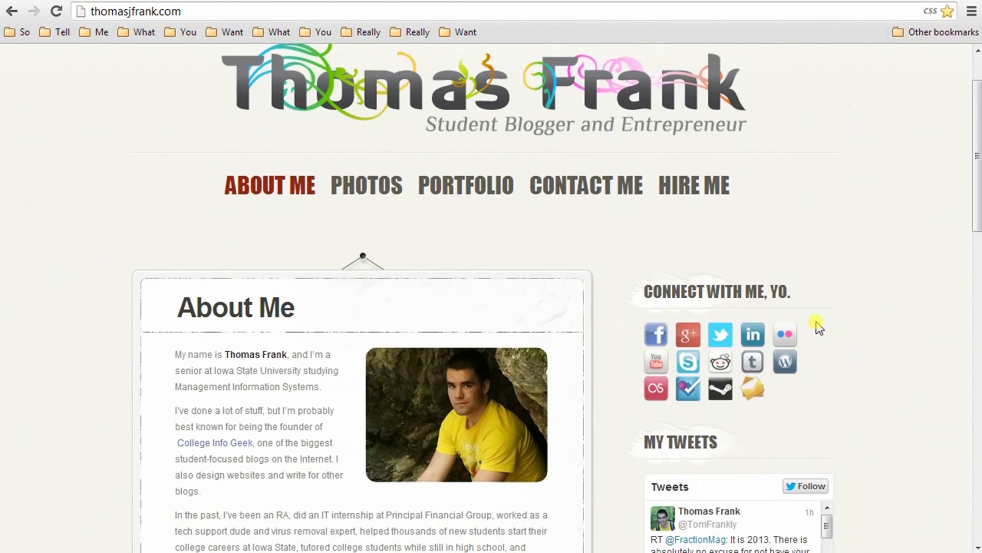
pyautogui.moveTo(617, 412)
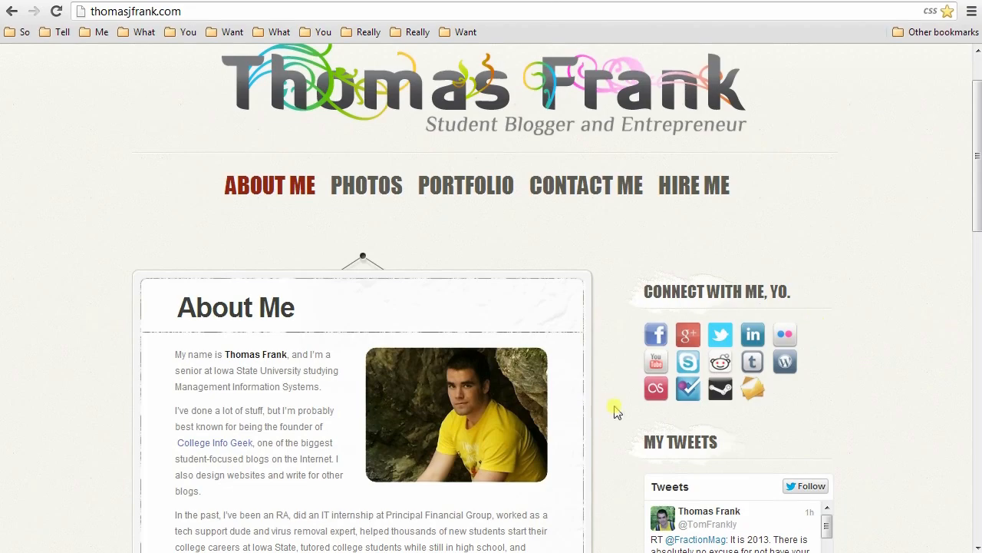
pyautogui.scroll(3)
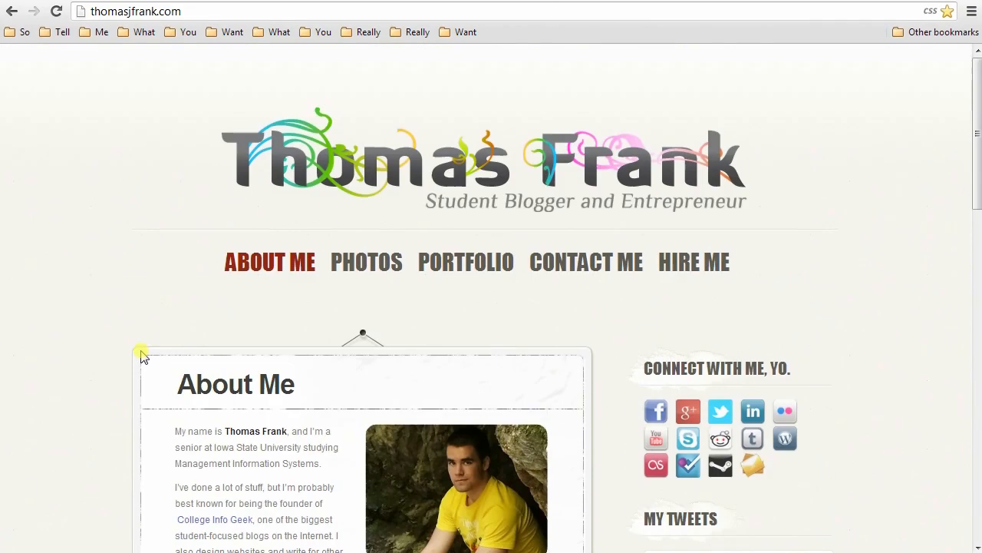
pyautogui.moveTo(132, 361)
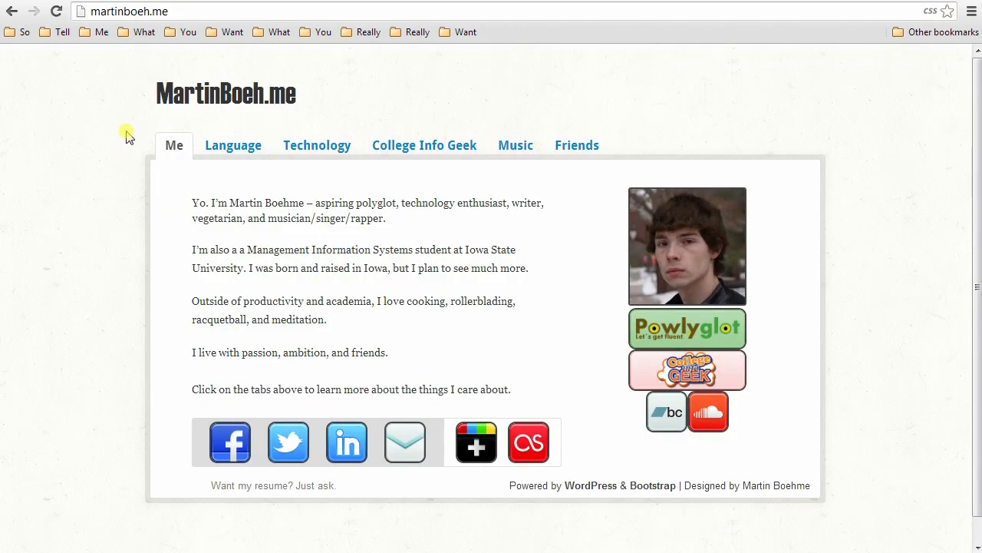
pyautogui.click(234, 145)
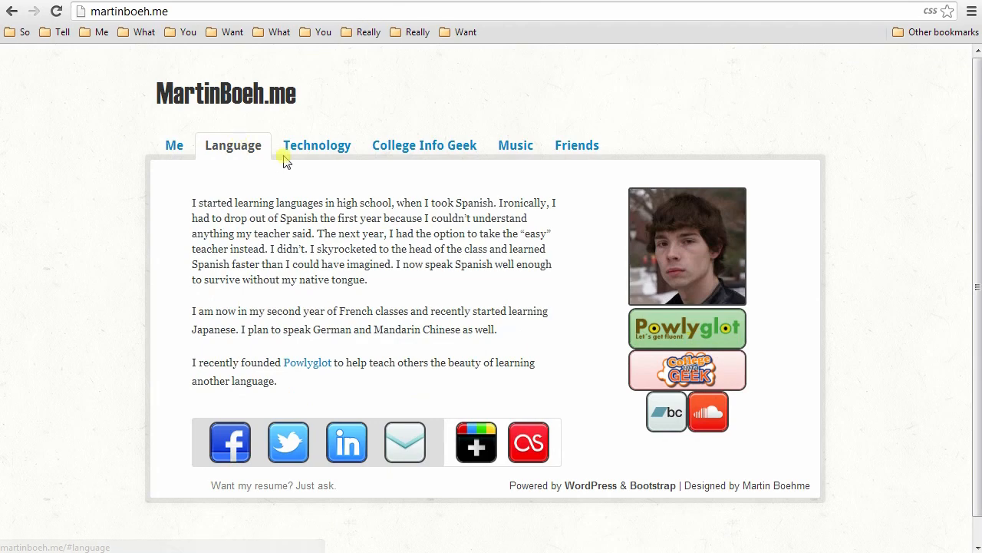
pyautogui.click(424, 144)
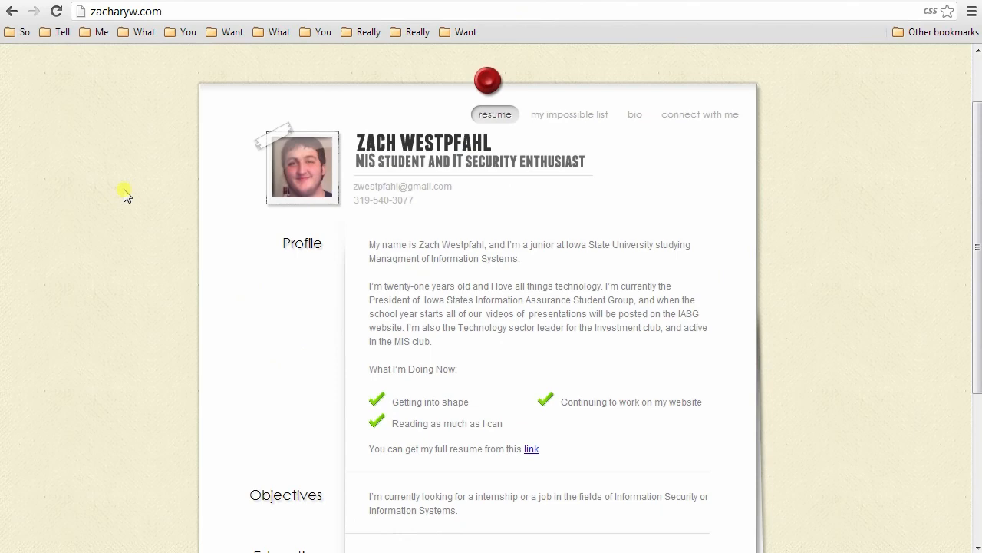
pyautogui.click(568, 114)
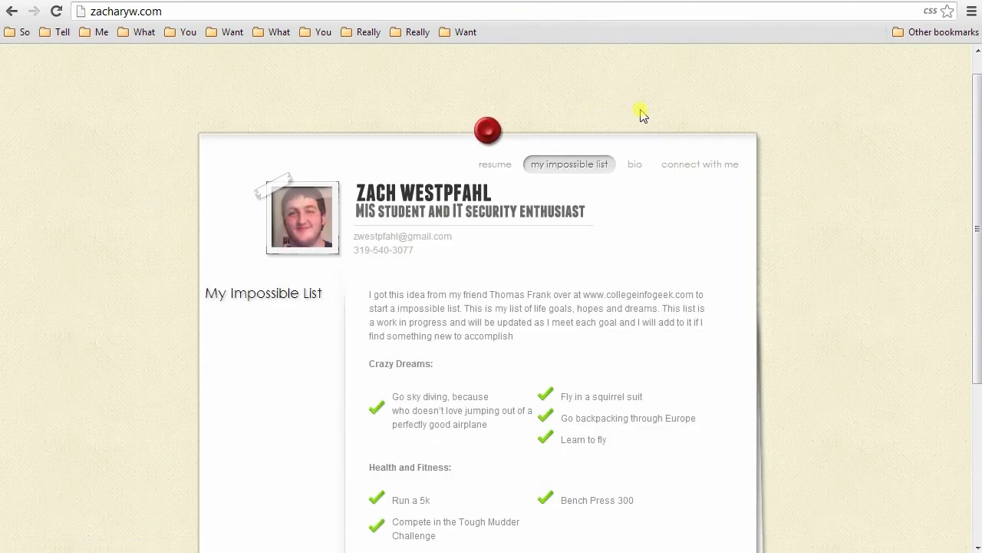
pyautogui.moveTo(760, 198)
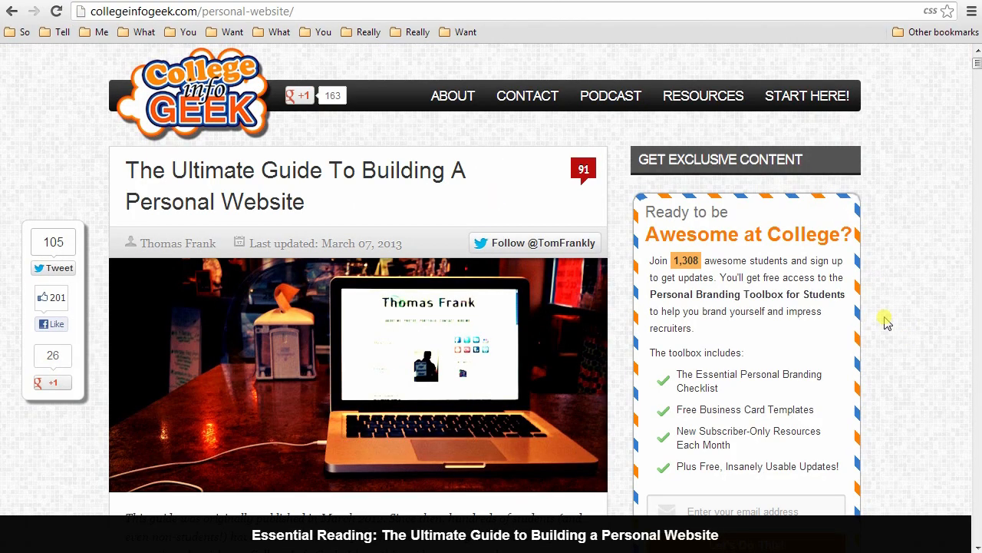
# Read the guide down past Step 1 on domains and hosting to the HostGator recommendation
pyautogui.scroll(-3)
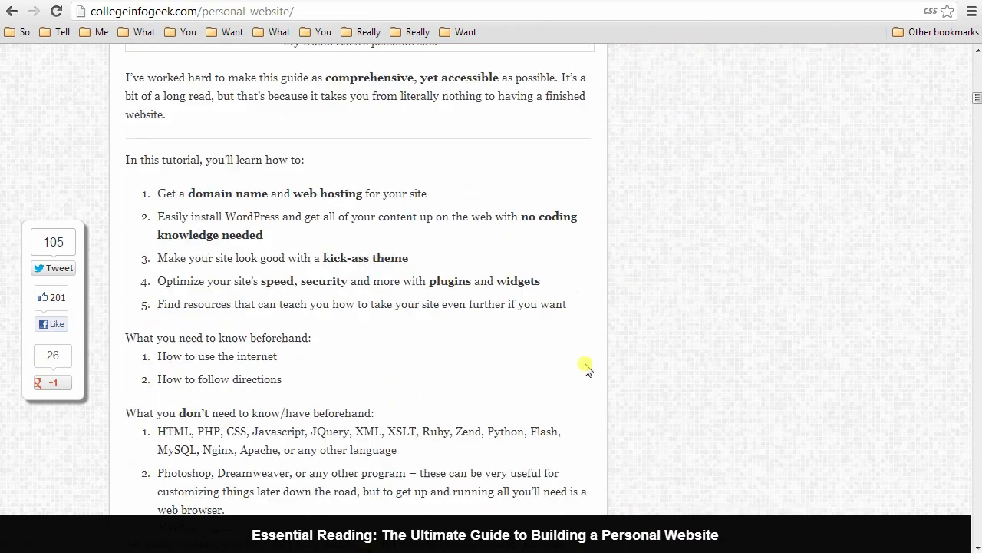
pyautogui.scroll(-3)
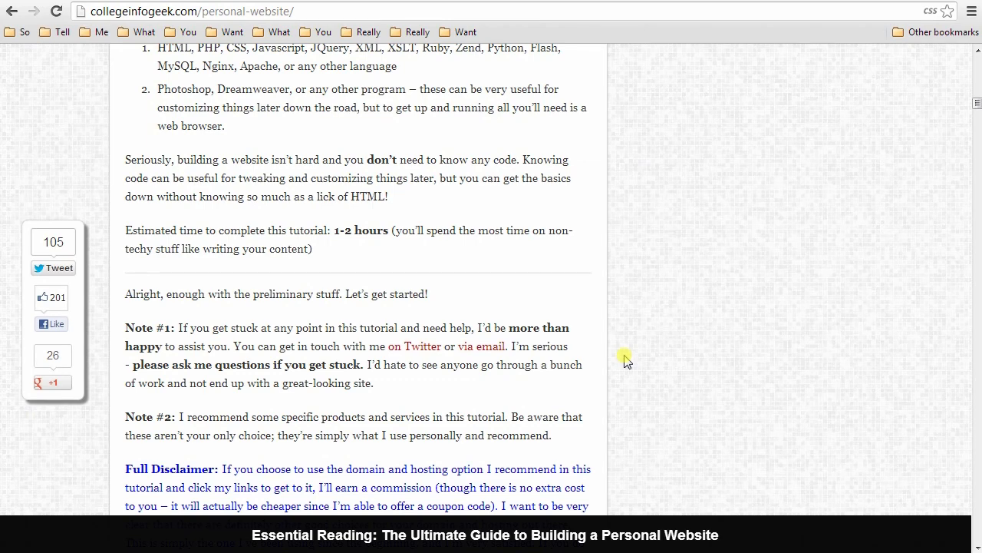
pyautogui.scroll(-3)
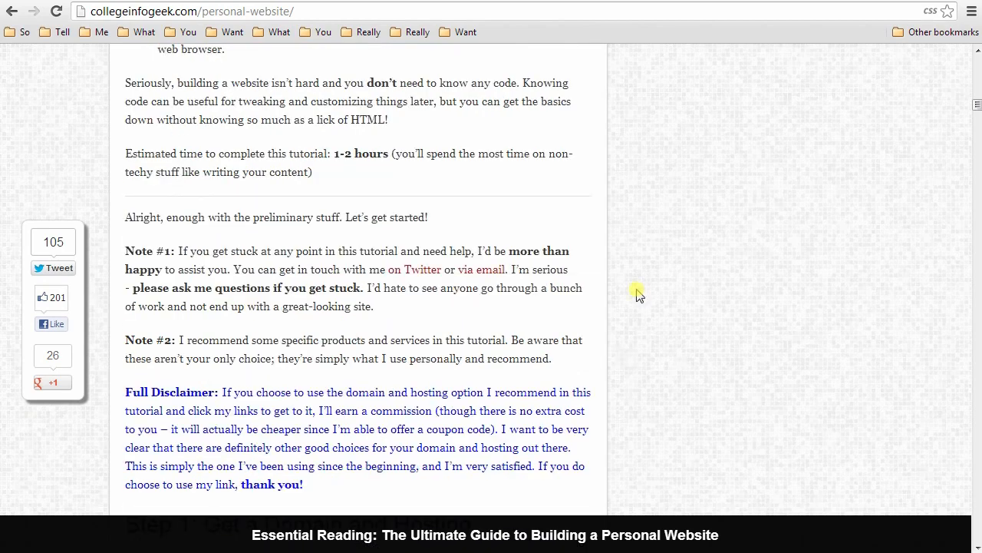
pyautogui.scroll(-3)
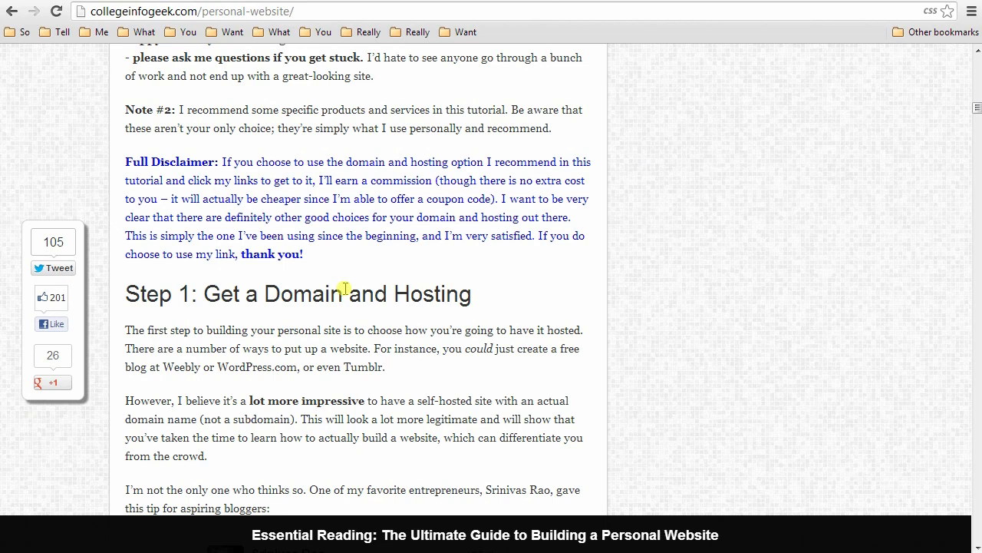
pyautogui.moveTo(734, 334)
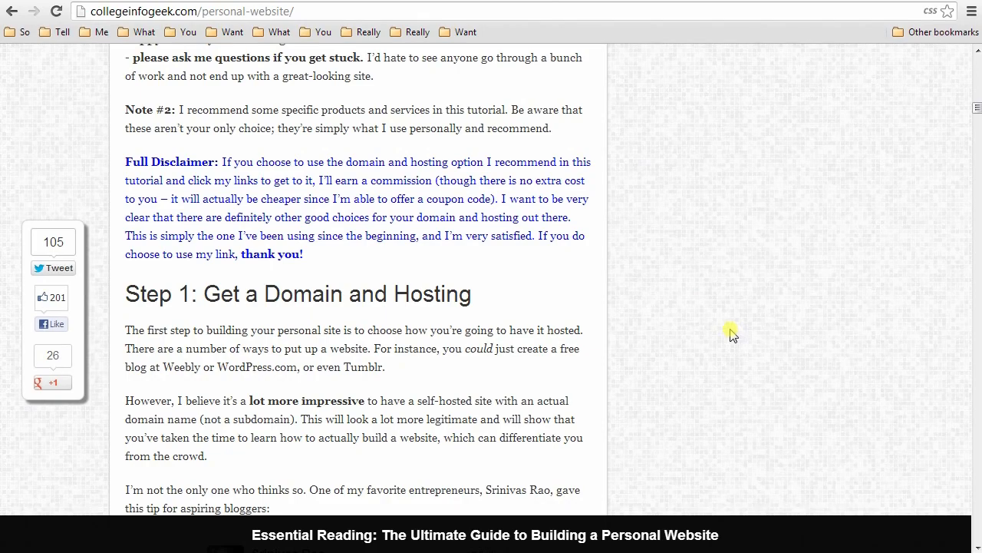
pyautogui.scroll(-3)
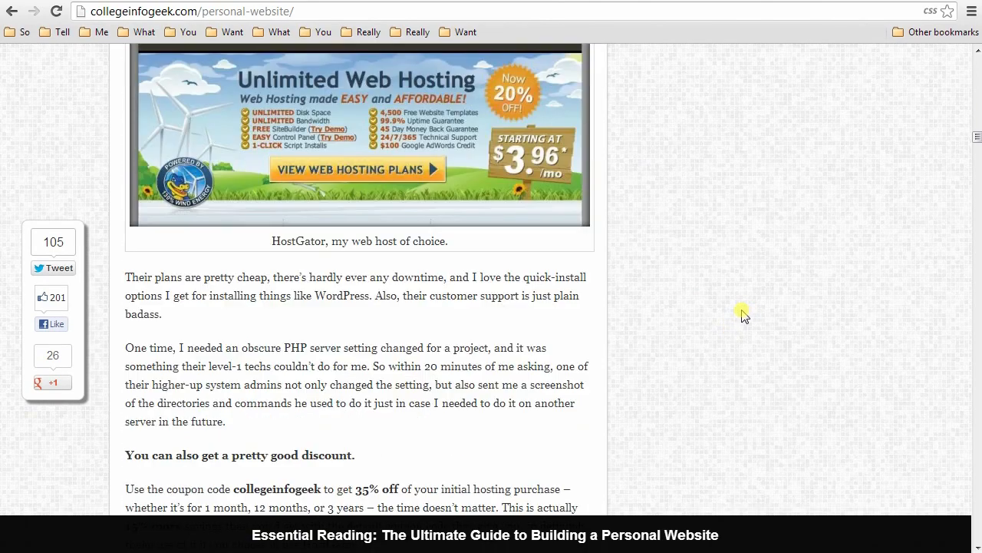
pyautogui.scroll(3)
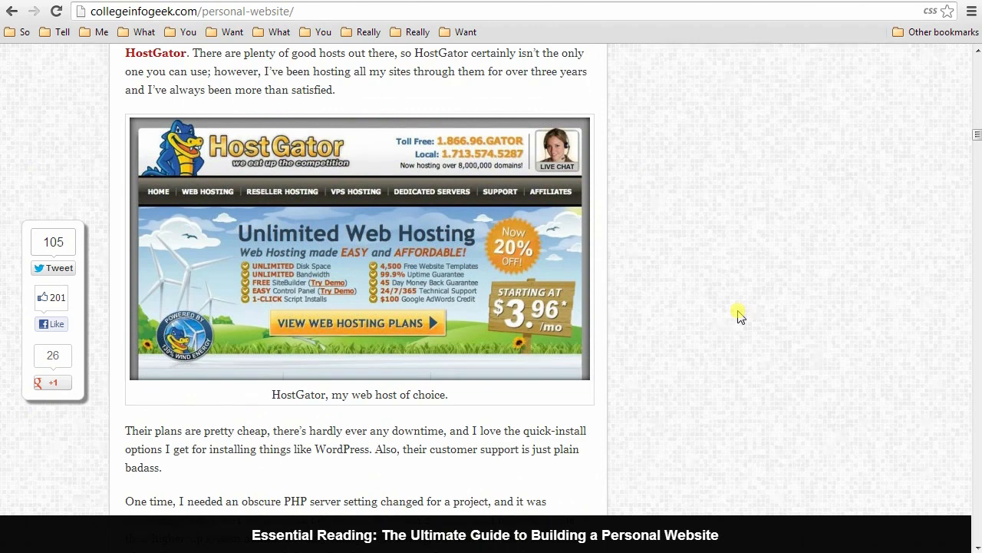
pyautogui.moveTo(374, 249)
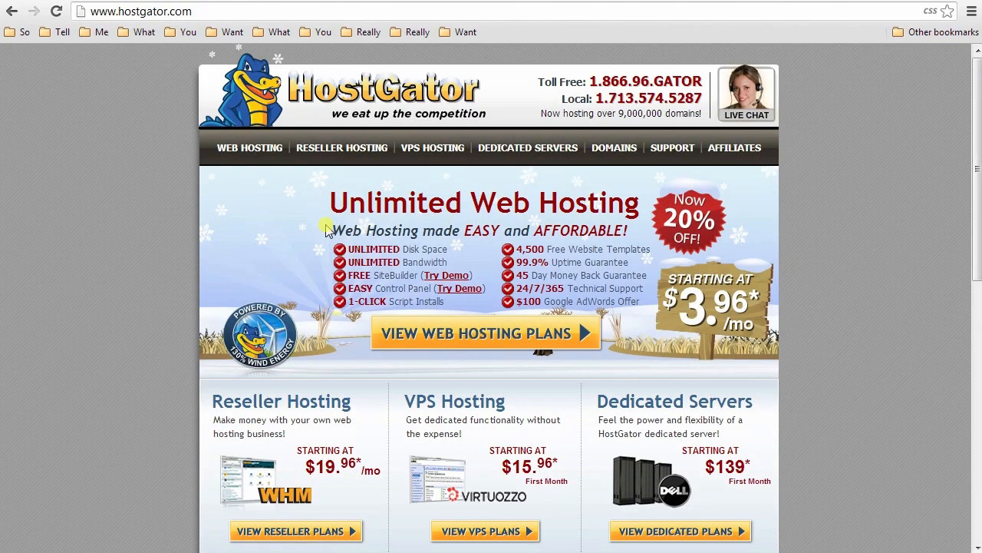
pyautogui.moveTo(483, 331)
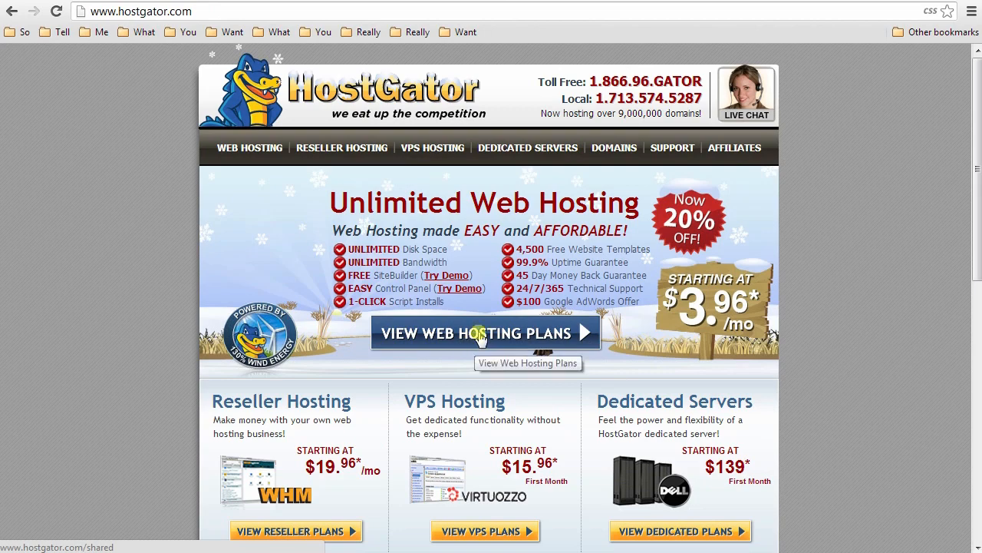
# View HostGator's shared web hosting plans with Hatchling, Baby and Business tiers
pyautogui.click(485, 331)
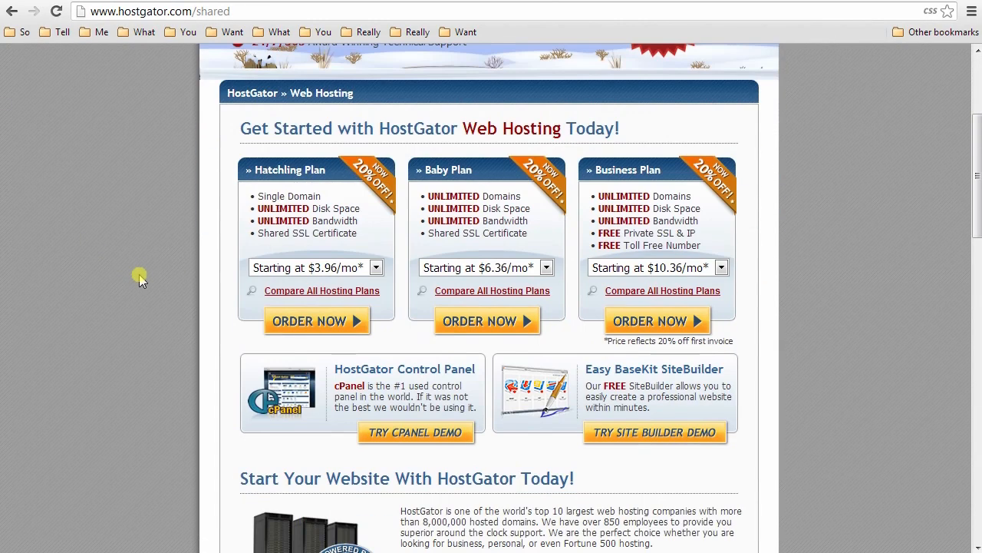
pyautogui.moveTo(190, 341)
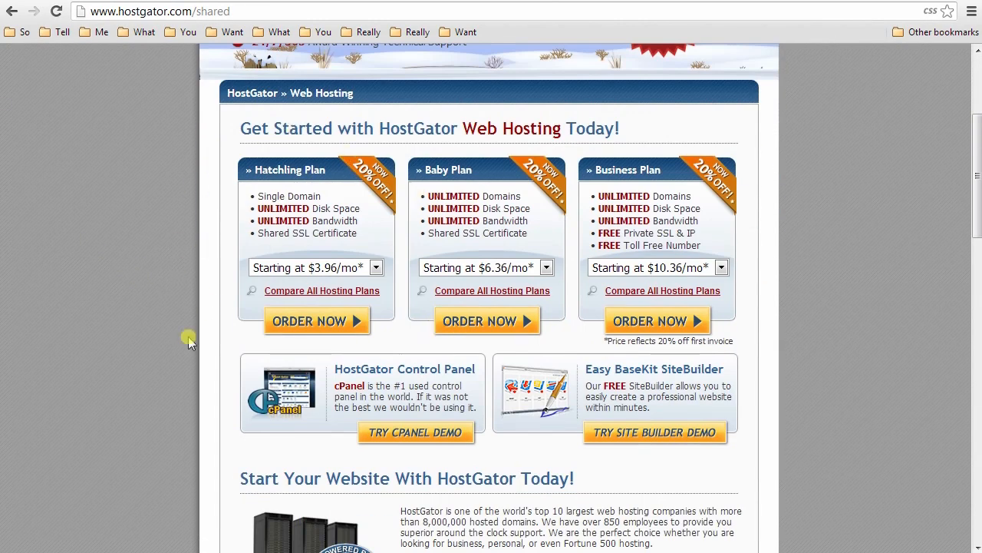
pyautogui.moveTo(139, 317)
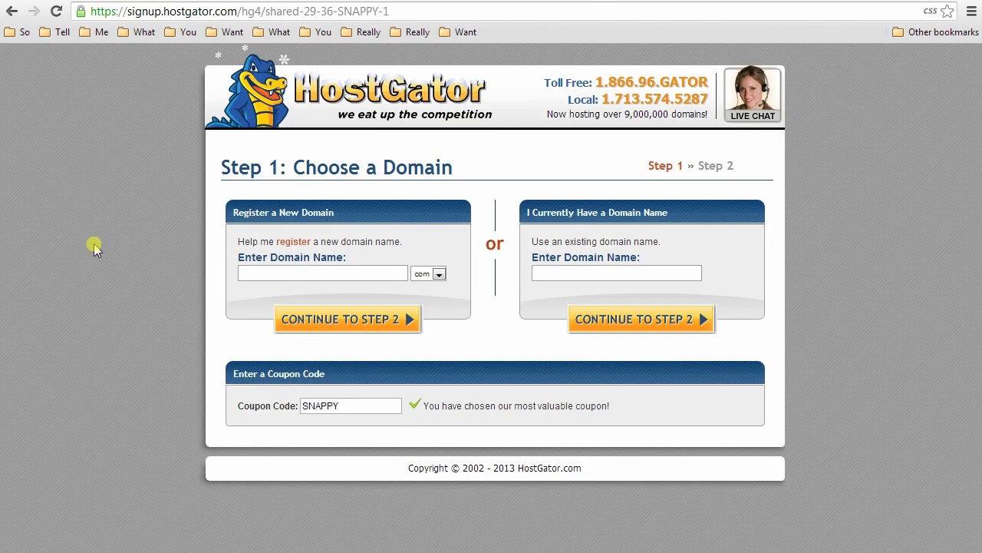
pyautogui.moveTo(233, 203)
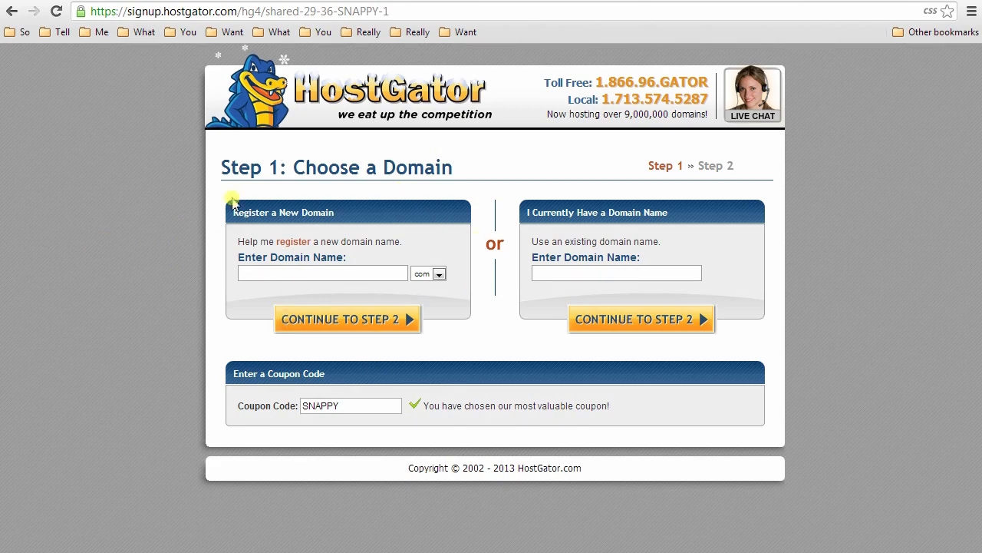
pyautogui.moveTo(137, 252)
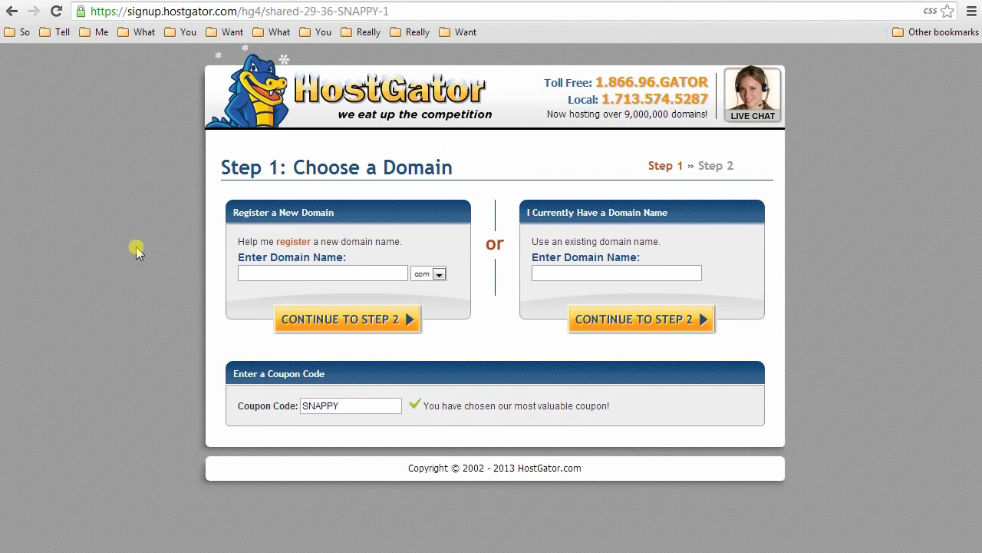
pyautogui.moveTo(190, 236)
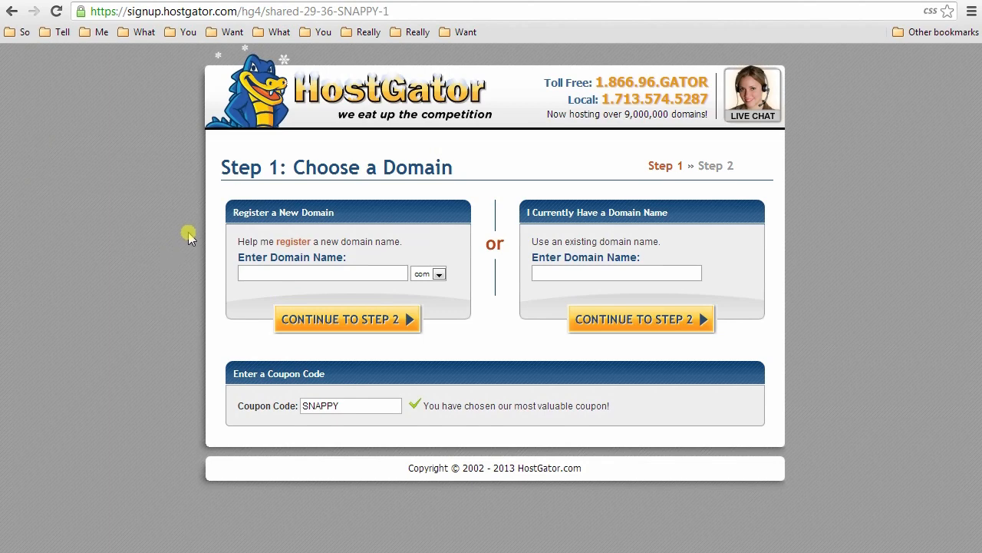
# Register domain thomasfranktest with coupon code collegeinfogeek and continue to Step 2
pyautogui.click(322, 273)
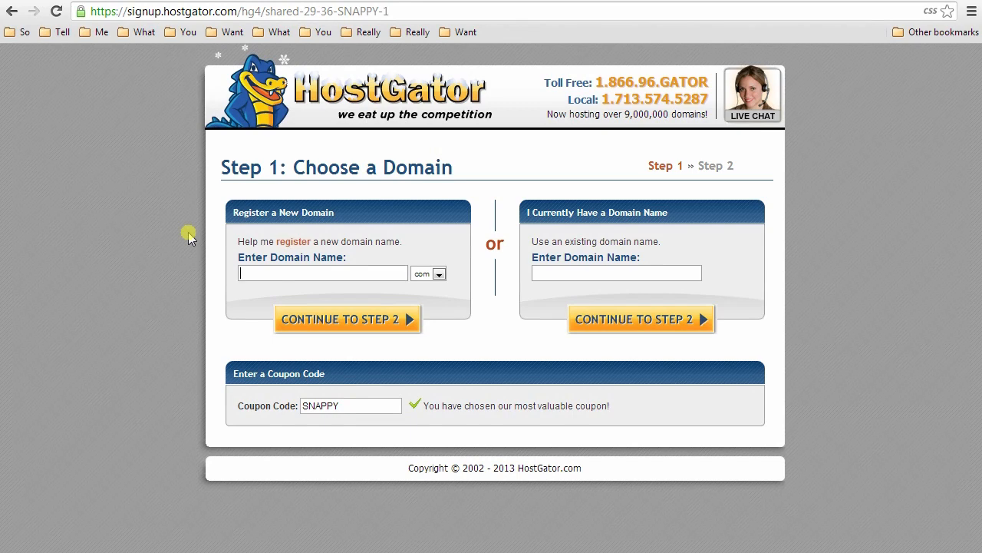
pyautogui.write('thoa')
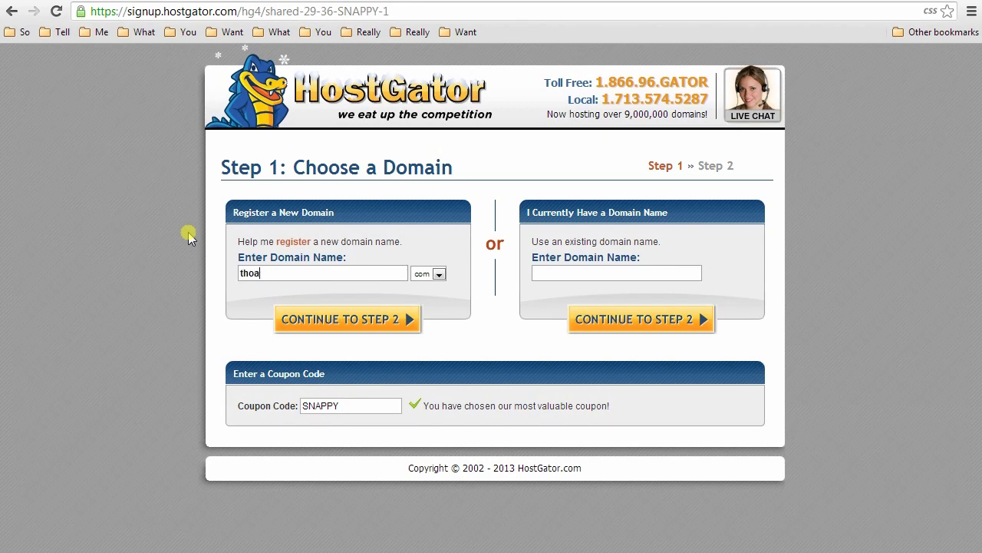
pyautogui.write('thomasfrankte')
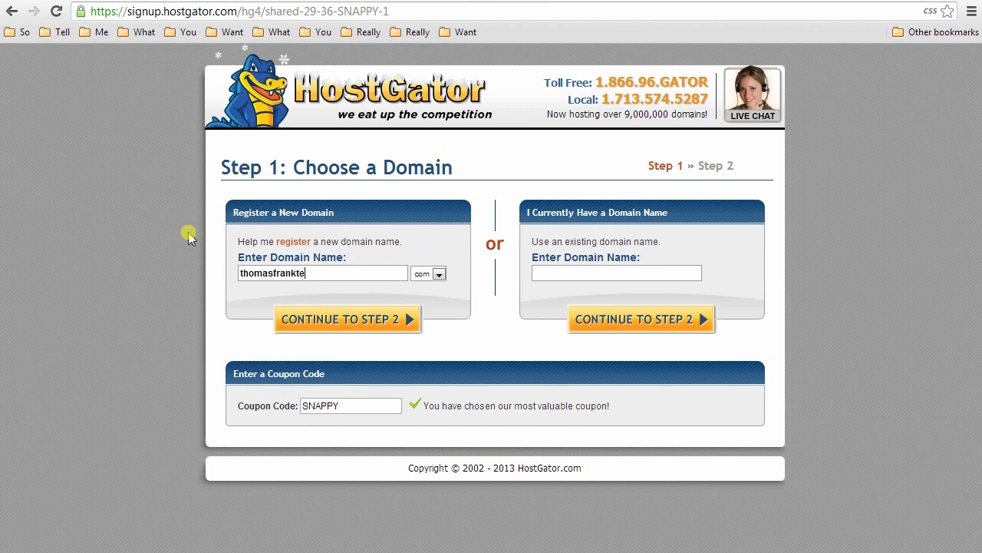
pyautogui.write('st')
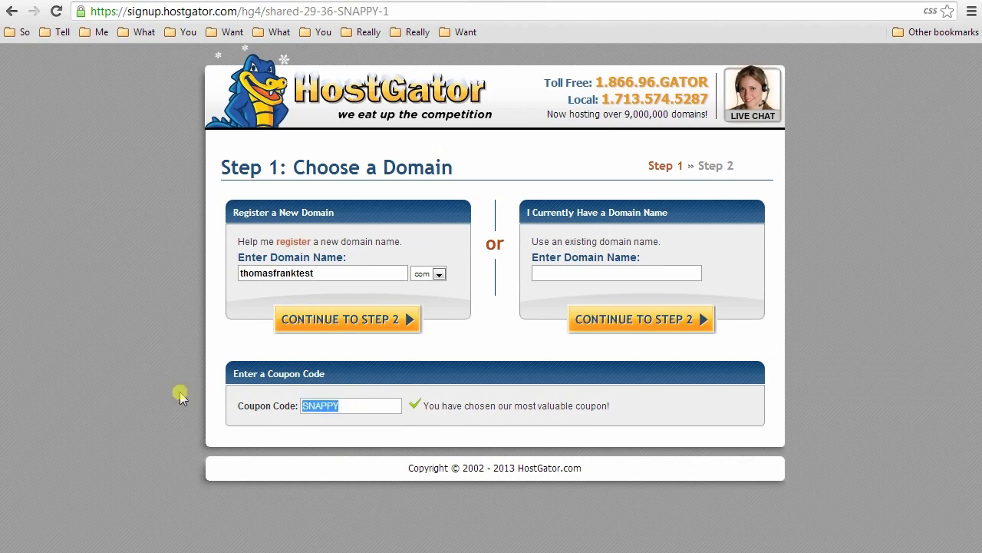
pyautogui.write('collegeinfogeek')
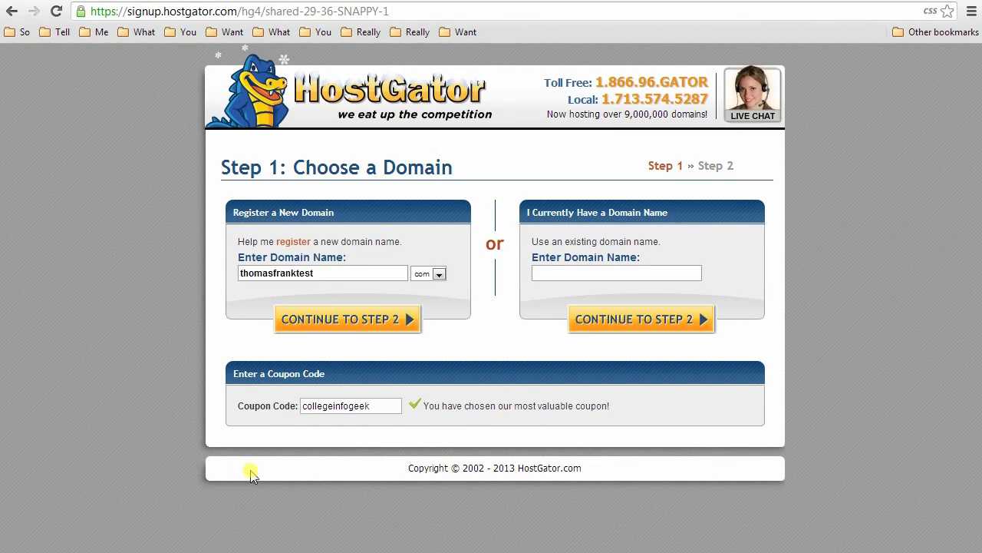
pyautogui.click(346, 317)
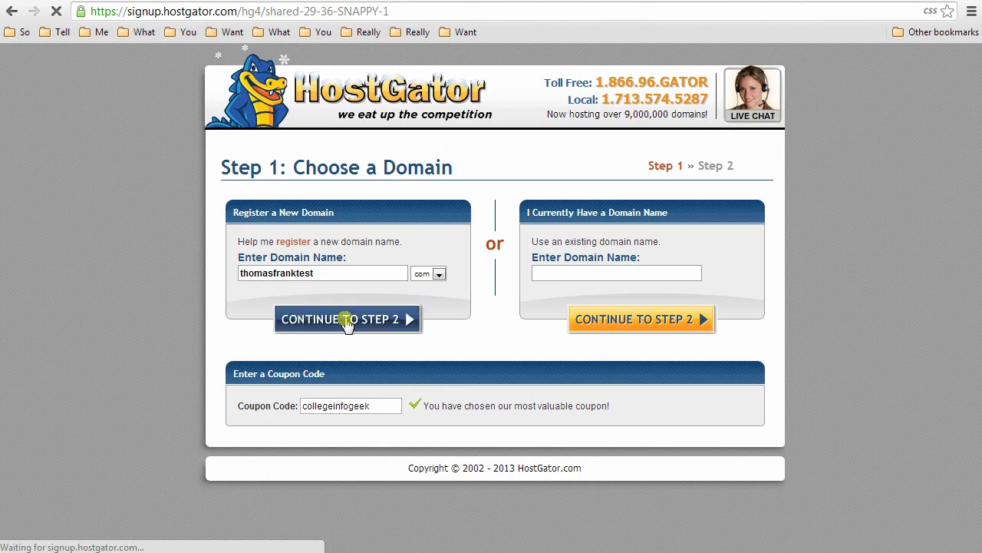
# Choose the Hatchling plan's 1 Month @ 5.82/mo billing cycle
pyautogui.click(347, 318)
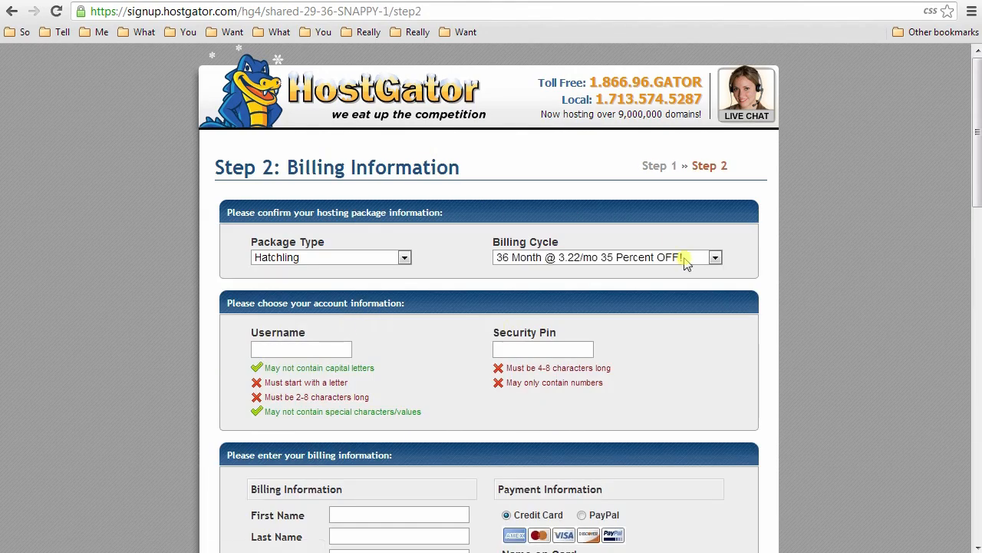
pyautogui.click(713, 258)
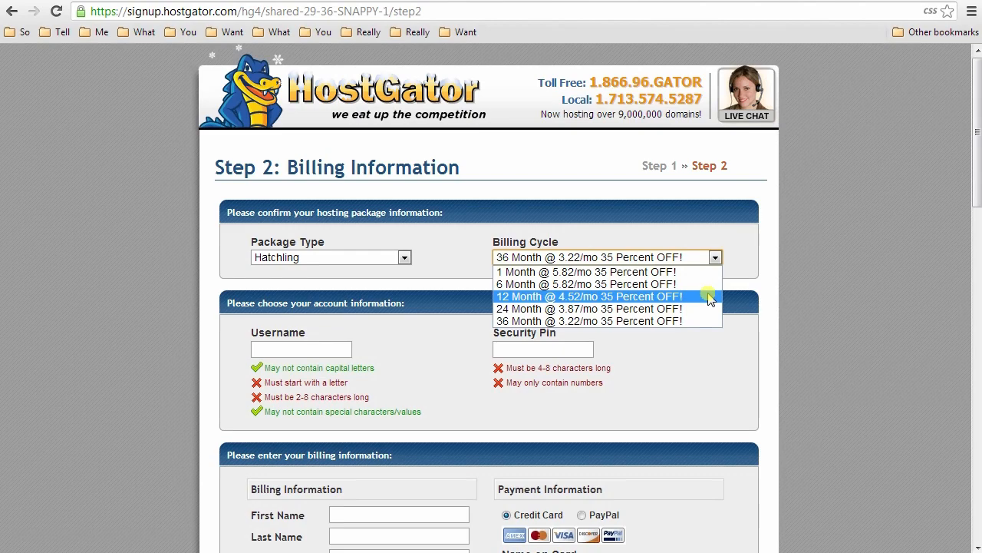
pyautogui.click(586, 272)
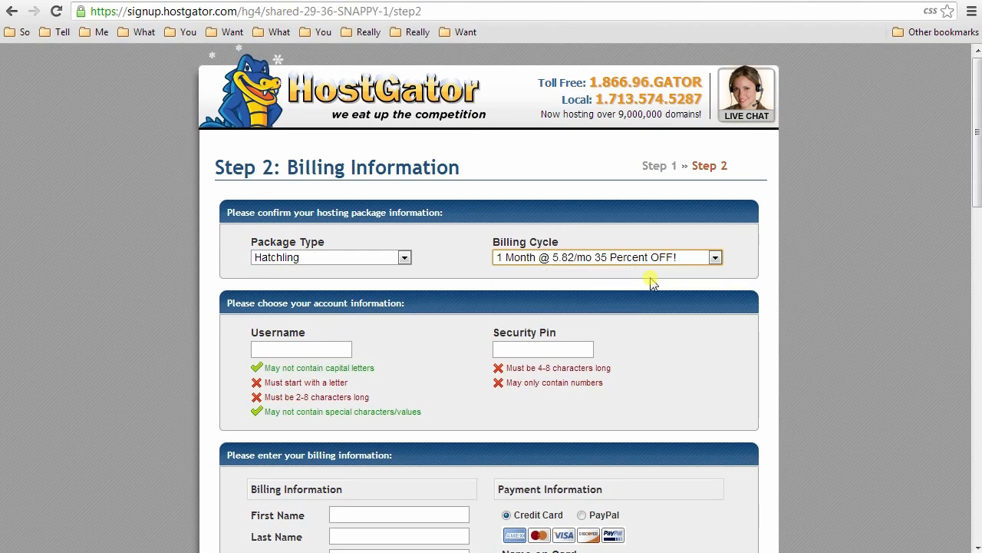
pyautogui.scroll(-3)
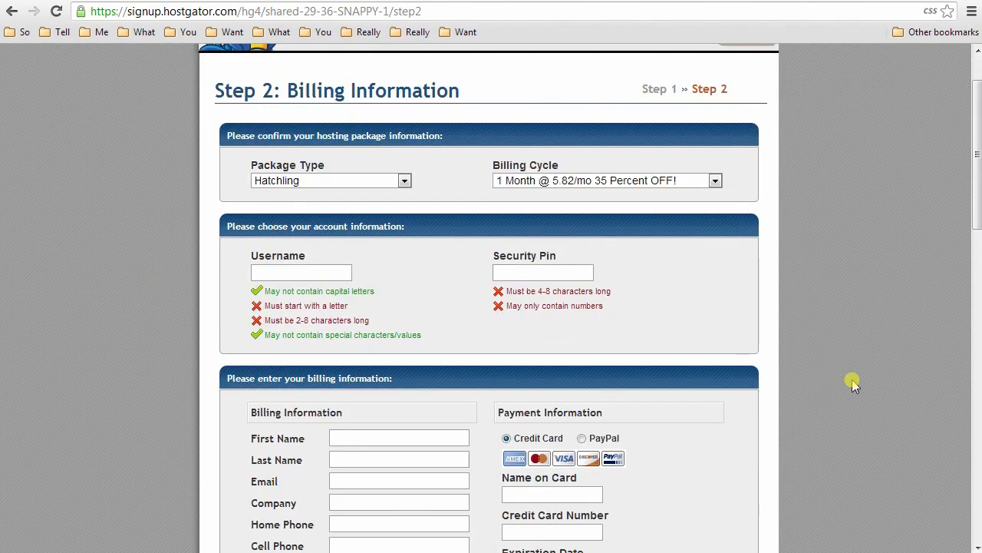
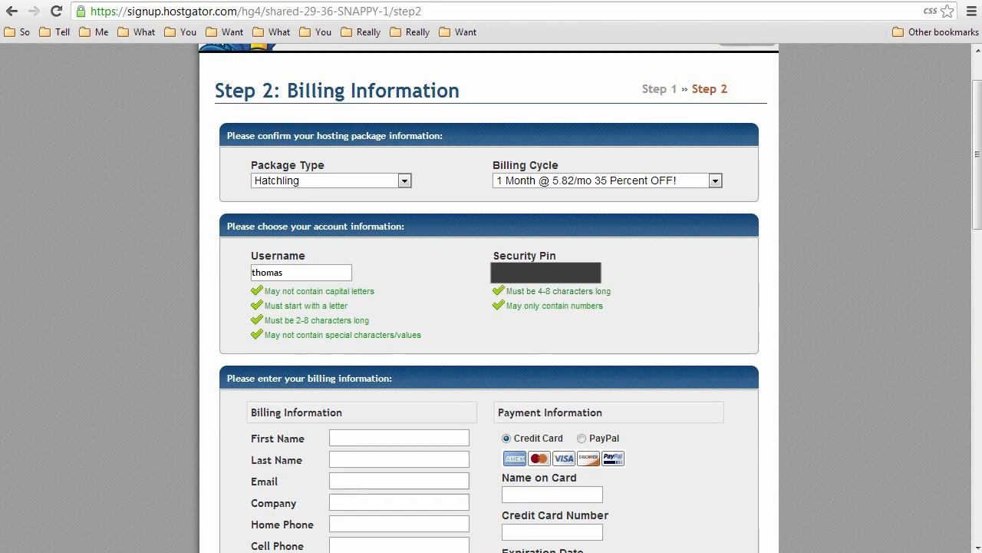
pyautogui.scroll(-3)
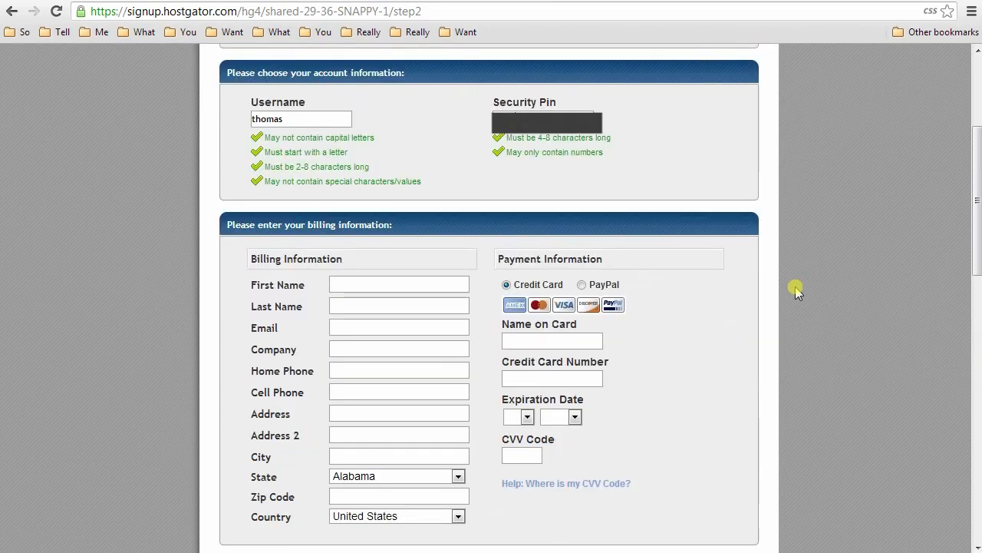
pyautogui.scroll(-3)
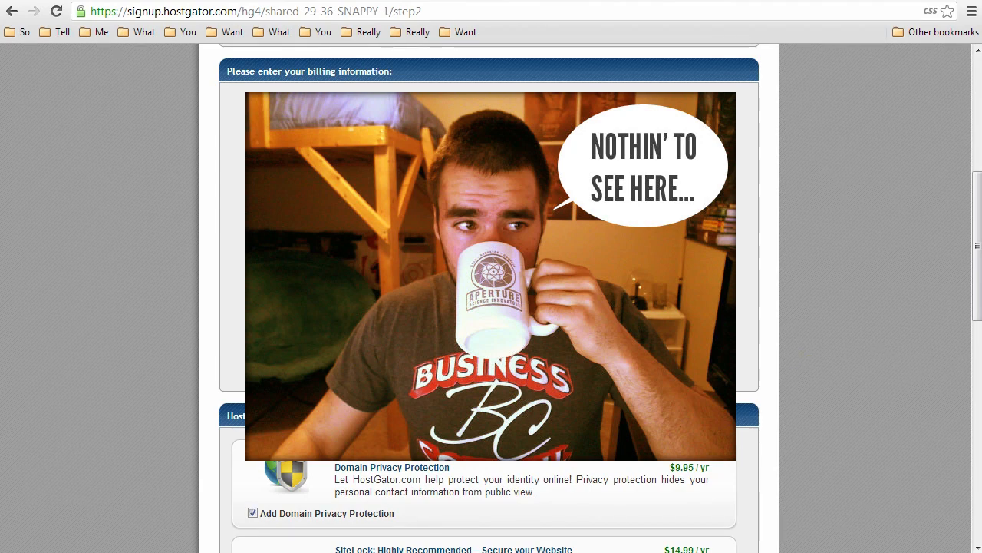
# Uncheck the SiteLock and Domain Privacy Protection hosting add-ons
pyautogui.scroll(-3)
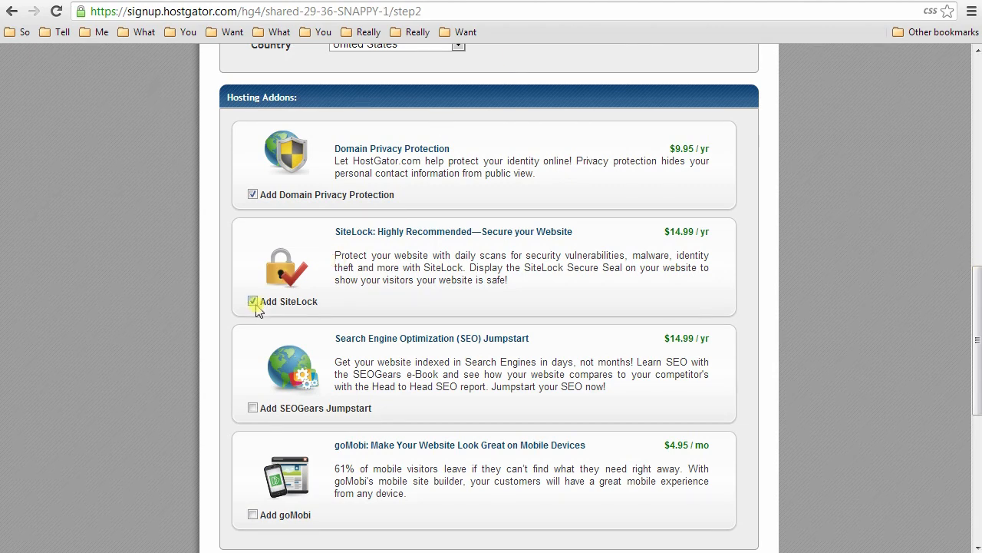
pyautogui.click(251, 300)
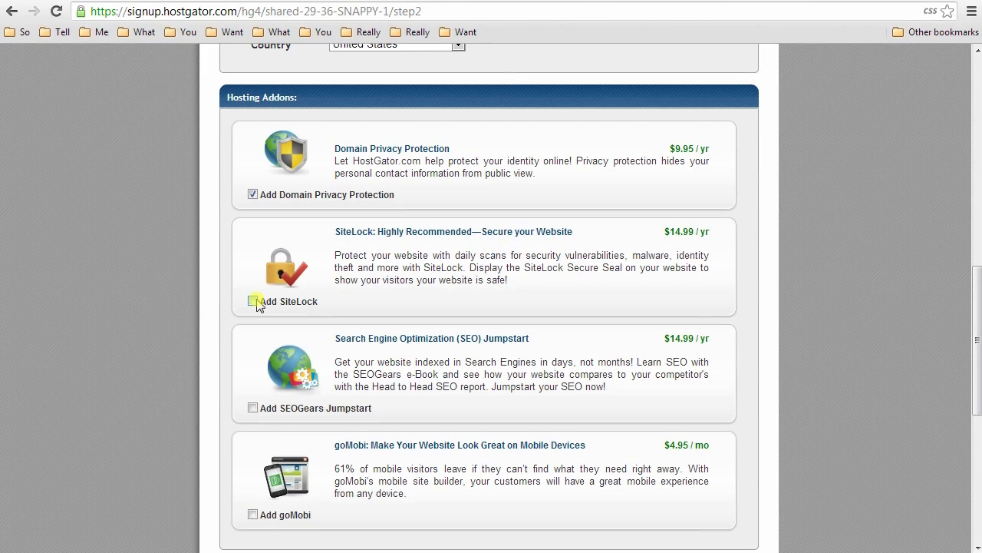
pyautogui.moveTo(421, 152)
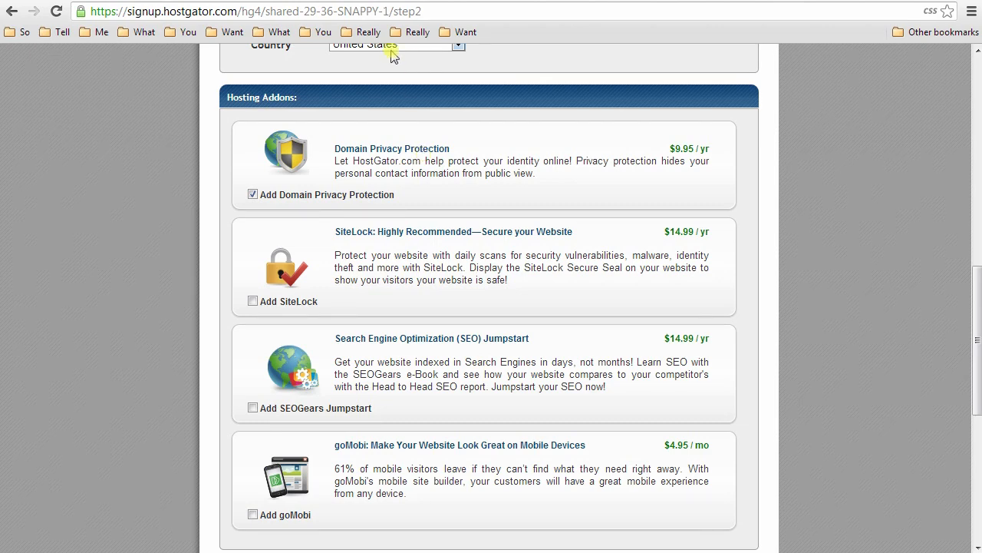
pyautogui.click(252, 193)
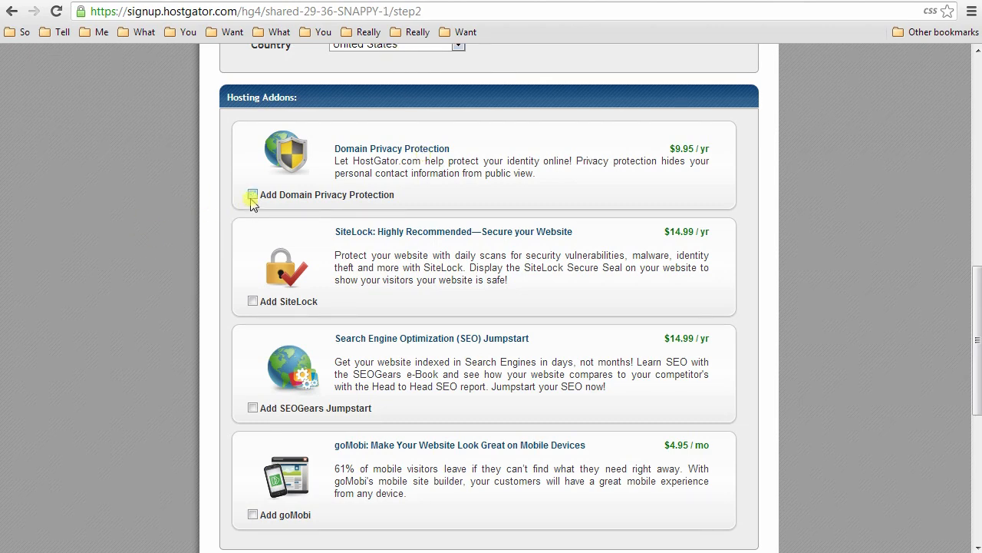
pyautogui.moveTo(193, 244)
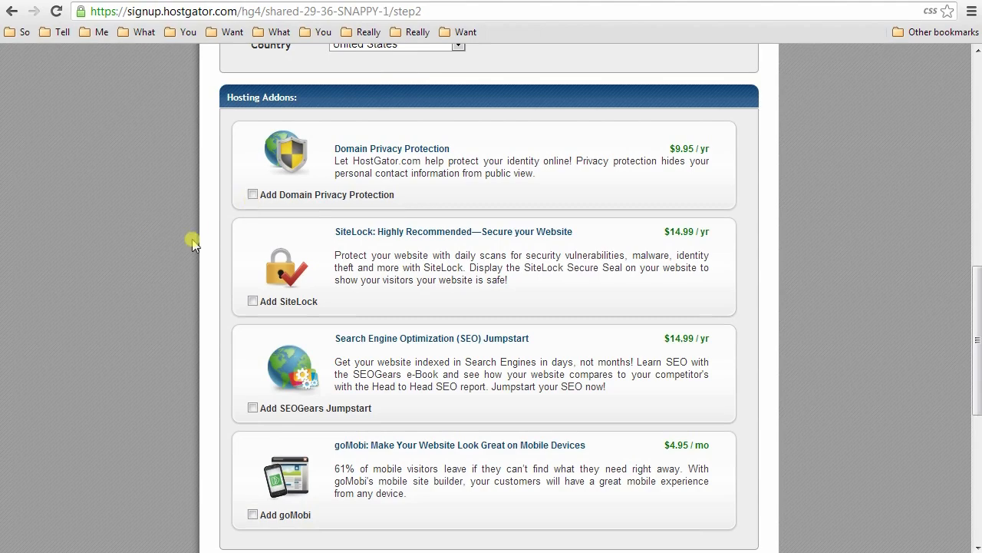
# Accept the terms and conditions and create the account for the $20.82 order
pyautogui.scroll(-3)
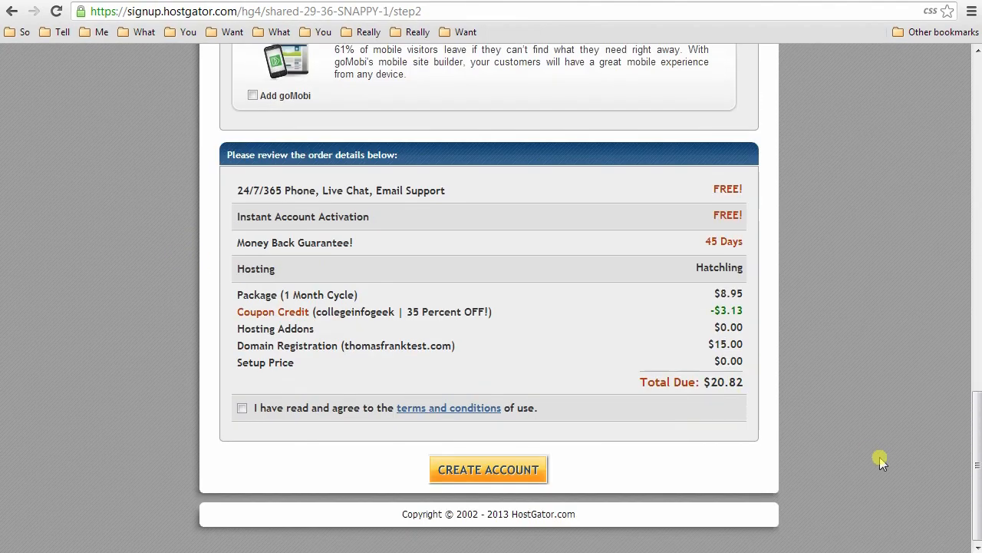
pyautogui.moveTo(663, 365)
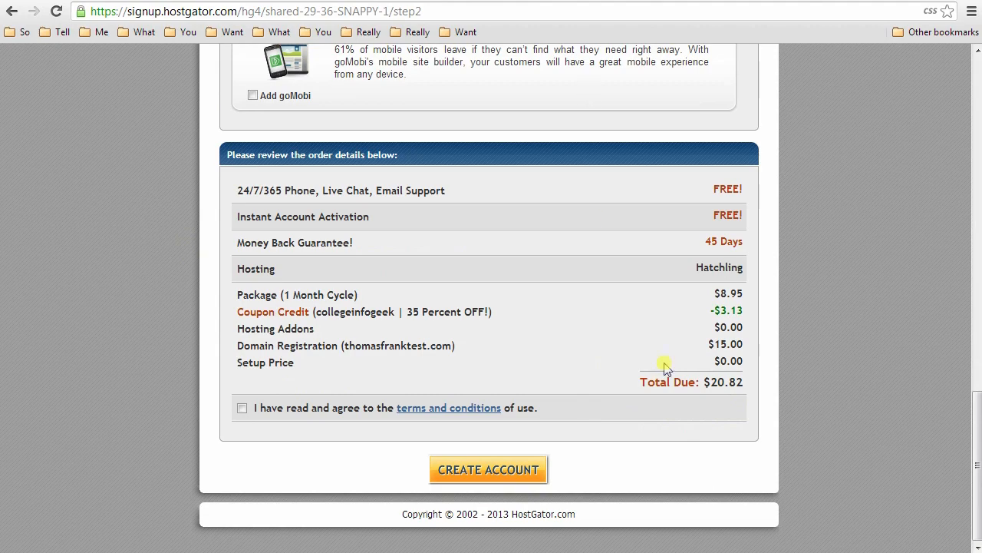
pyautogui.moveTo(724, 374)
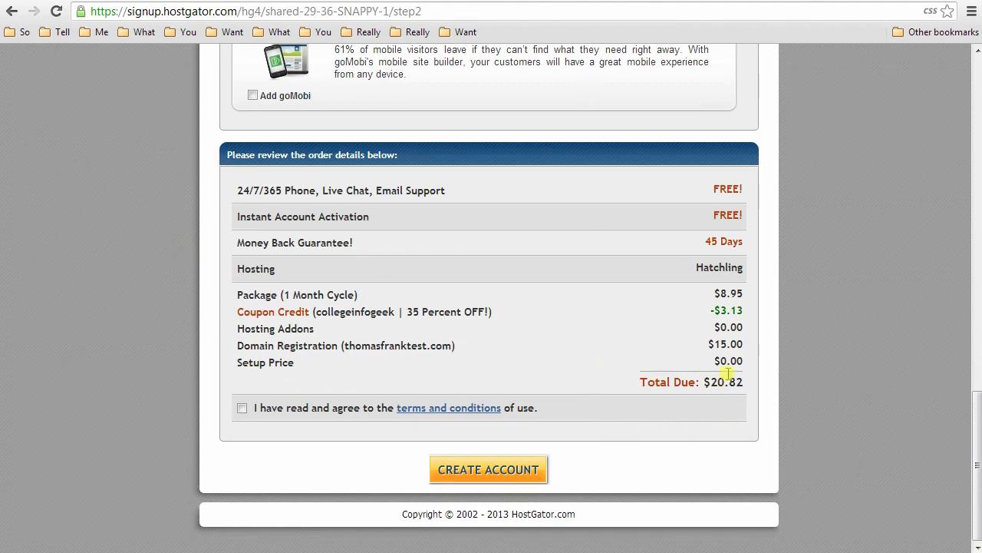
pyautogui.moveTo(172, 417)
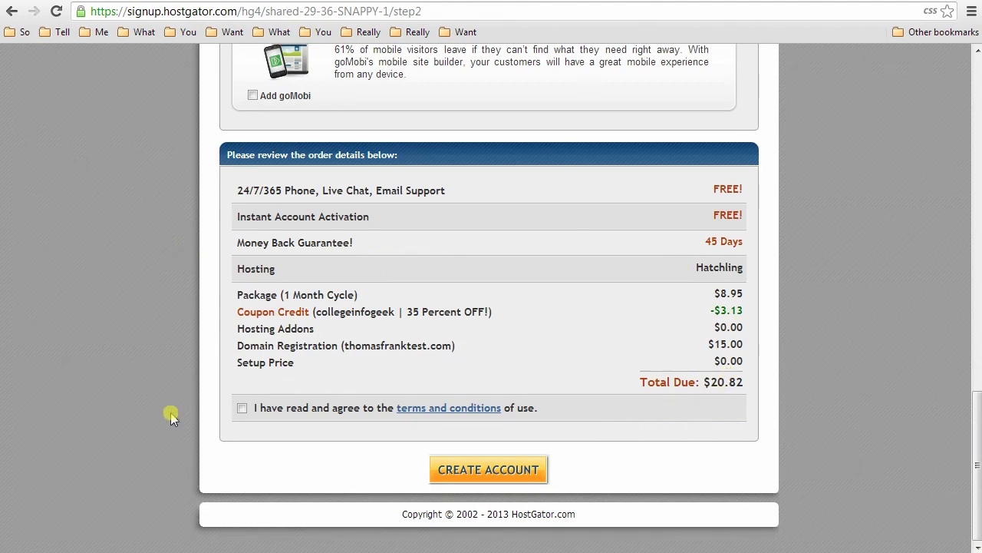
pyautogui.click(243, 408)
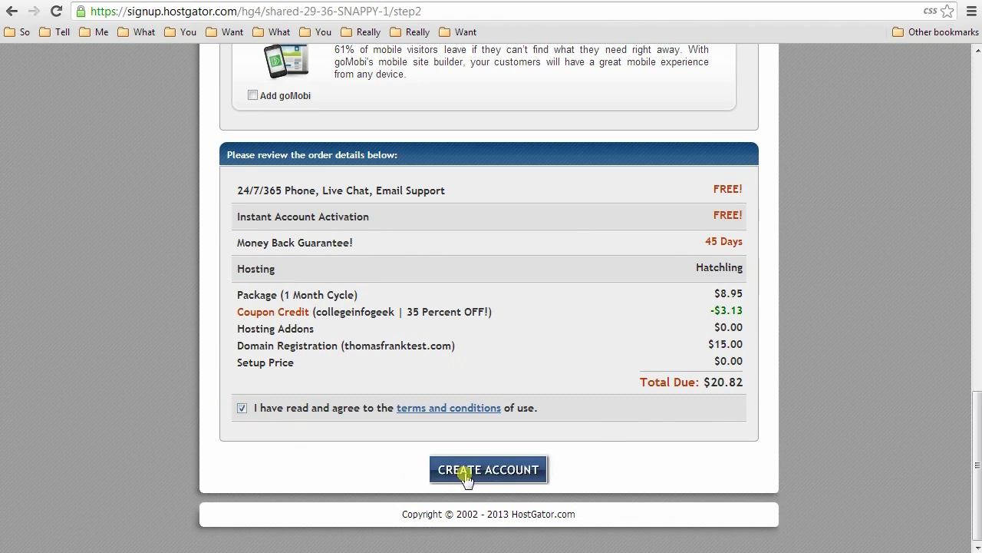
pyautogui.click(488, 470)
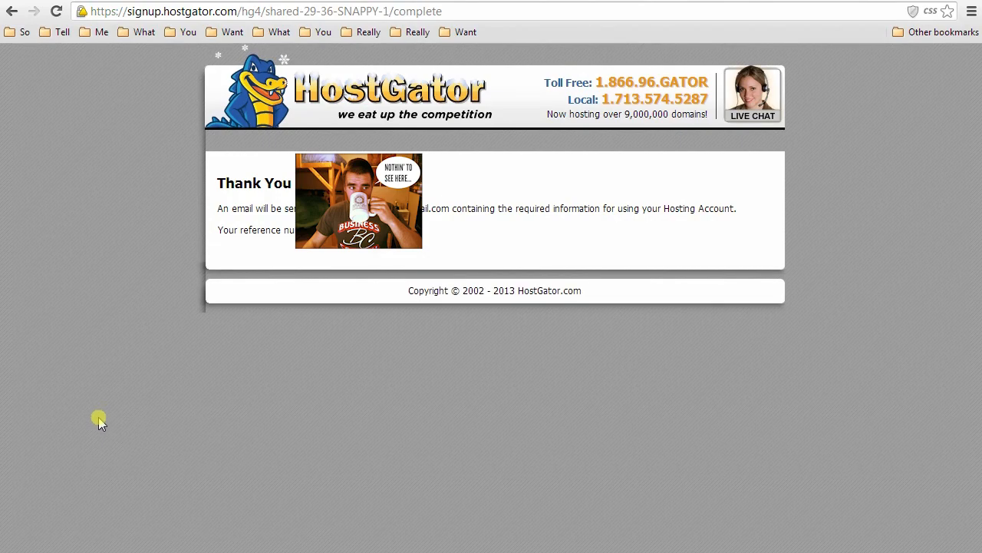
pyautogui.moveTo(253, 224)
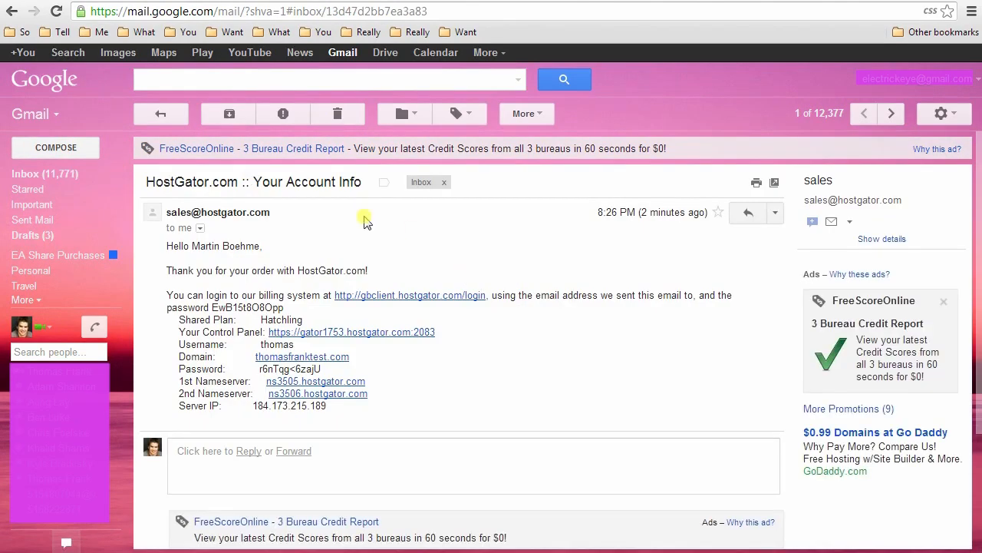
pyautogui.moveTo(543, 370)
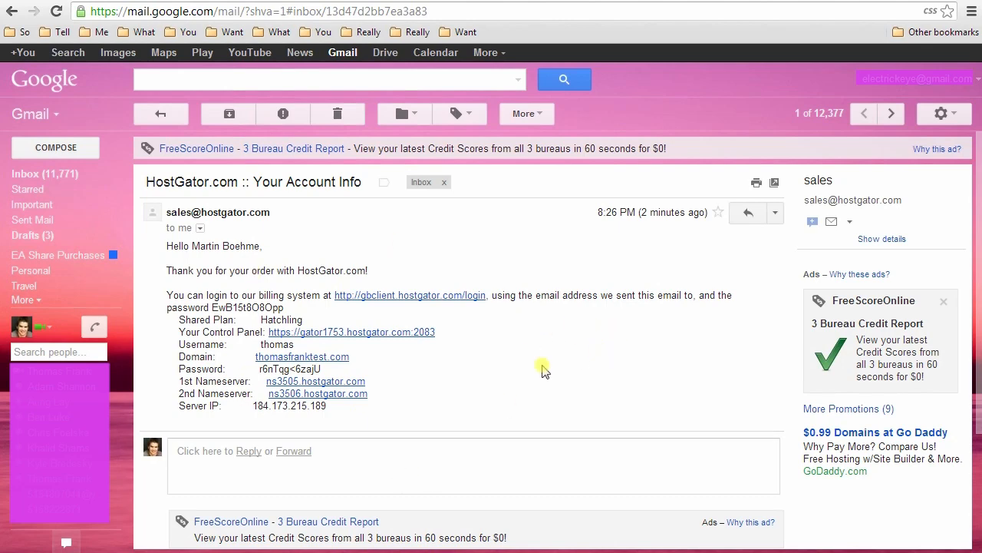
pyautogui.moveTo(301, 356)
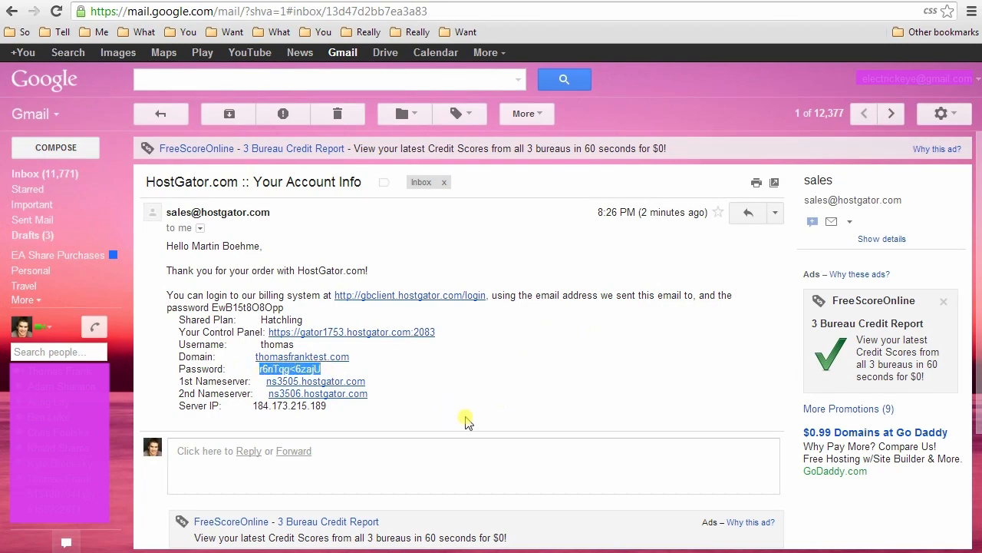
# Copy the control panel password from HostGator's Account Info email
pyautogui.click(352, 332)
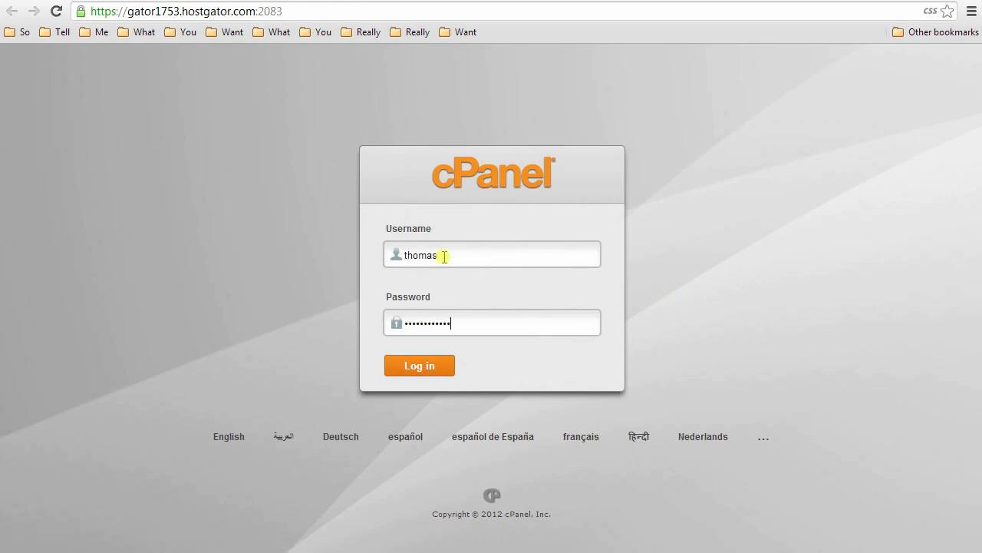
# Log in to cPanel, decline the getting-started help, and launch the Fantastico De Luxe script installer
pyautogui.click(419, 366)
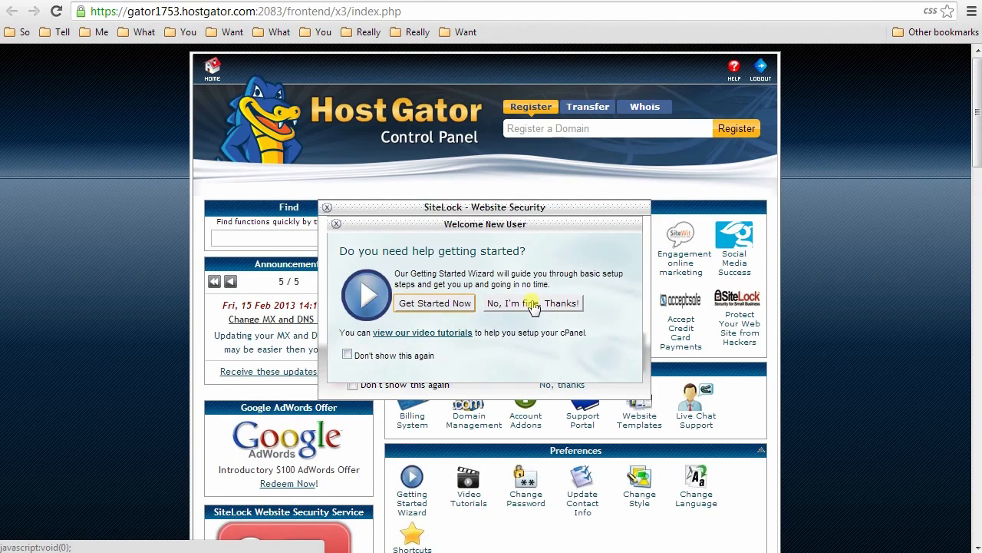
pyautogui.click(331, 224)
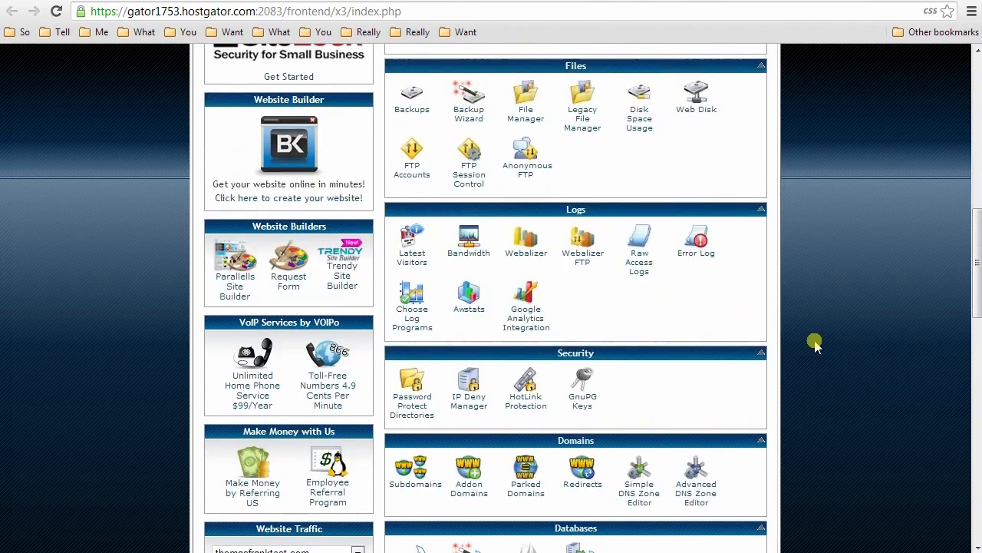
pyautogui.scroll(-3)
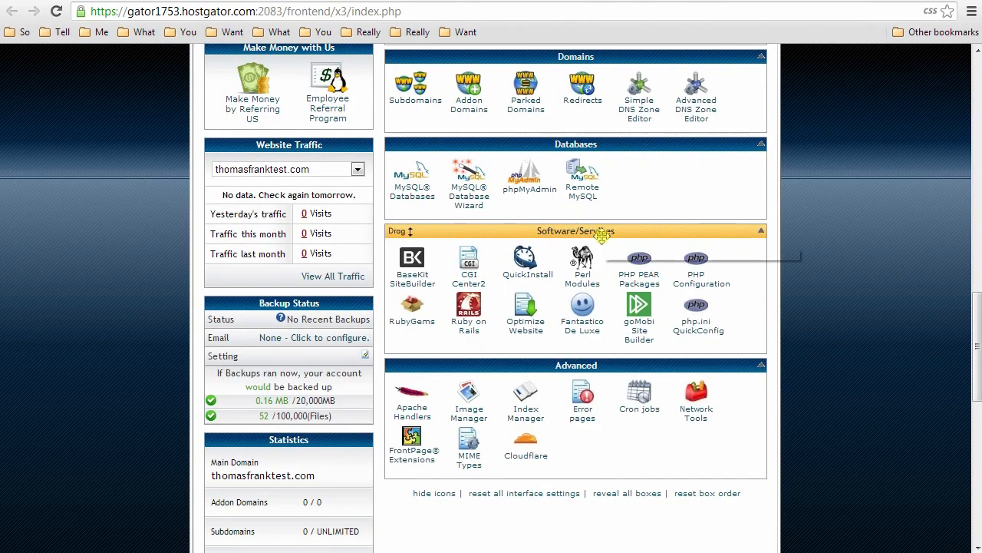
pyautogui.moveTo(584, 320)
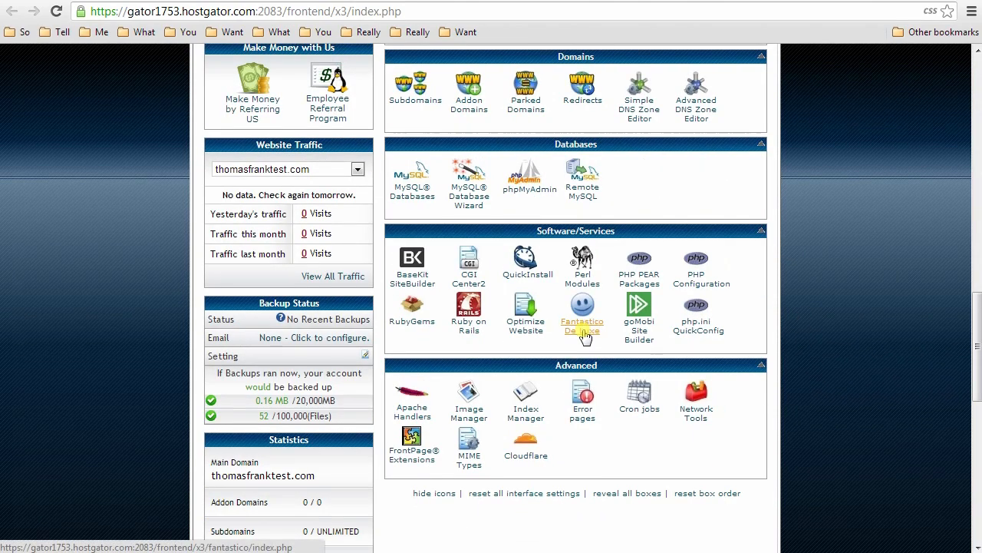
pyautogui.click(581, 304)
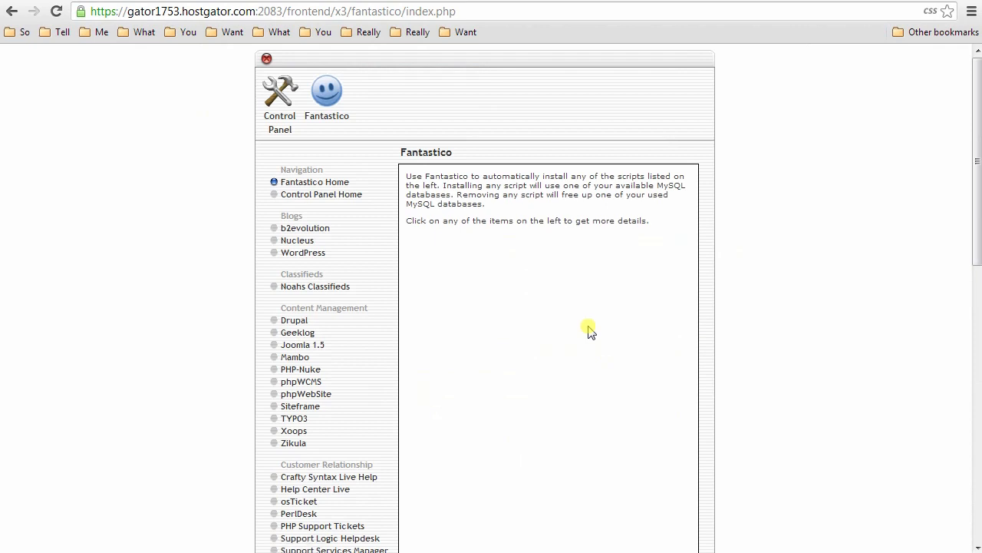
pyautogui.moveTo(304, 251)
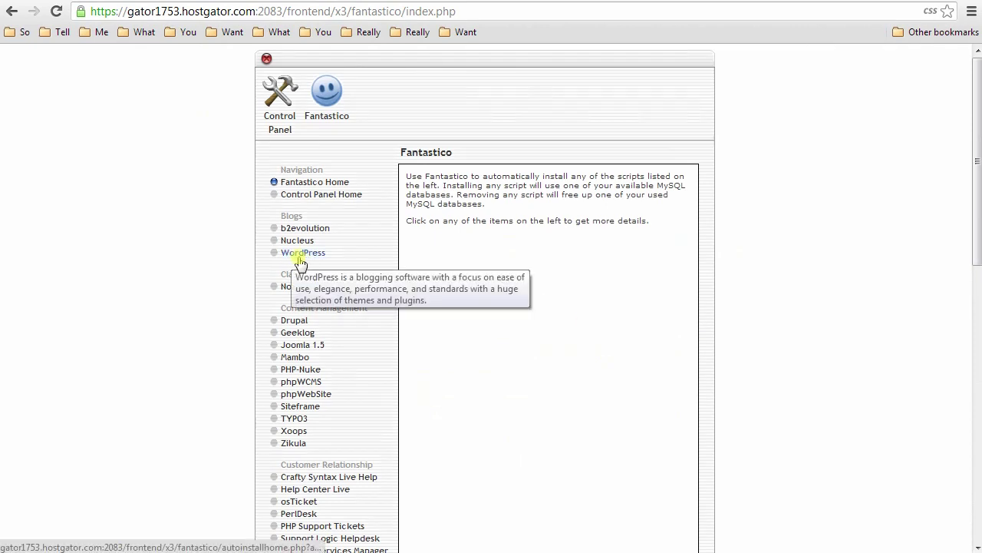
# Start a new WordPress installation with admin username thomas, a password, and nickname Thomas
pyautogui.click(304, 251)
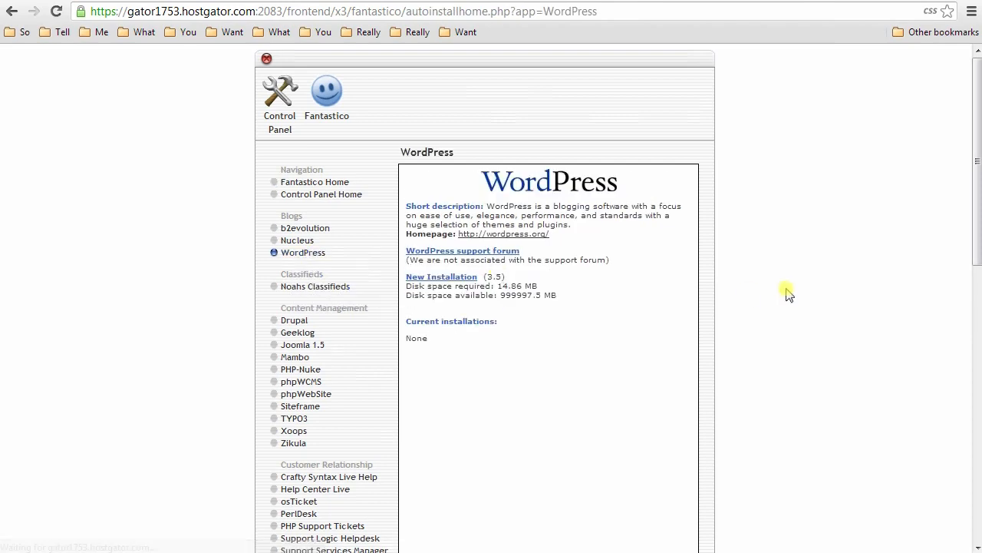
pyautogui.click(442, 276)
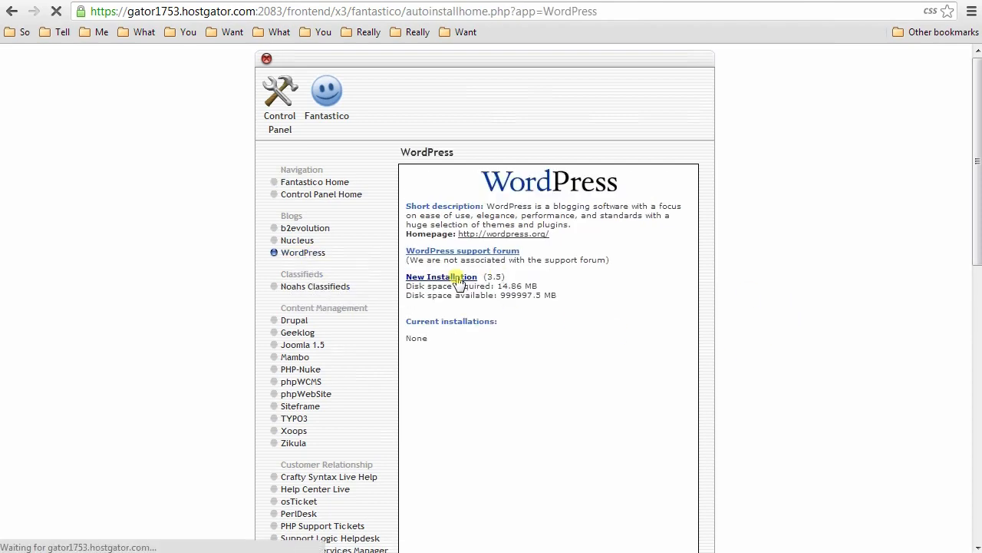
pyautogui.click(442, 276)
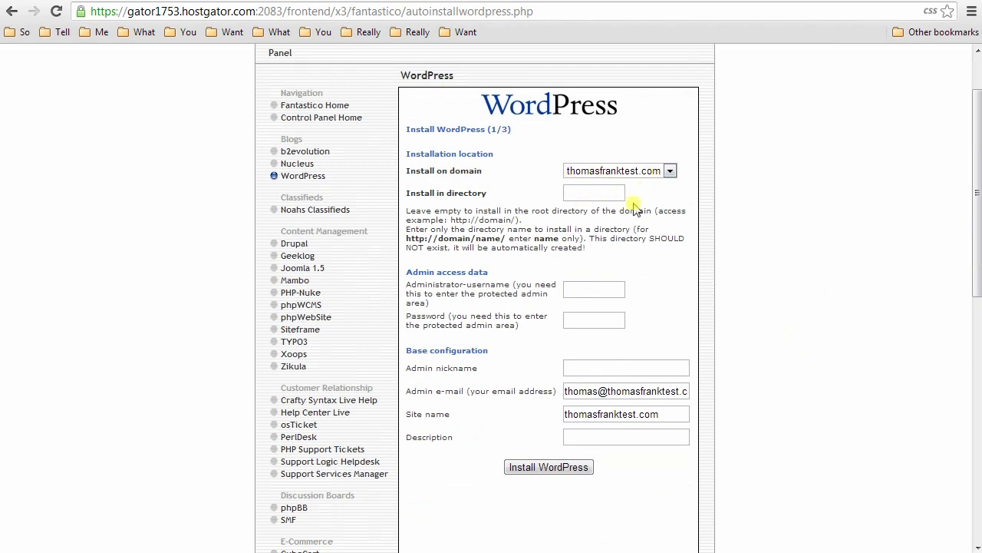
pyautogui.scroll(-3)
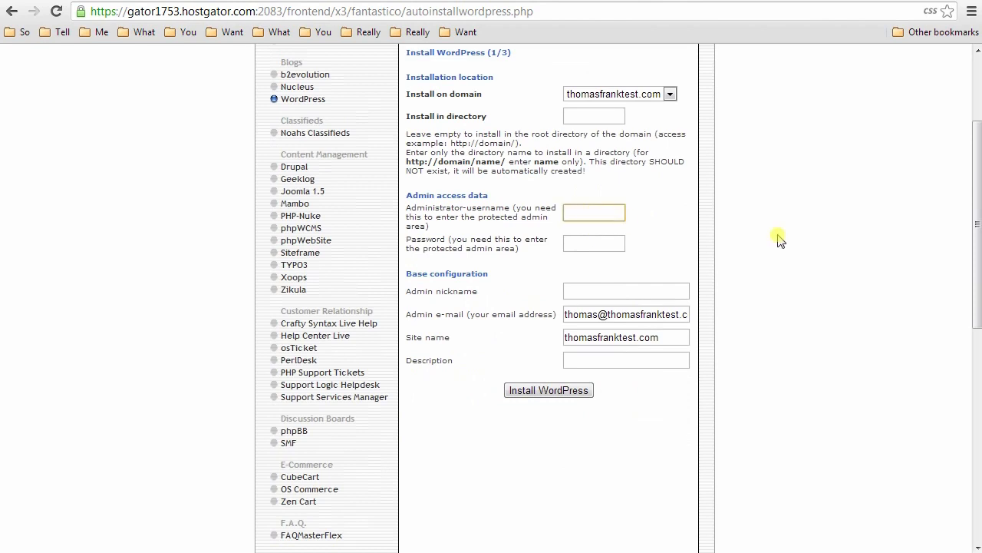
pyautogui.write('to')
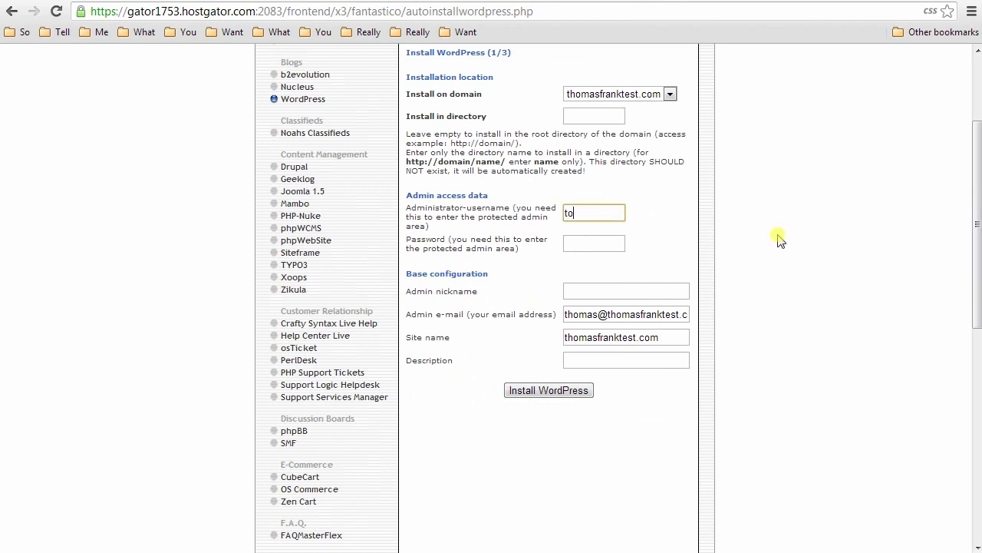
pyautogui.write('thomas')
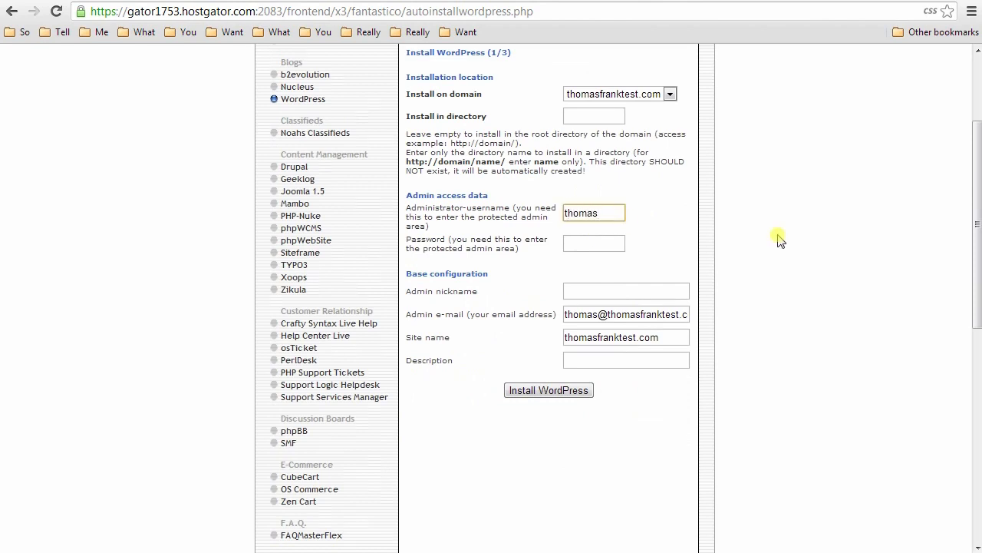
pyautogui.click(592, 243)
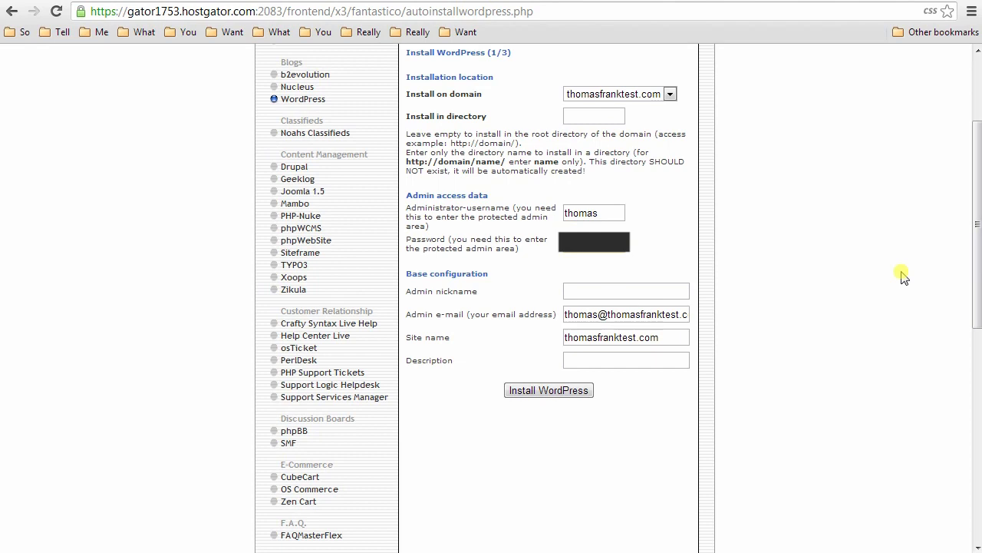
pyautogui.click(626, 292)
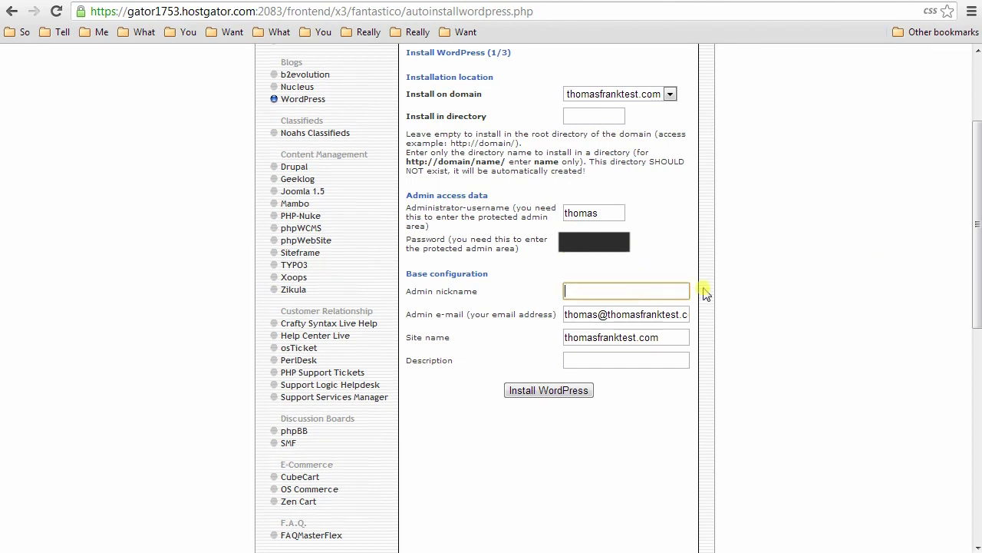
pyautogui.write('Thomas')
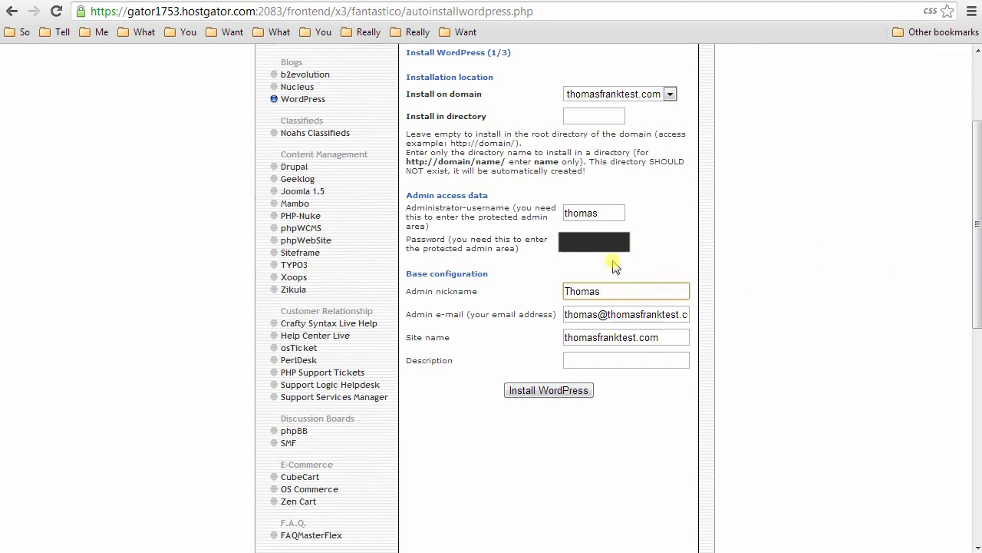
# Install WordPress on thomasfranktest.com, finish the installation, and visit the new site
pyautogui.click(548, 390)
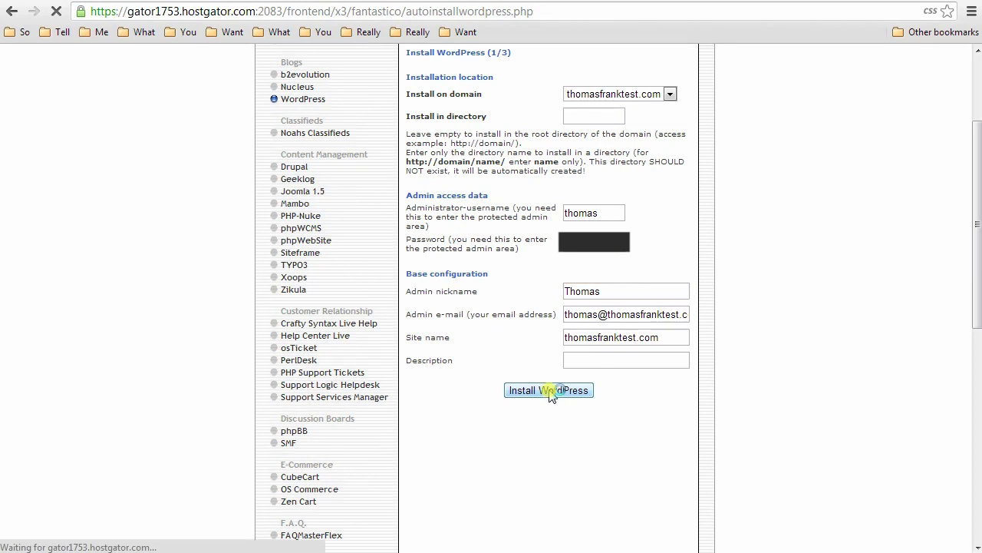
pyautogui.click(548, 389)
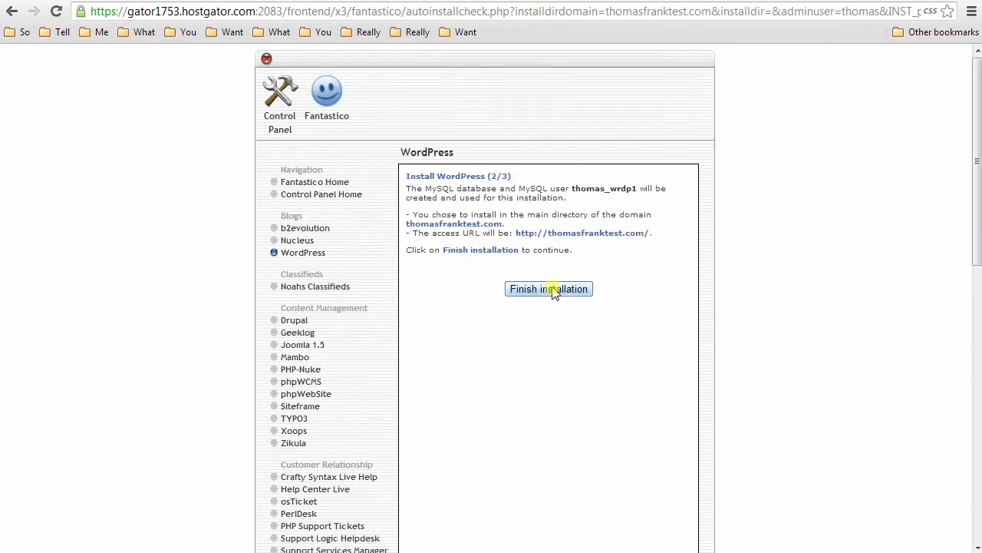
pyautogui.click(548, 288)
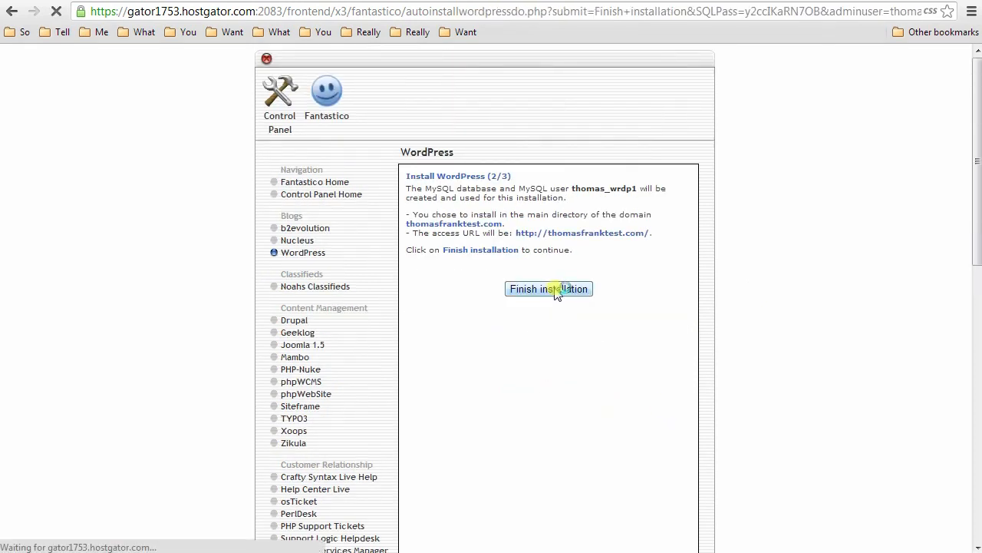
pyautogui.click(548, 288)
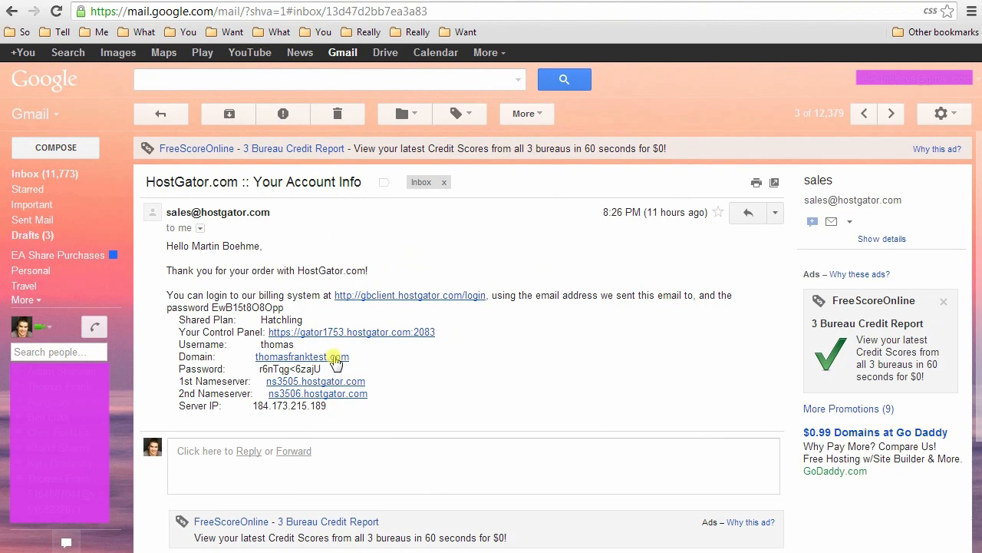
pyautogui.click(301, 356)
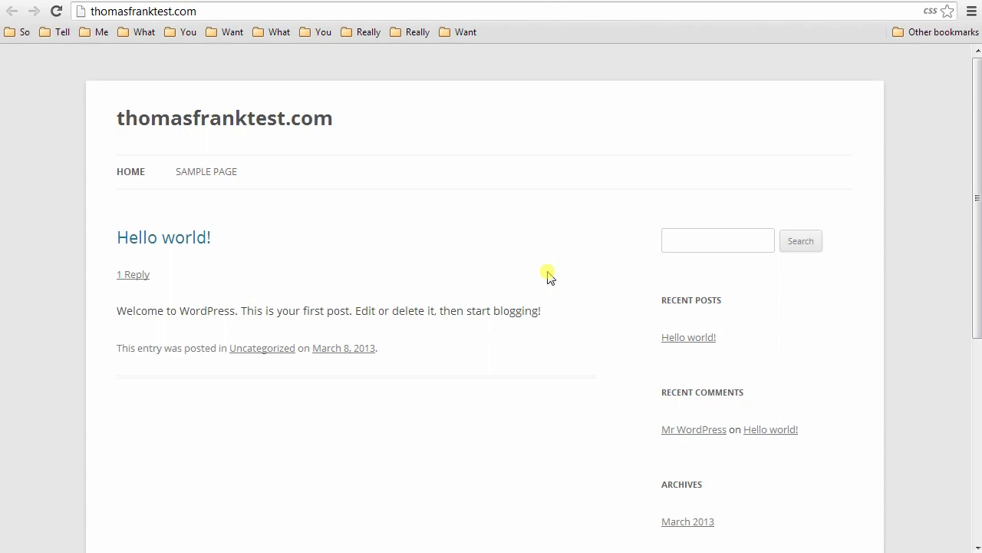
# Scroll the new site's front page to find the Meta widget's Log in link
pyautogui.scroll(-3)
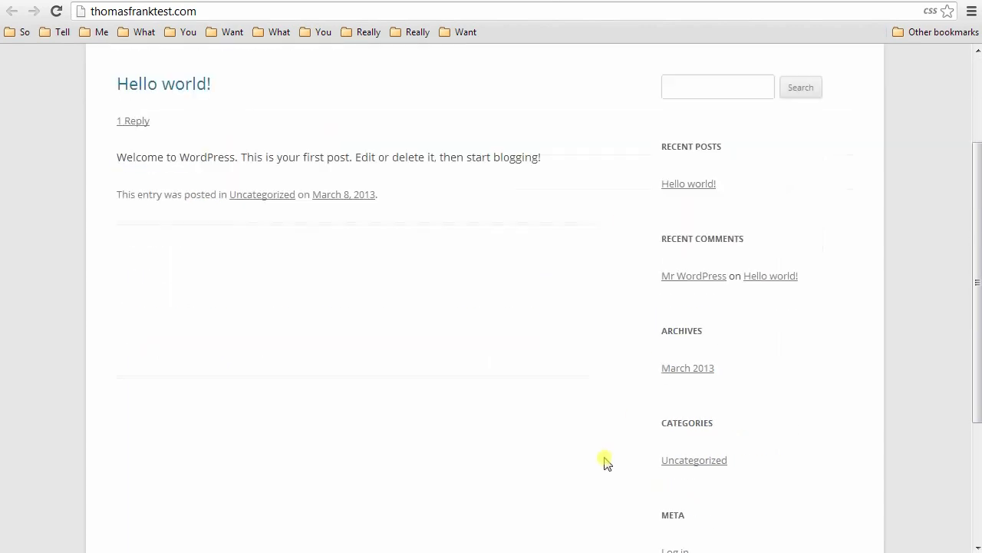
pyautogui.scroll(-3)
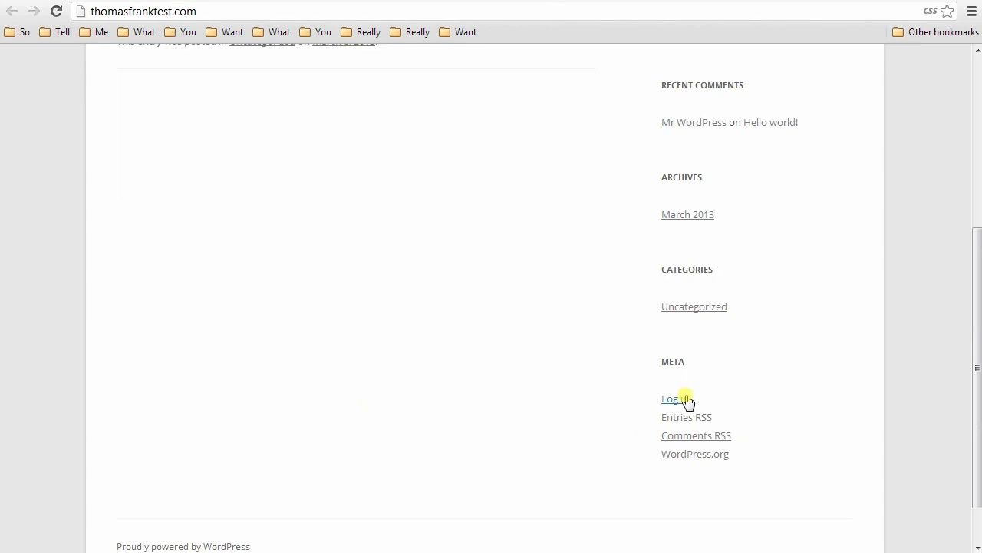
pyautogui.moveTo(672, 415)
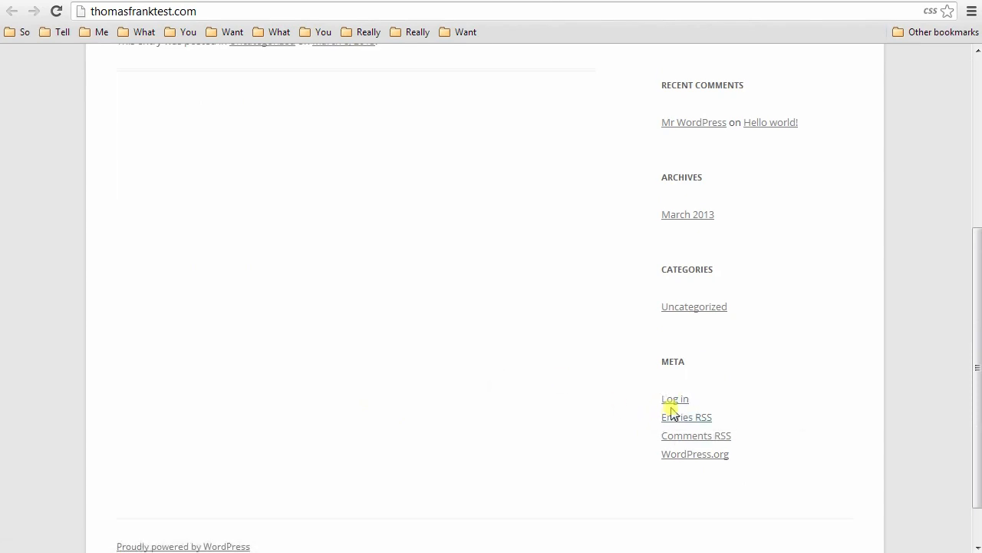
pyautogui.scroll(3)
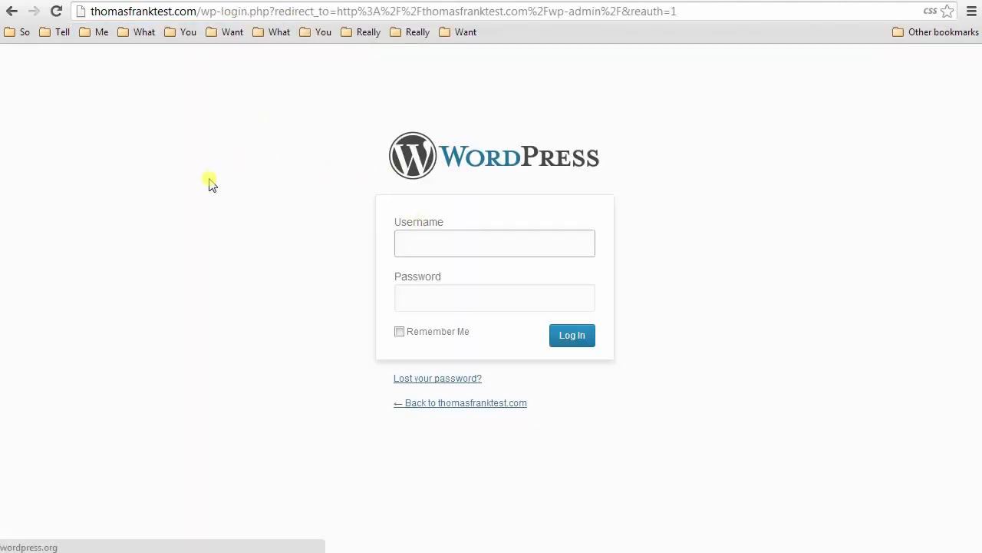
# Log in to the WordPress admin as thomas and reach the Dashboard
pyautogui.write('thomas')
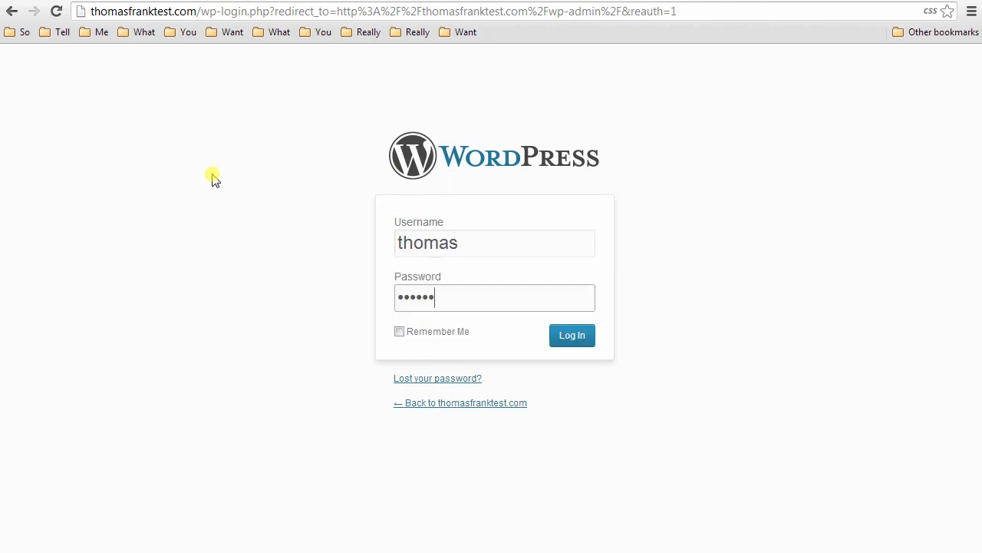
pyautogui.click(571, 334)
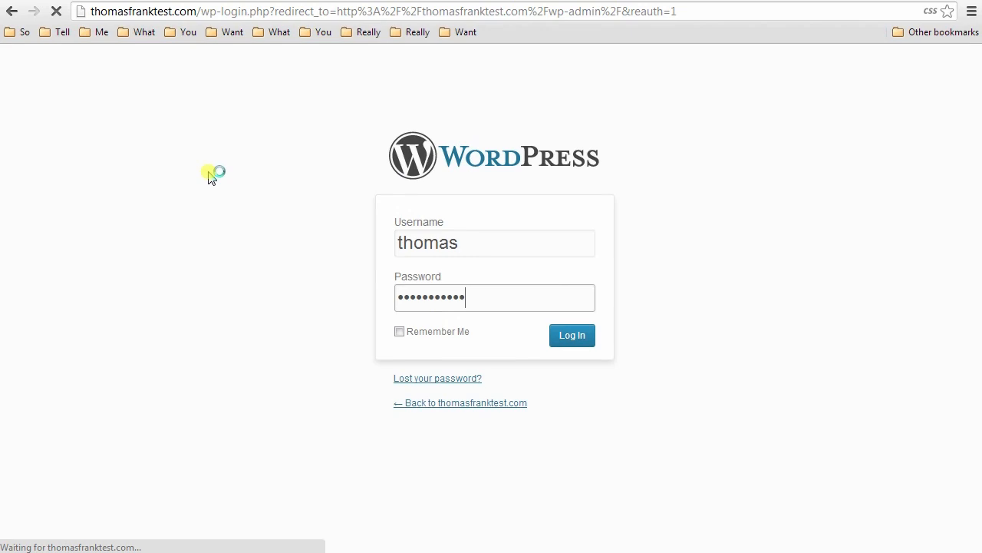
pyautogui.click(571, 334)
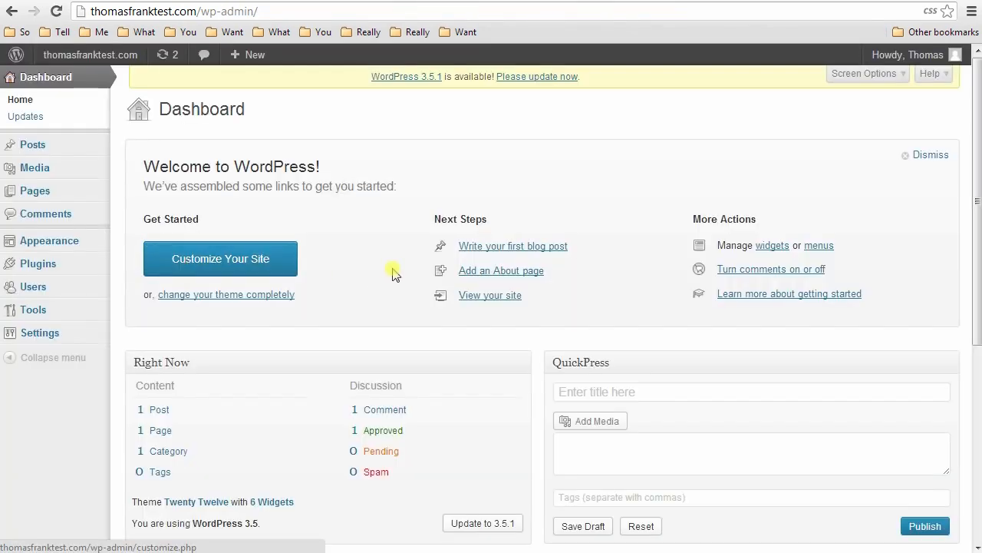
pyautogui.moveTo(304, 350)
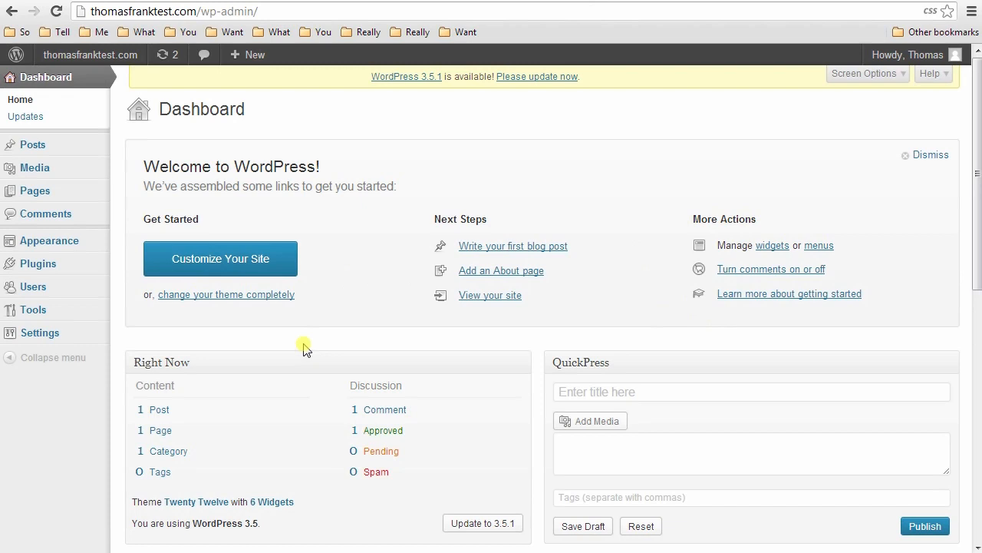
pyautogui.moveTo(334, 98)
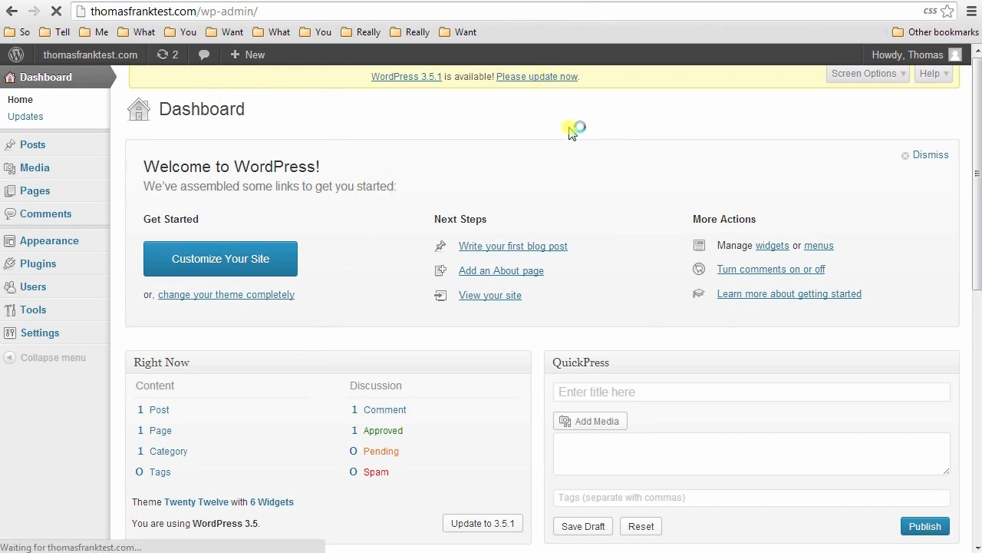
# Update the site to WordPress 3.5.1 from the update notice
pyautogui.click(537, 77)
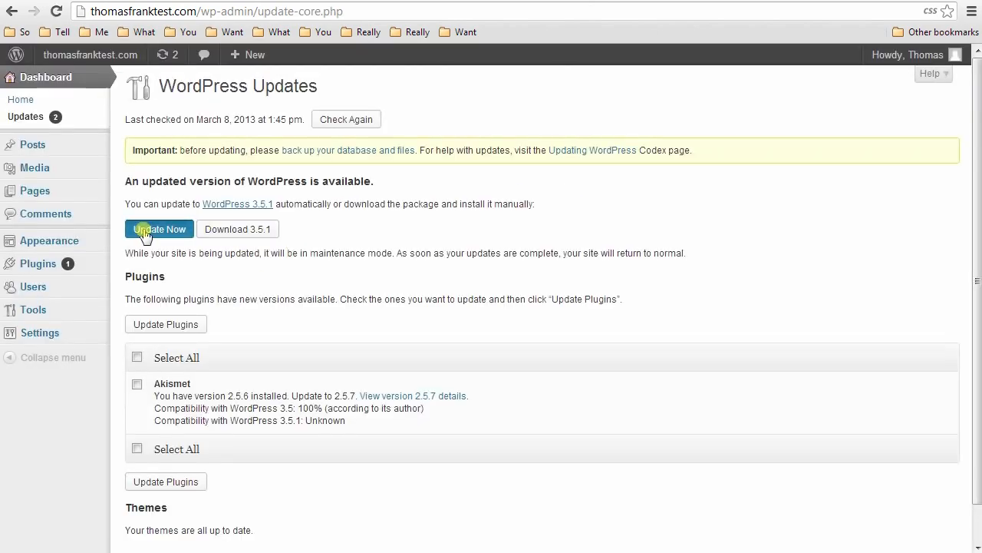
pyautogui.click(160, 229)
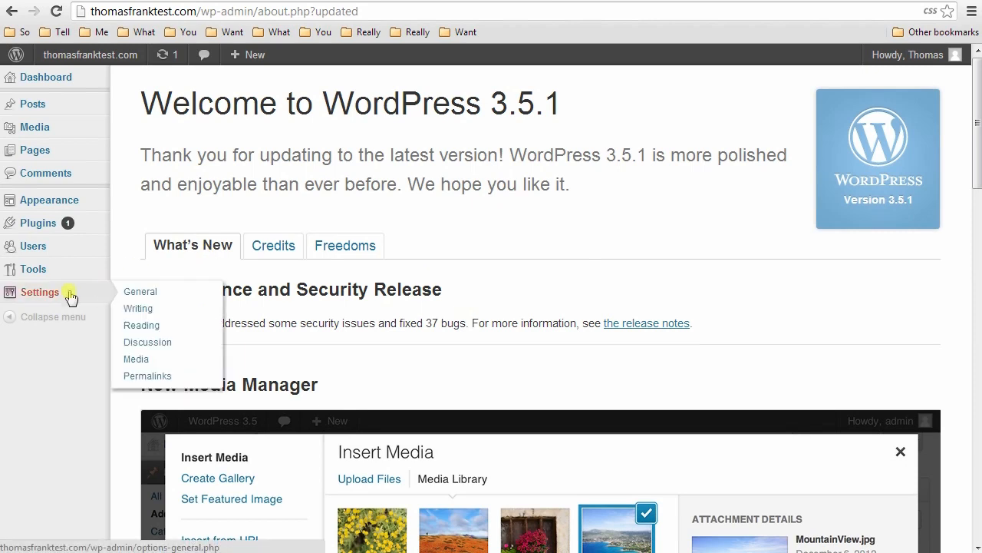
pyautogui.moveTo(147, 376)
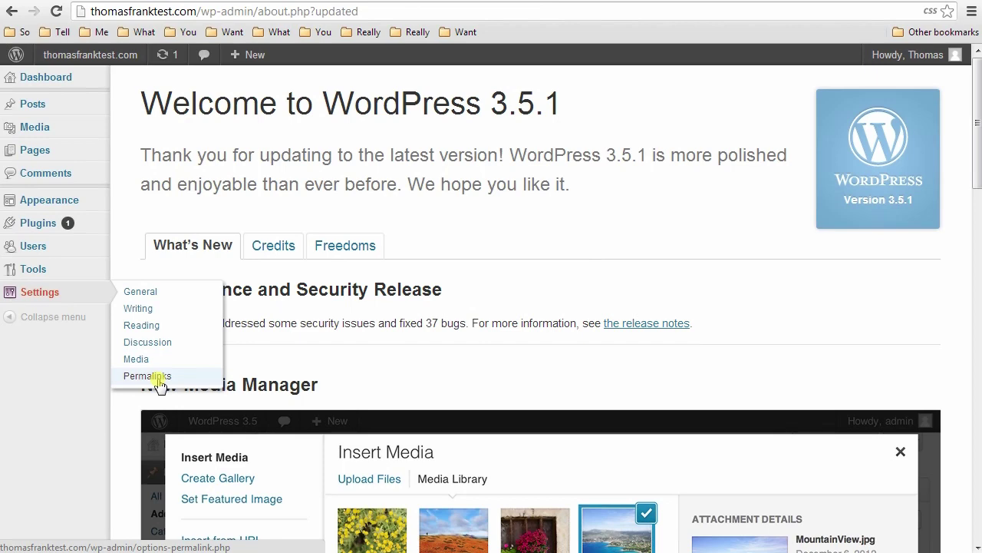
# Set the permalink structure to Post name and save the change
pyautogui.click(147, 375)
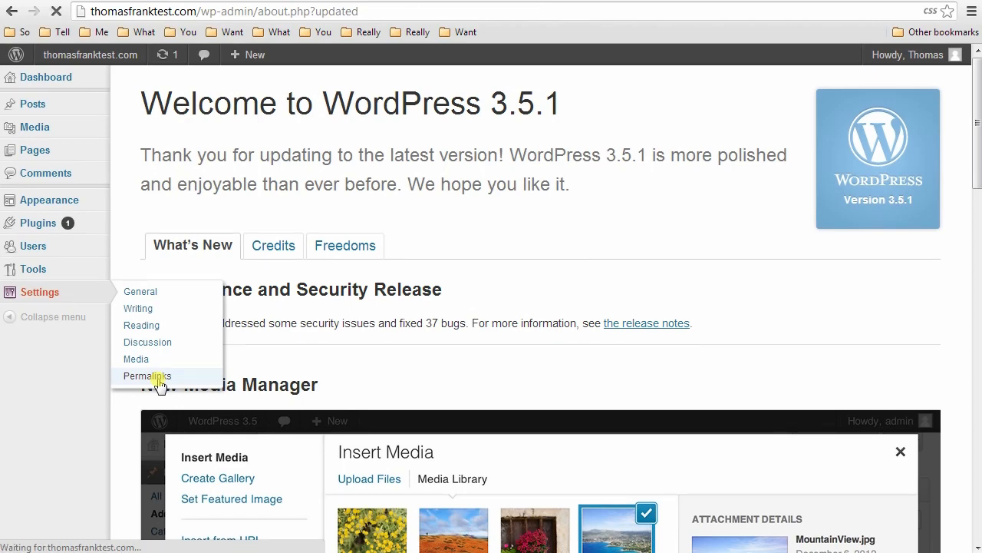
pyautogui.click(148, 374)
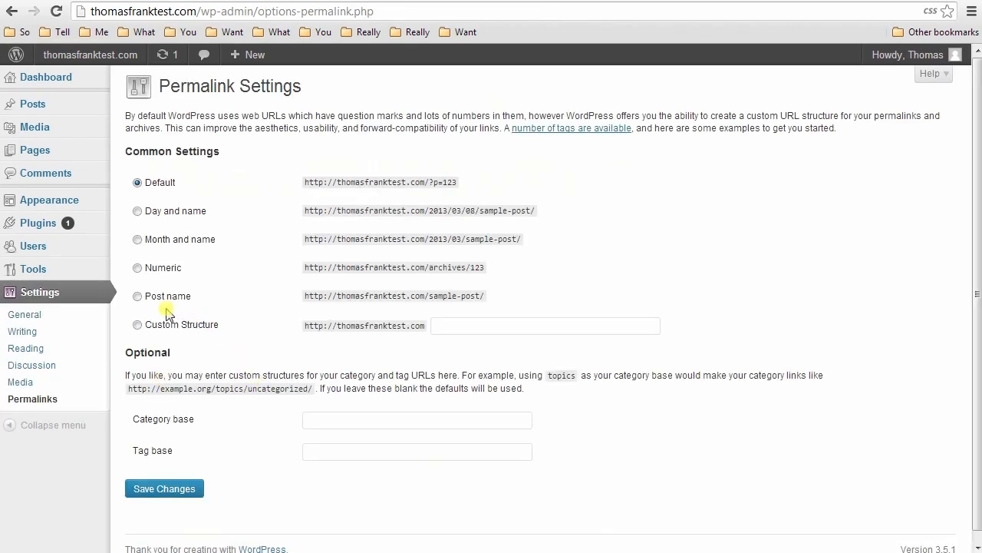
pyautogui.click(138, 295)
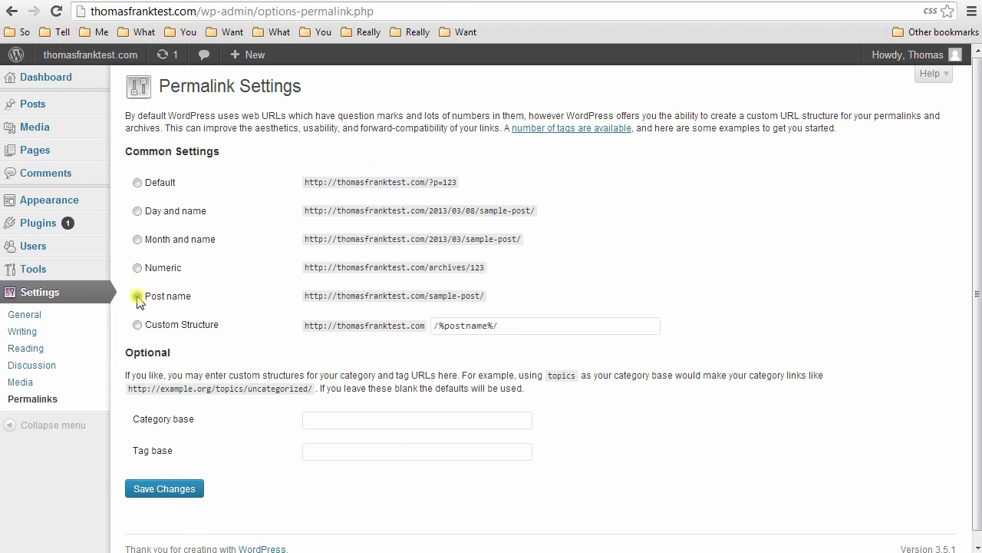
pyautogui.click(138, 296)
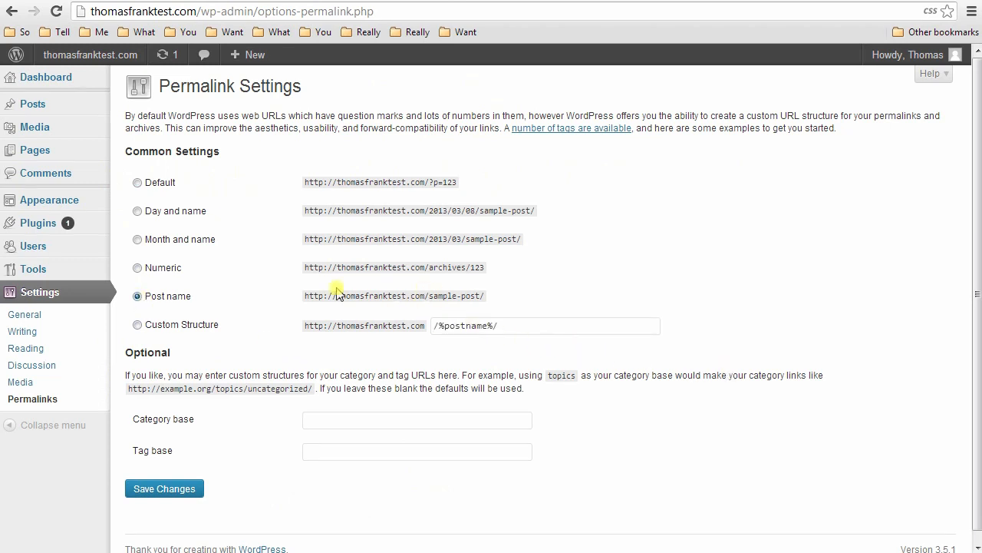
pyautogui.moveTo(506, 299)
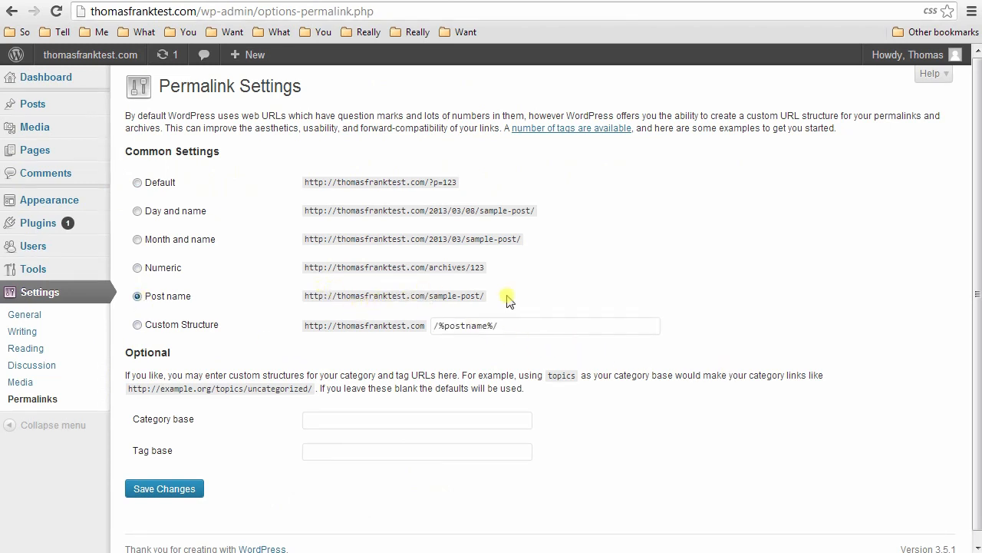
pyautogui.moveTo(442, 182)
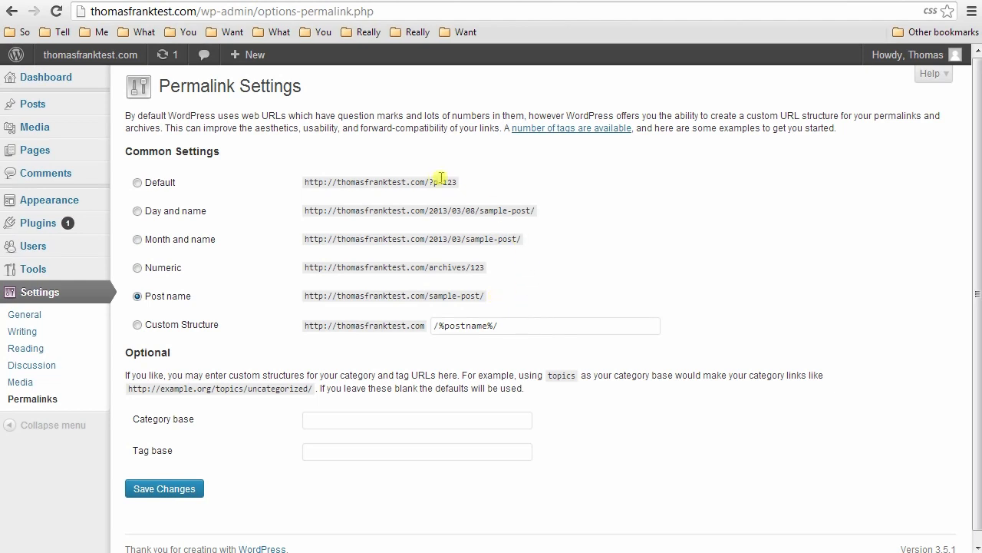
pyautogui.click(164, 488)
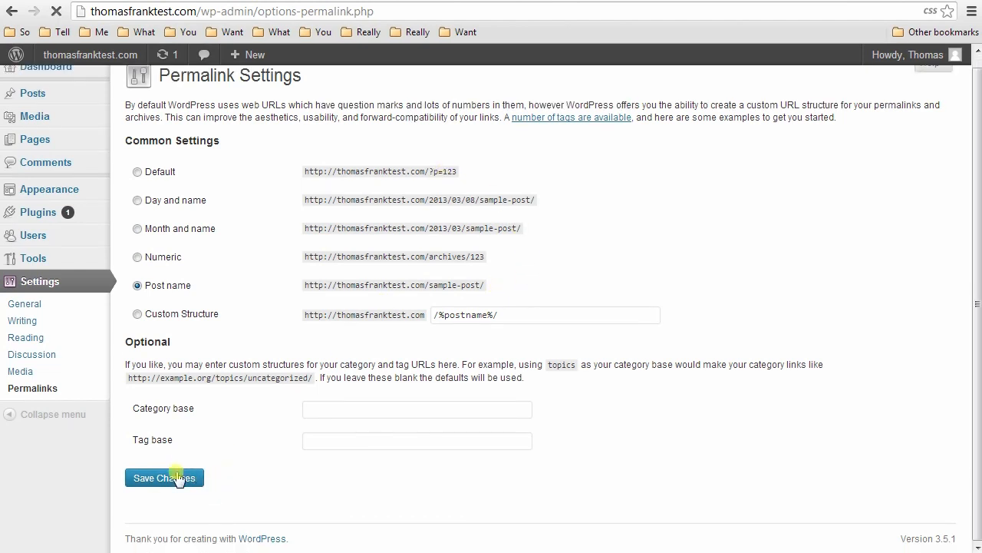
pyautogui.click(164, 478)
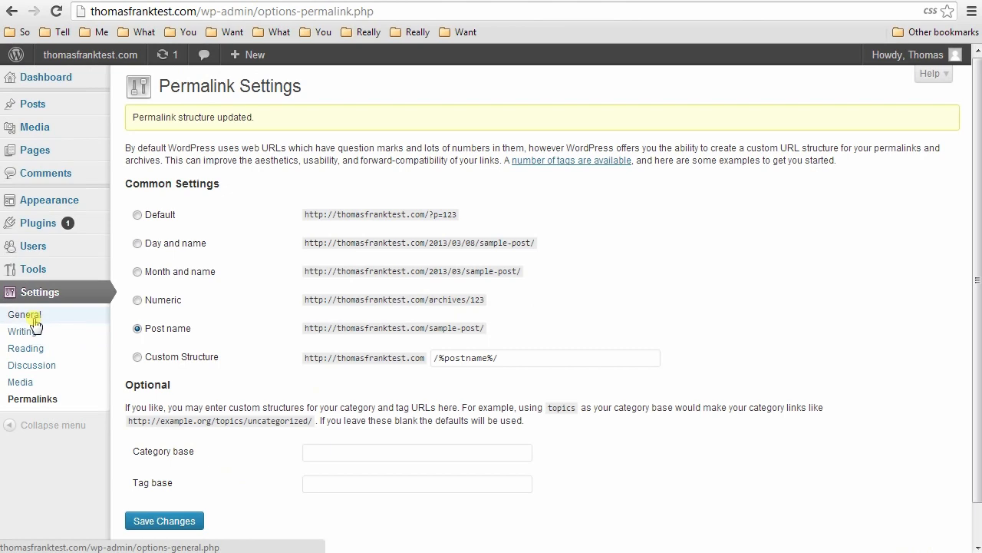
# In Reading Settings, switch Front page displays to 'A static page'
pyautogui.click(25, 313)
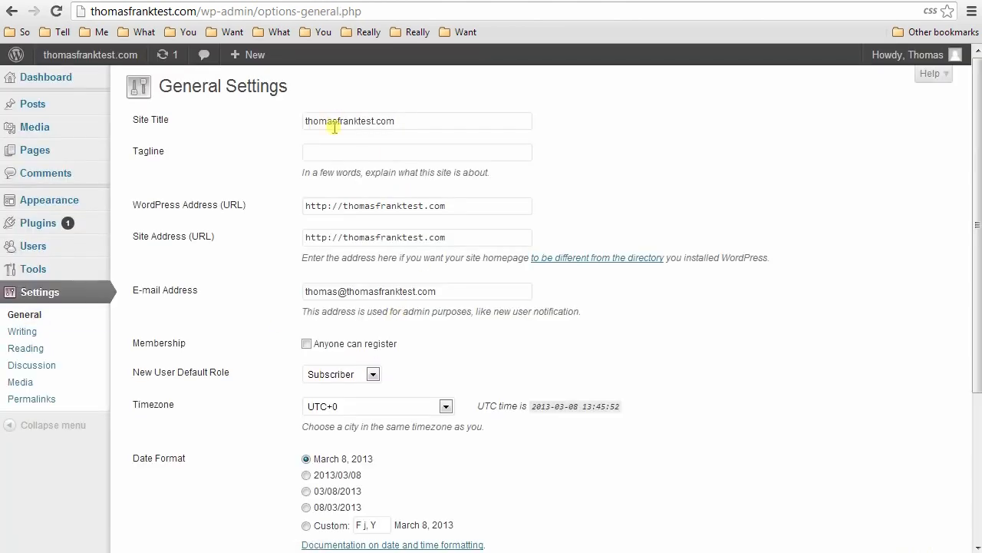
pyautogui.moveTo(113, 439)
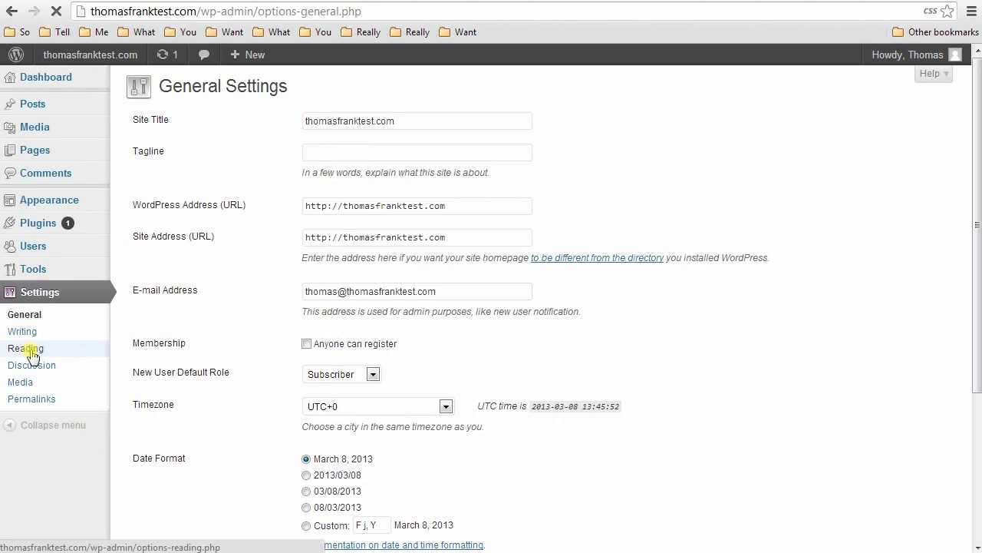
pyautogui.click(24, 346)
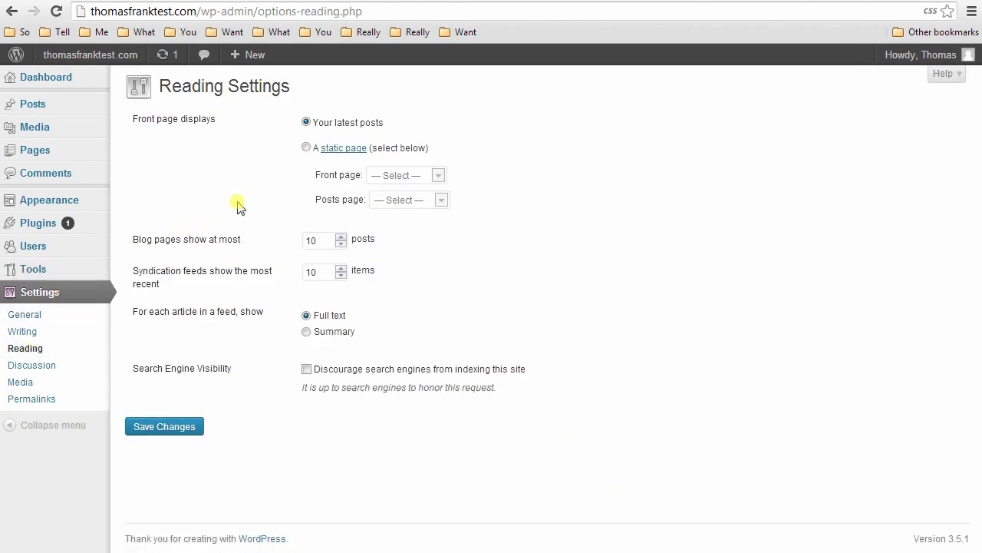
pyautogui.click(307, 147)
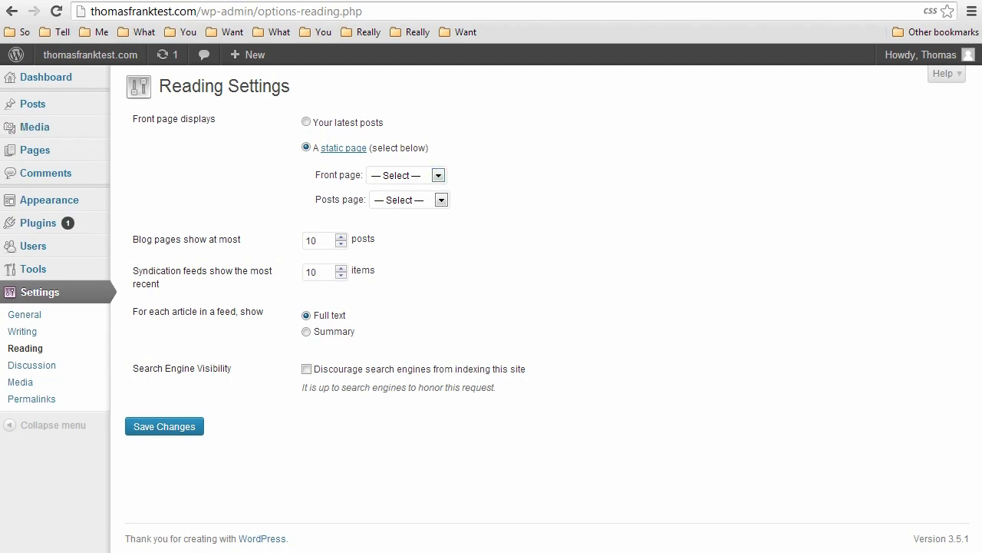
# Create a new page titled About Me
pyautogui.click(34, 151)
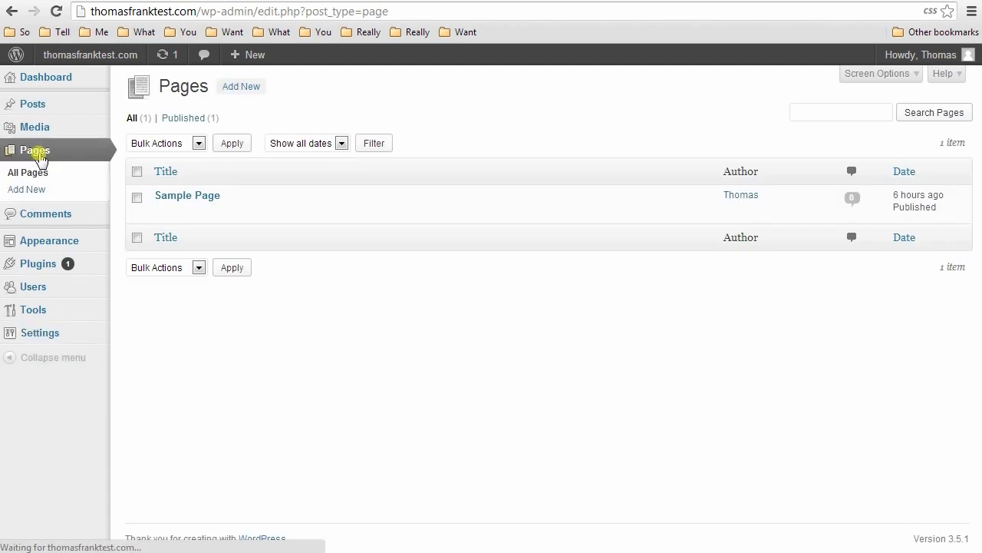
pyautogui.click(241, 86)
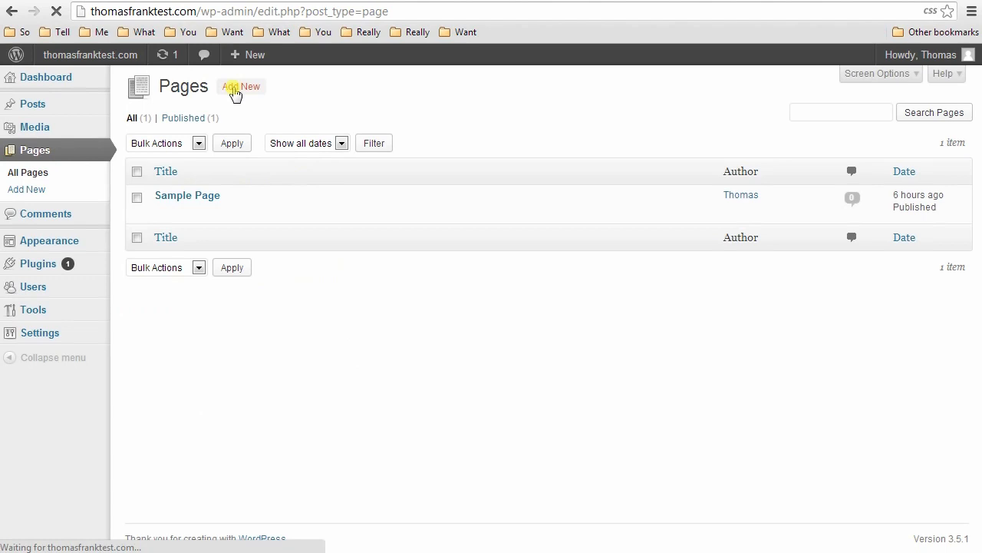
pyautogui.click(239, 86)
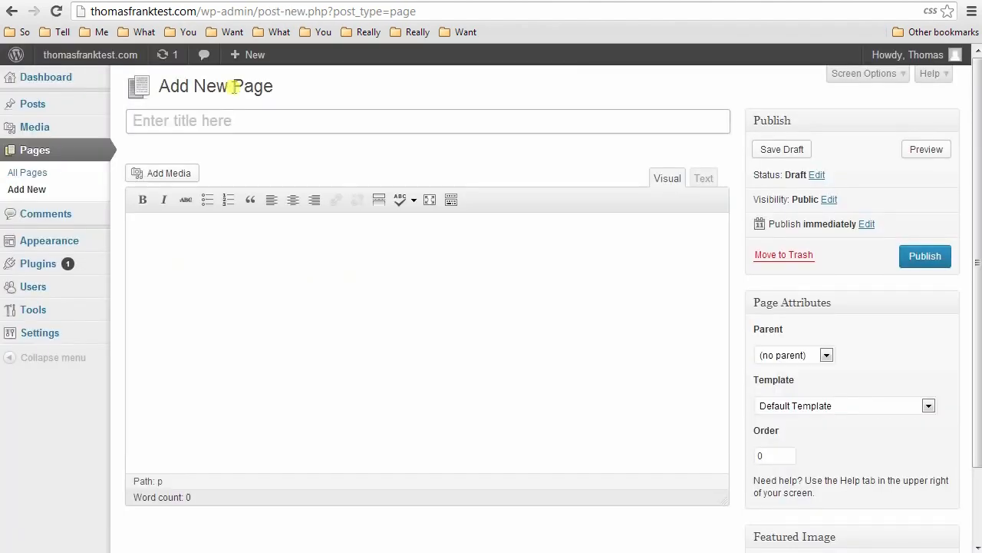
pyautogui.write('About Me')
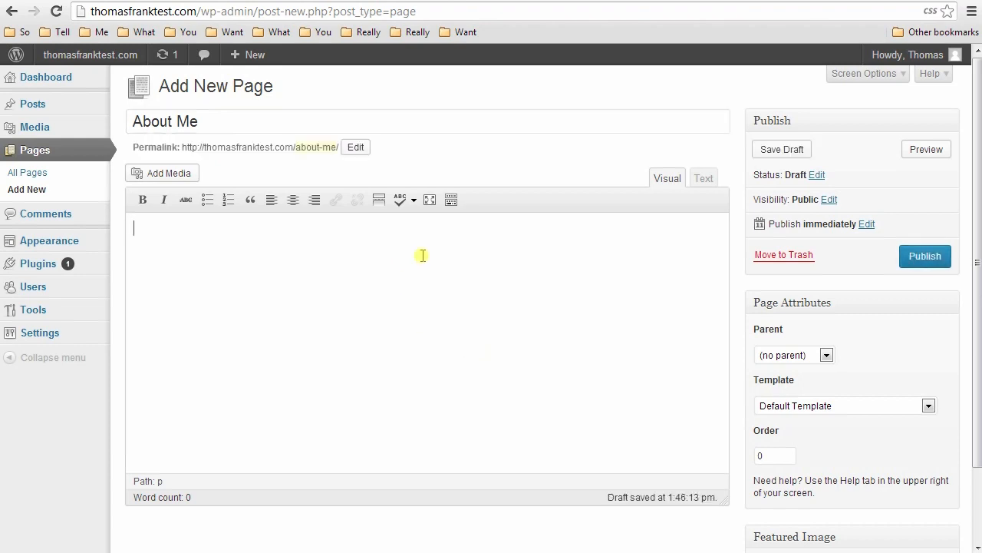
# Write 'This is my personal website, check it out!' as the body and publish the page
pyautogui.write('This is')
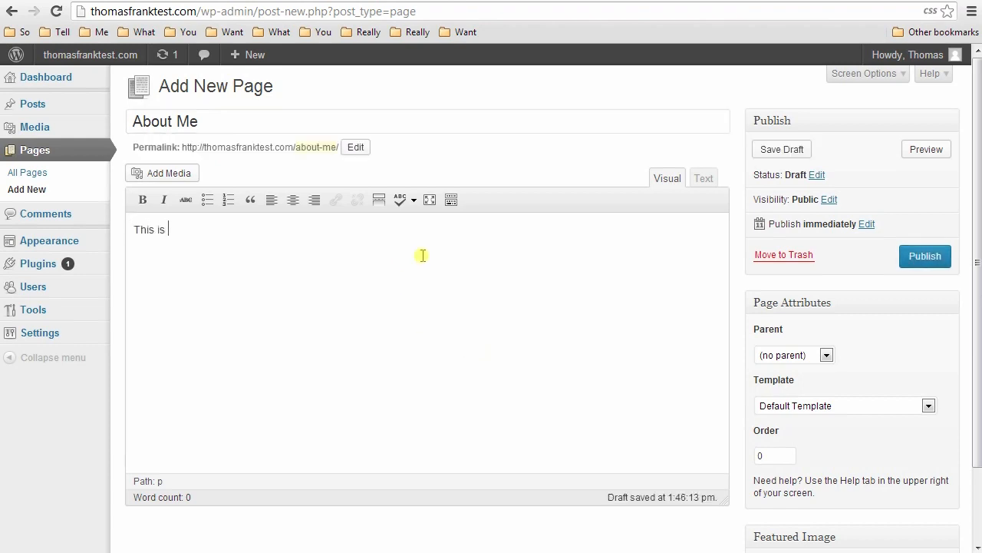
pyautogui.write('my personal webs')
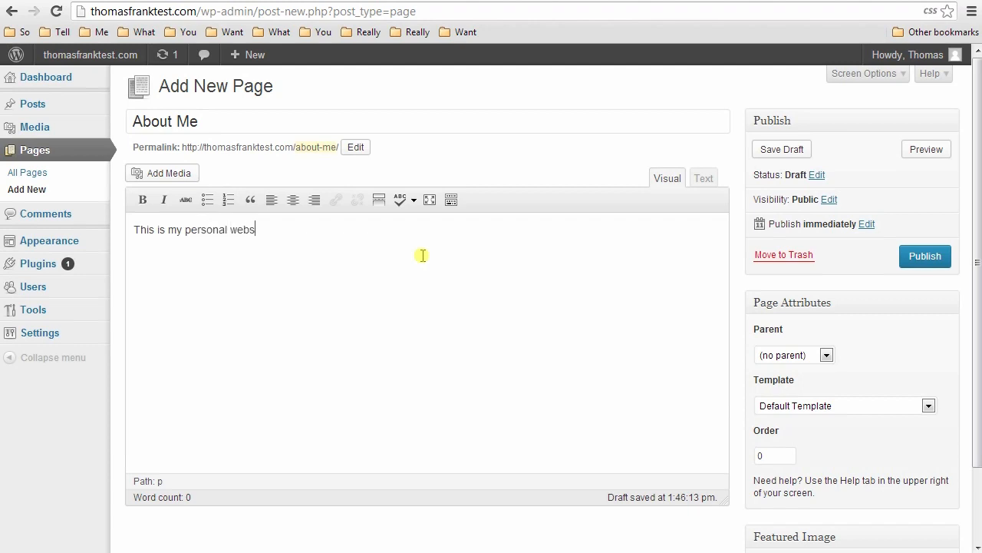
pyautogui.write('ite, check it')
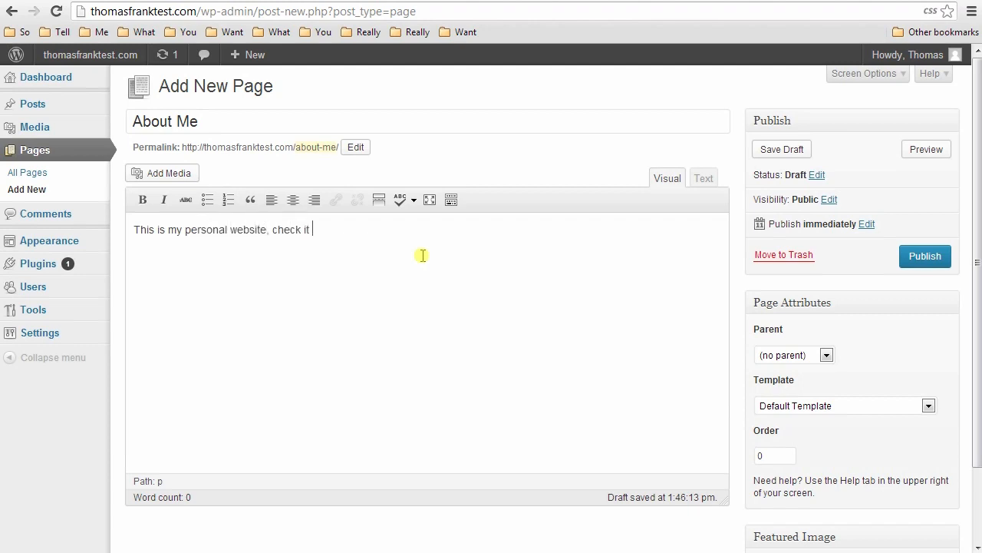
pyautogui.write('out!')
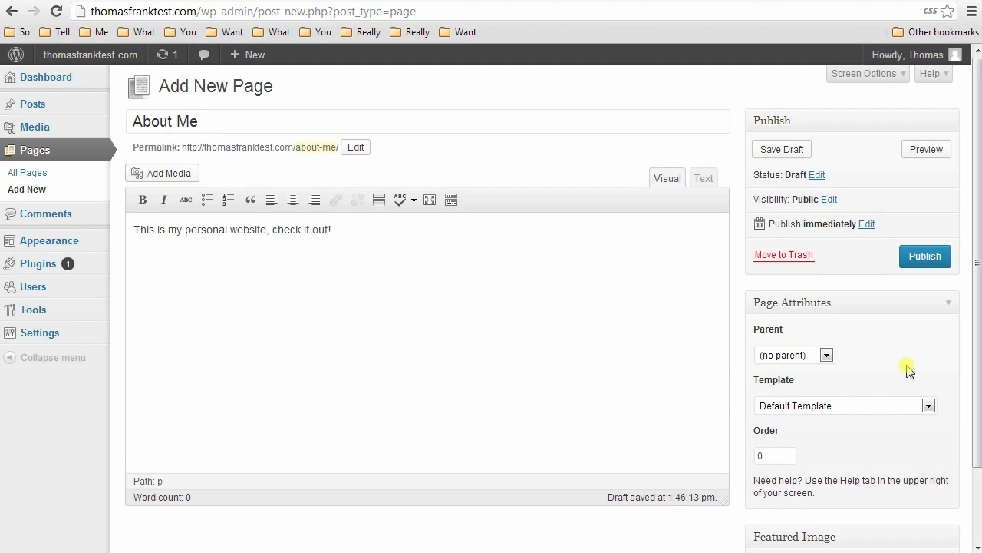
pyautogui.click(924, 255)
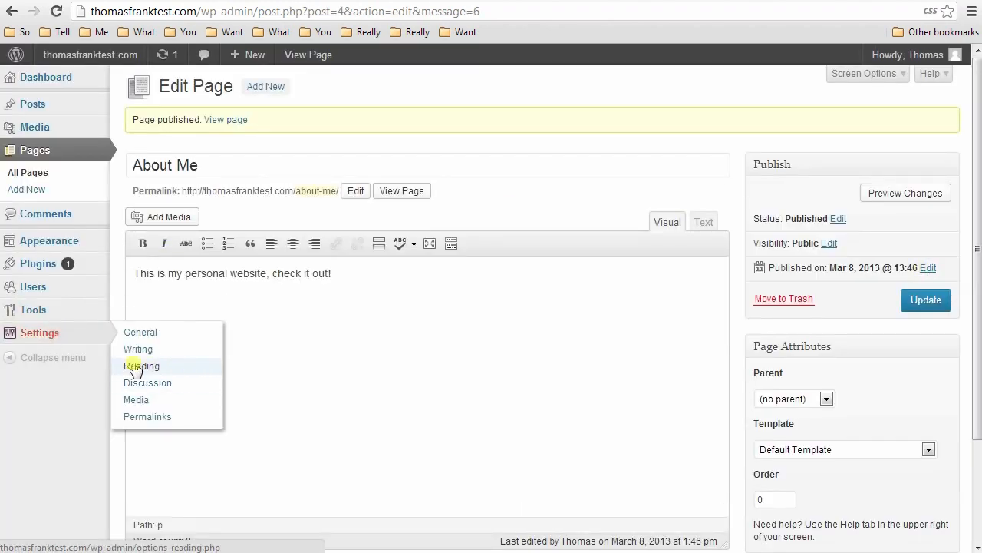
# Set a static front page showing About Me and save the Reading Settings
pyautogui.click(141, 365)
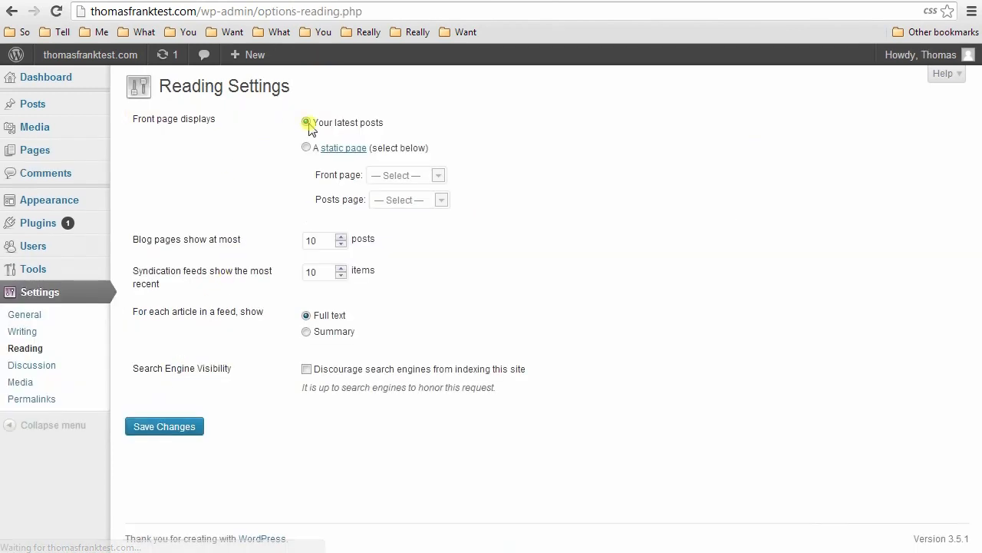
pyautogui.click(307, 147)
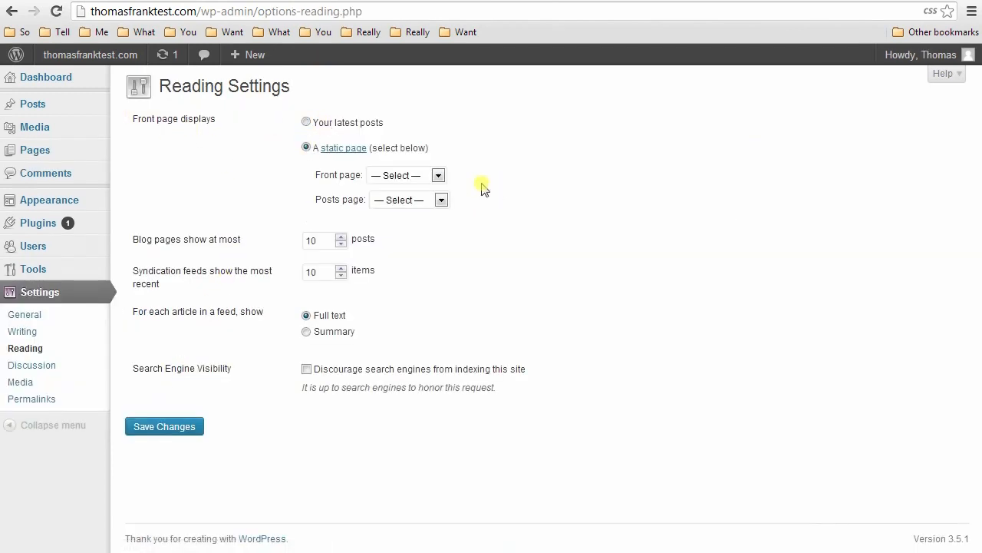
pyautogui.click(406, 175)
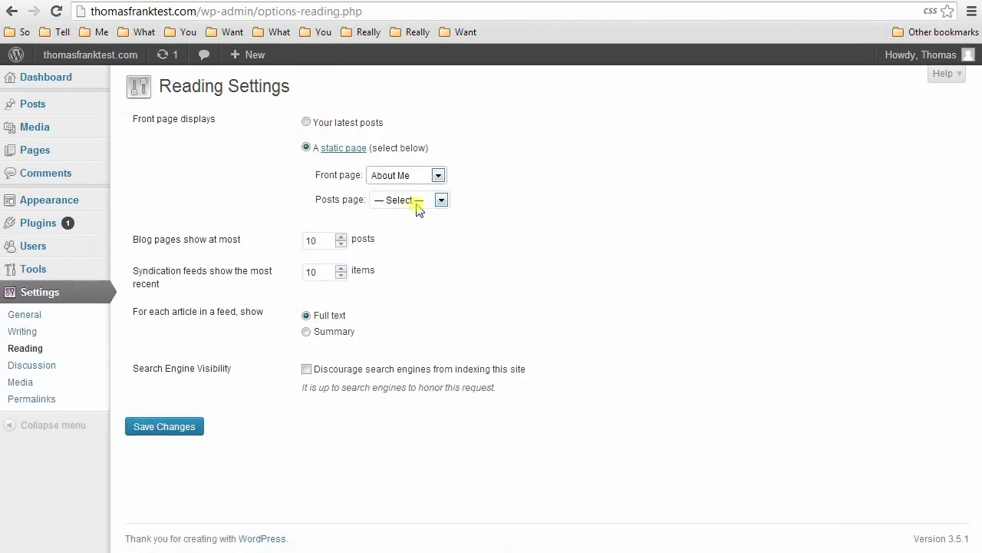
pyautogui.click(162, 427)
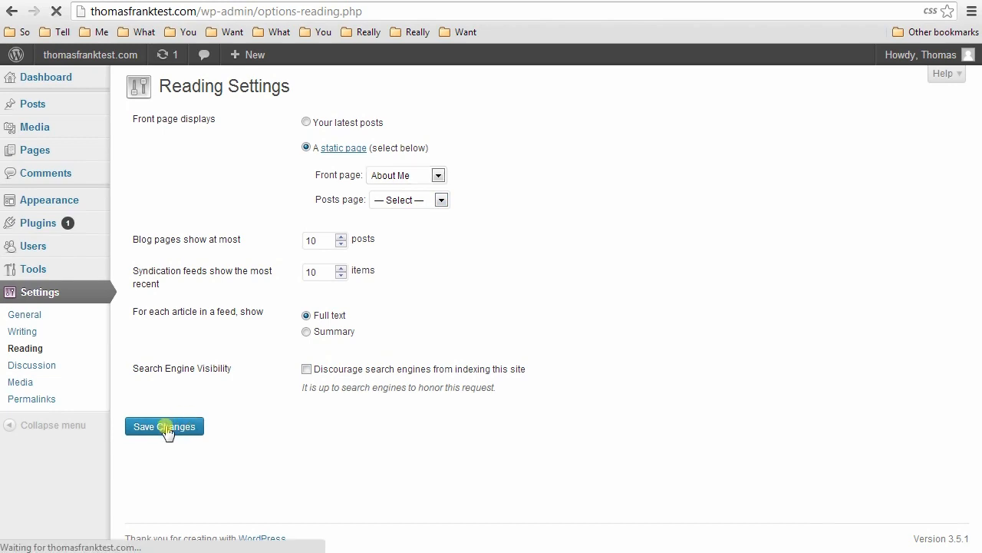
pyautogui.click(164, 427)
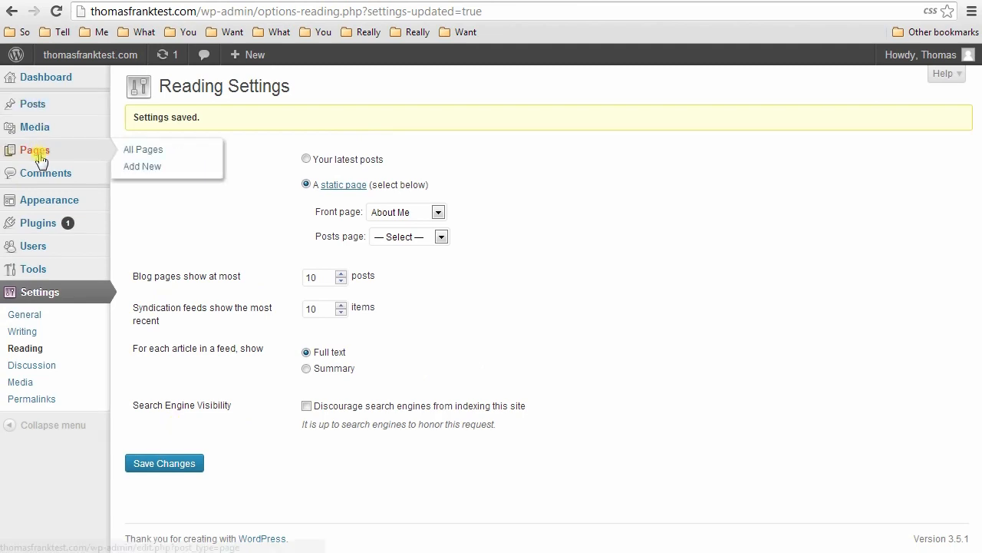
# Create a new page titled Blog and publish it
pyautogui.click(142, 149)
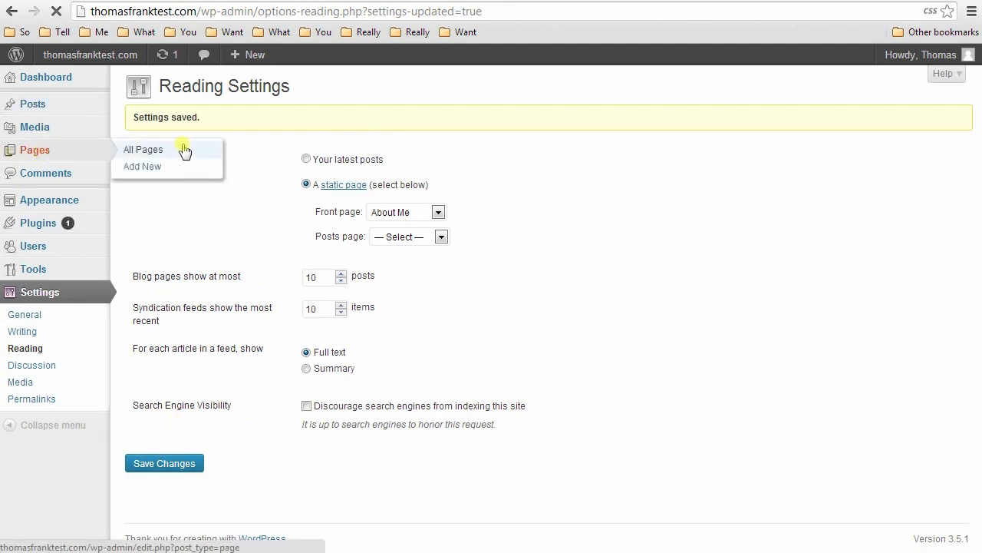
pyautogui.click(141, 166)
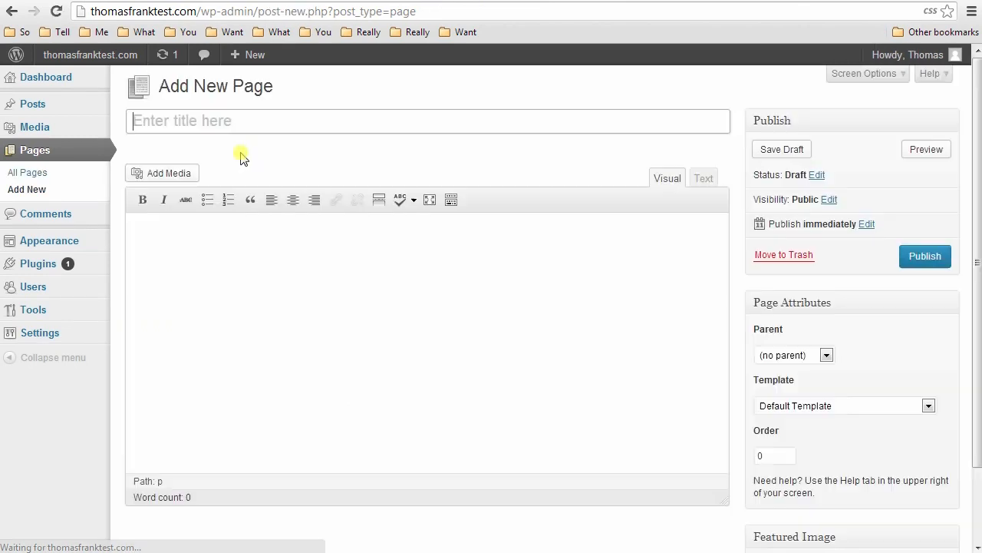
pyautogui.write('b')
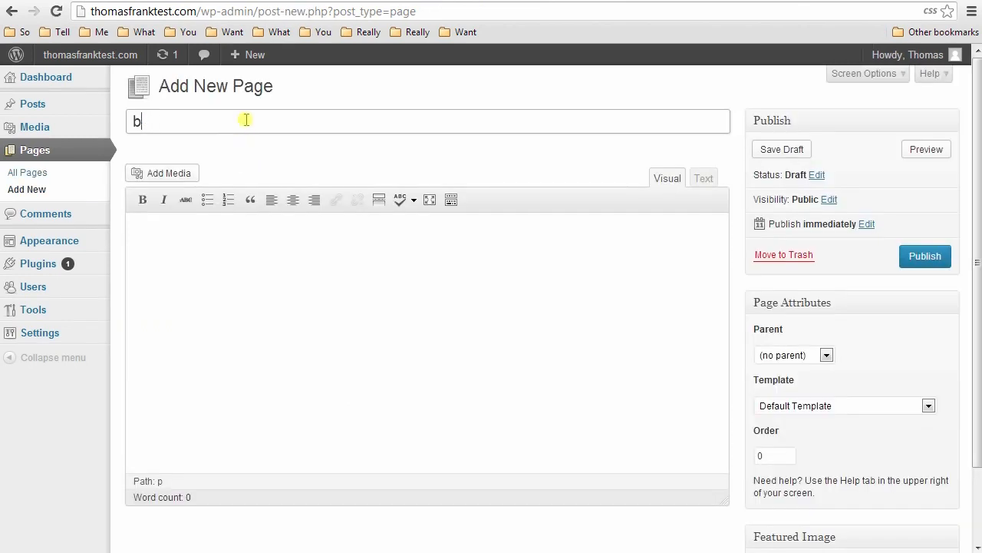
pyautogui.write('log')
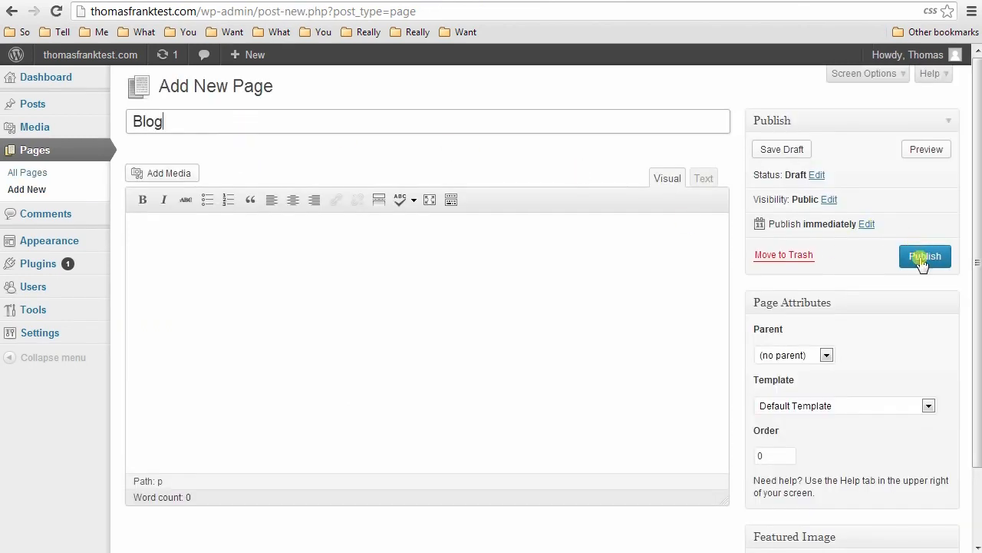
pyautogui.click(925, 256)
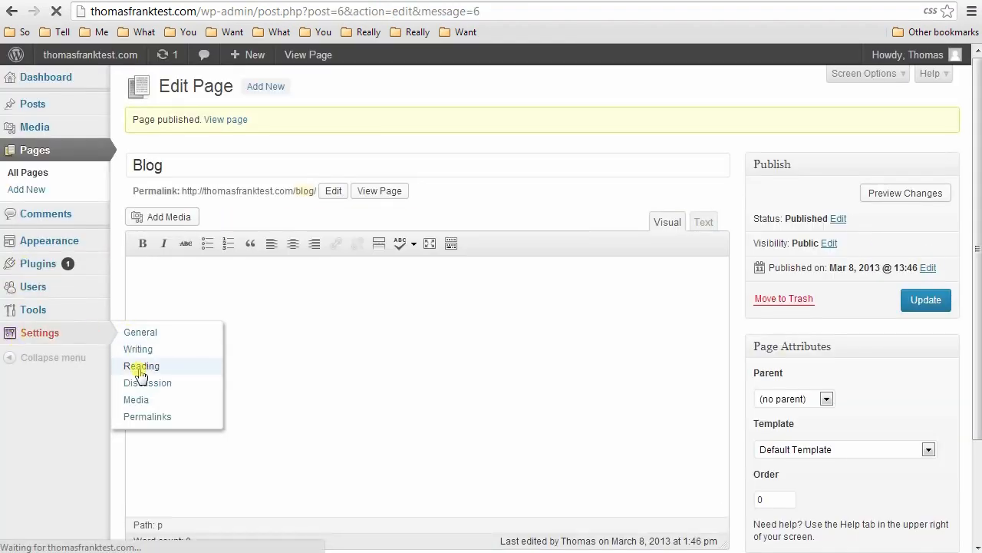
# Choose Blog as the Posts page in Reading Settings and save the changes
pyautogui.click(141, 365)
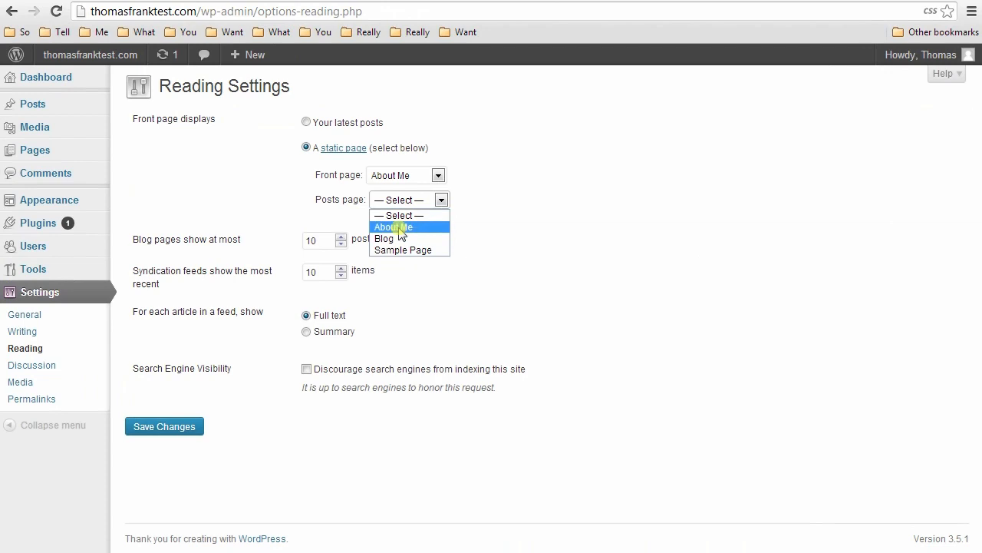
pyautogui.click(383, 238)
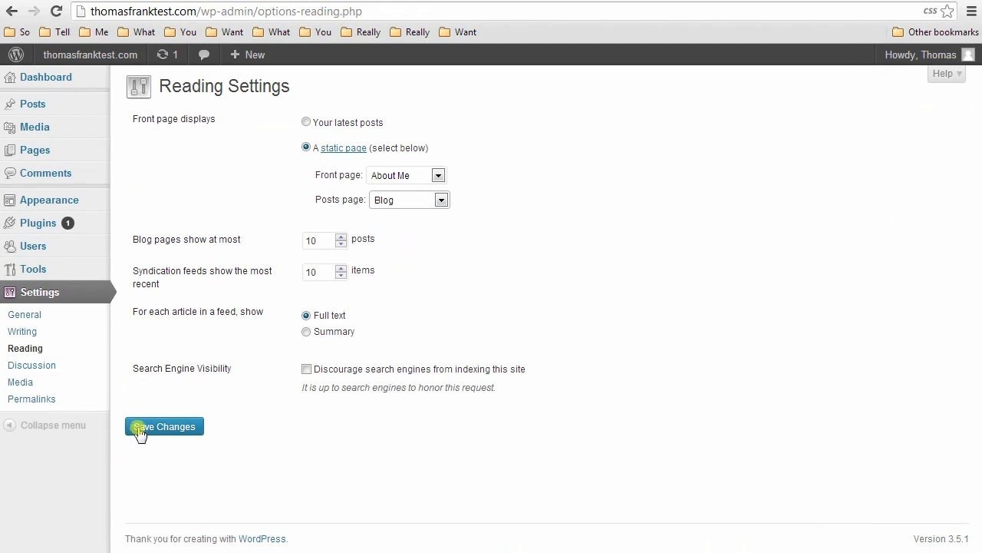
pyautogui.click(163, 427)
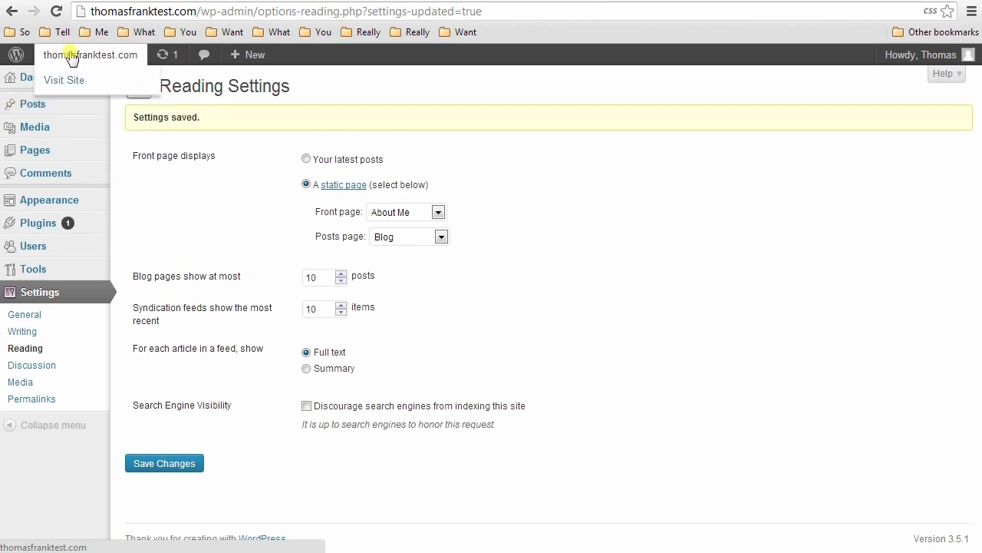
pyautogui.click(65, 80)
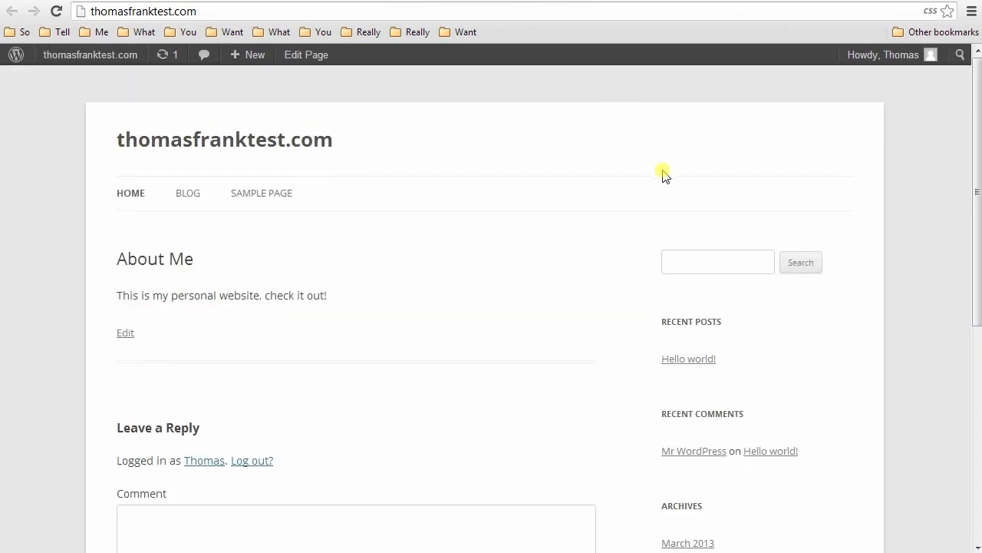
pyautogui.moveTo(59, 288)
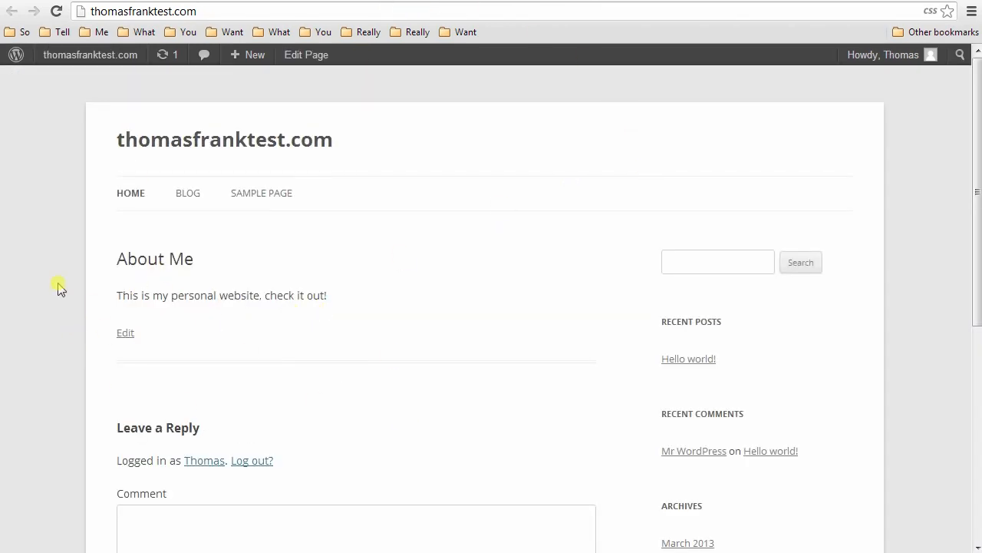
pyautogui.click(187, 193)
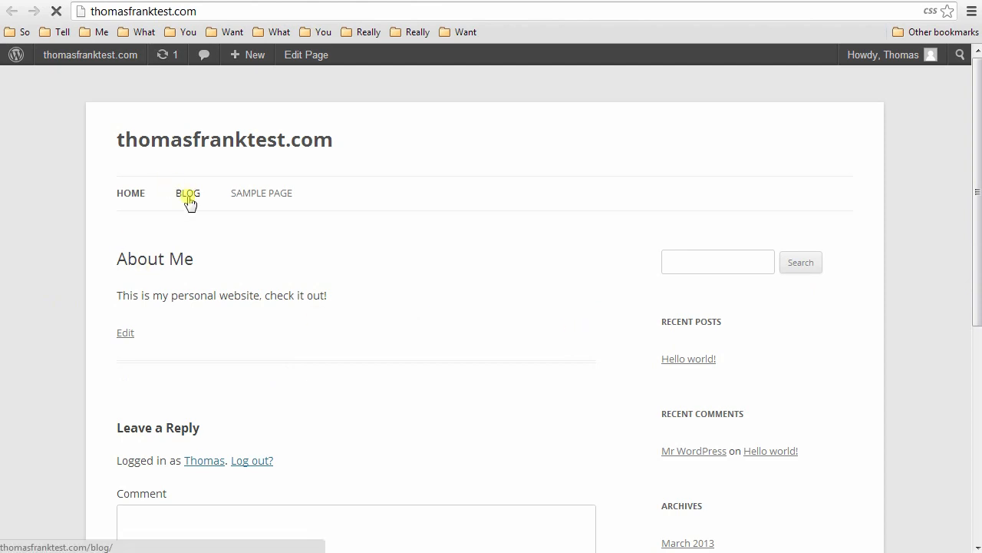
pyautogui.click(188, 193)
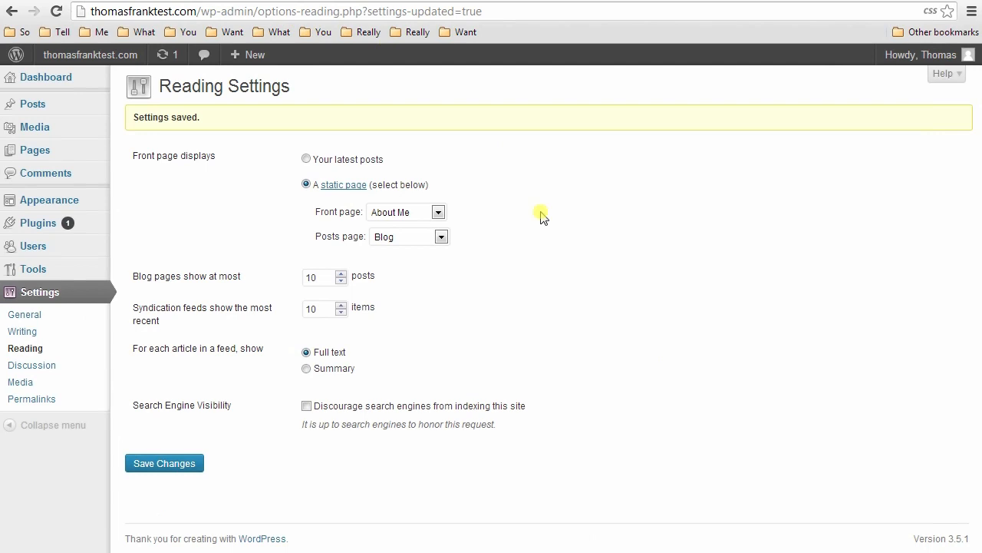
pyautogui.moveTo(276, 315)
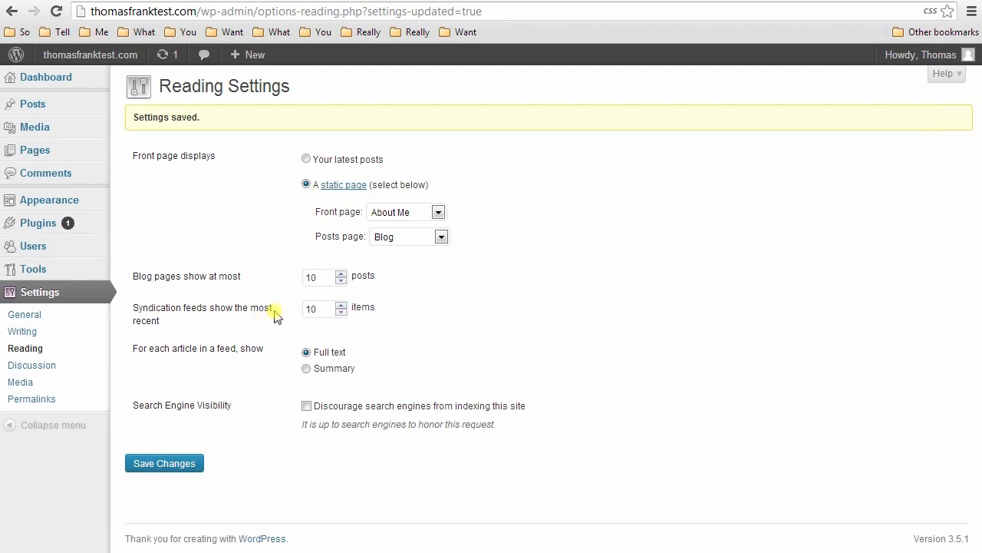
pyautogui.moveTo(54, 190)
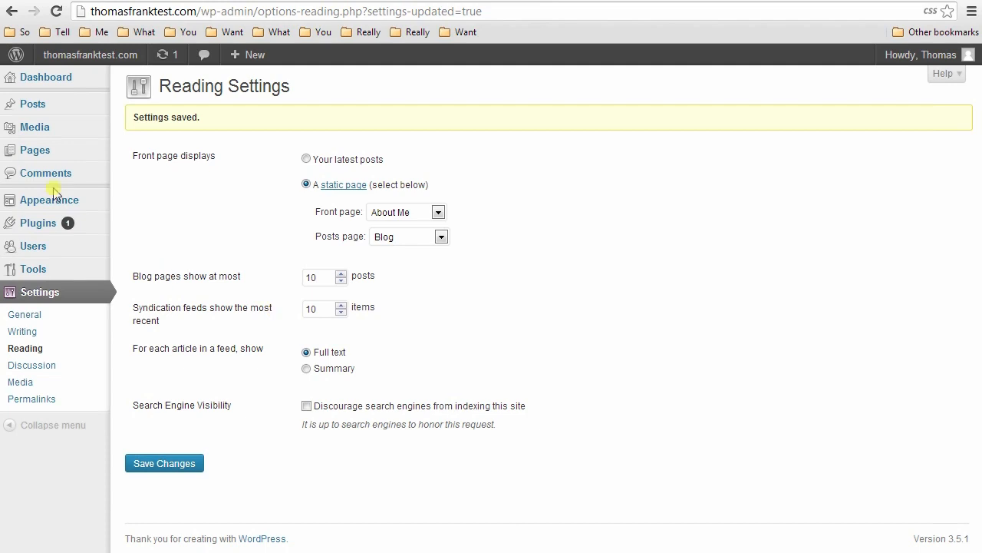
# Go to Install Themes, glance at the Upload option, then browse the Featured themes
pyautogui.click(52, 200)
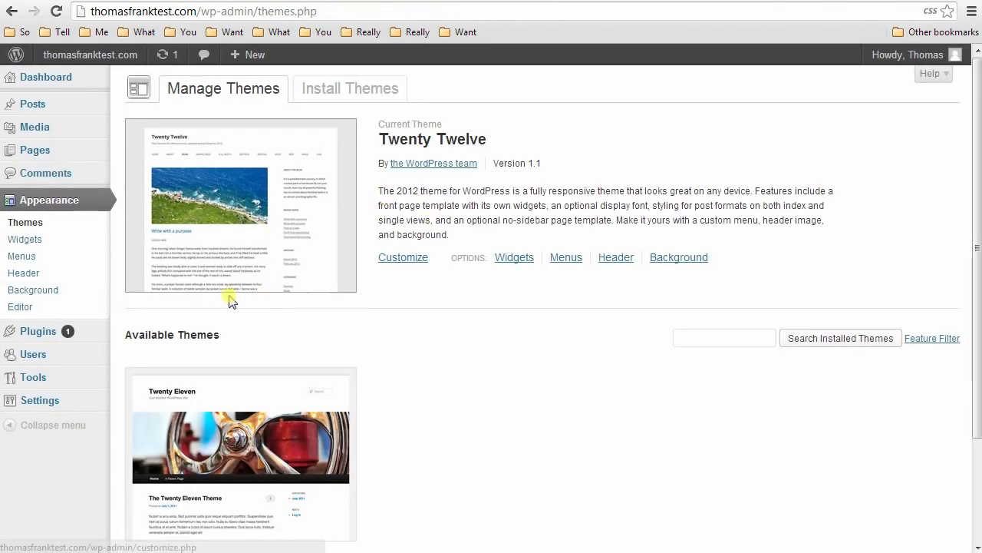
pyautogui.click(350, 87)
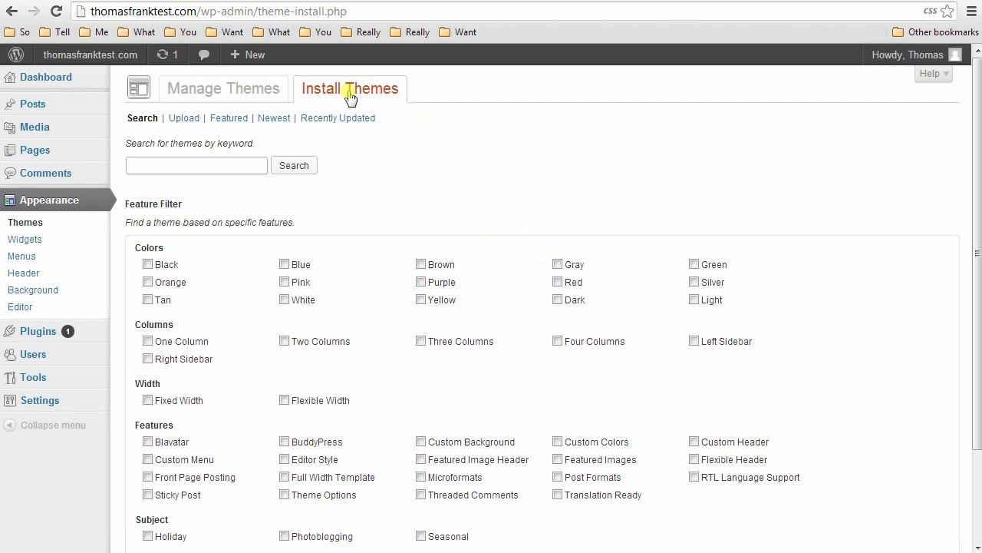
pyautogui.click(182, 117)
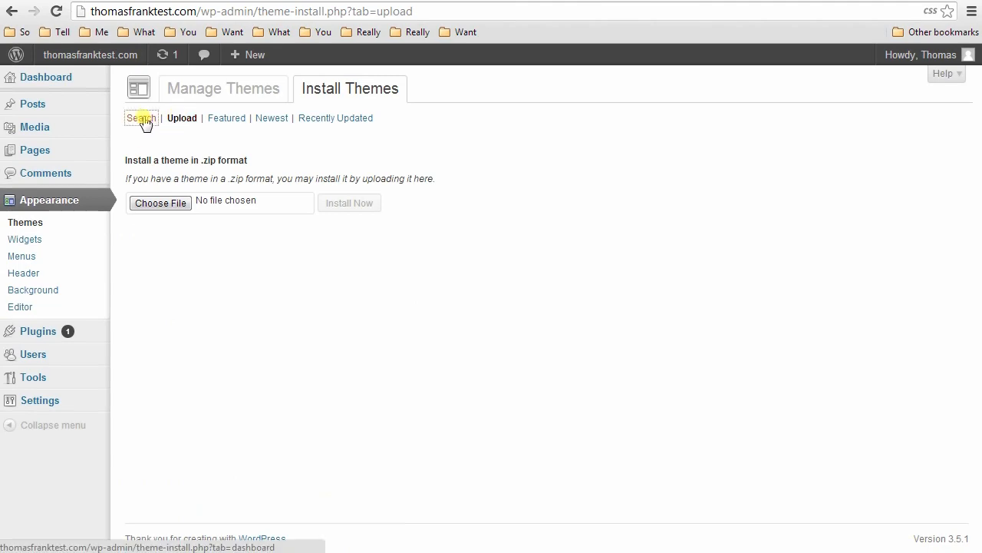
pyautogui.click(141, 117)
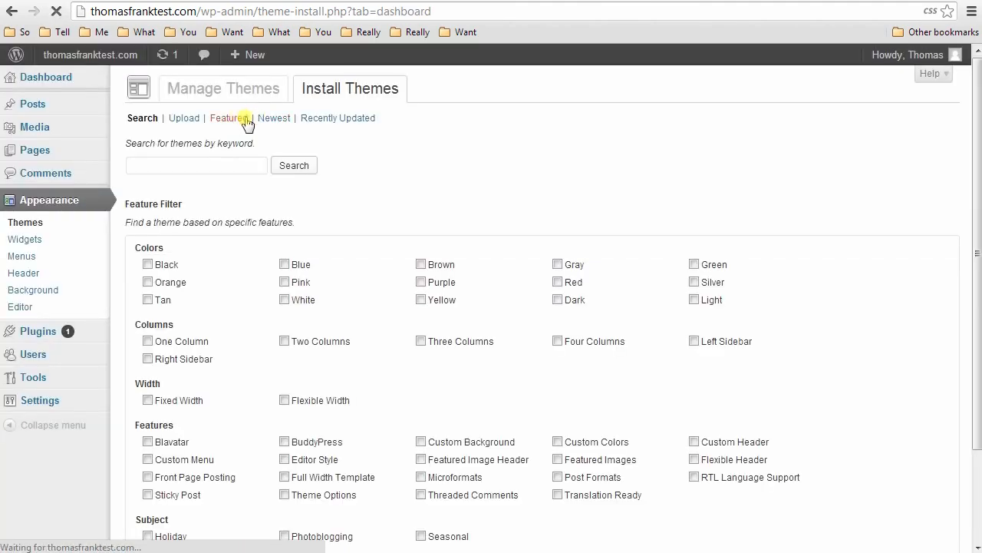
pyautogui.click(227, 117)
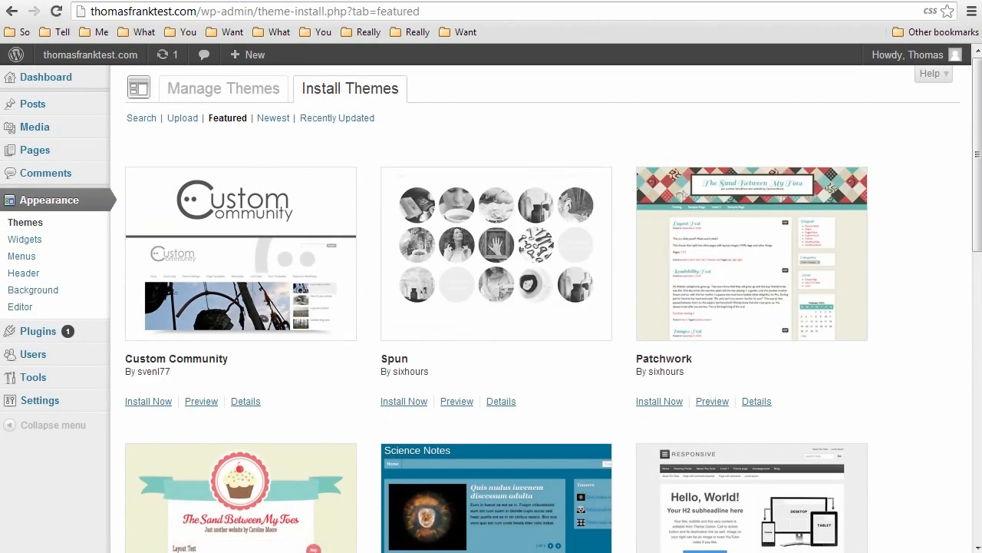
pyautogui.moveTo(583, 408)
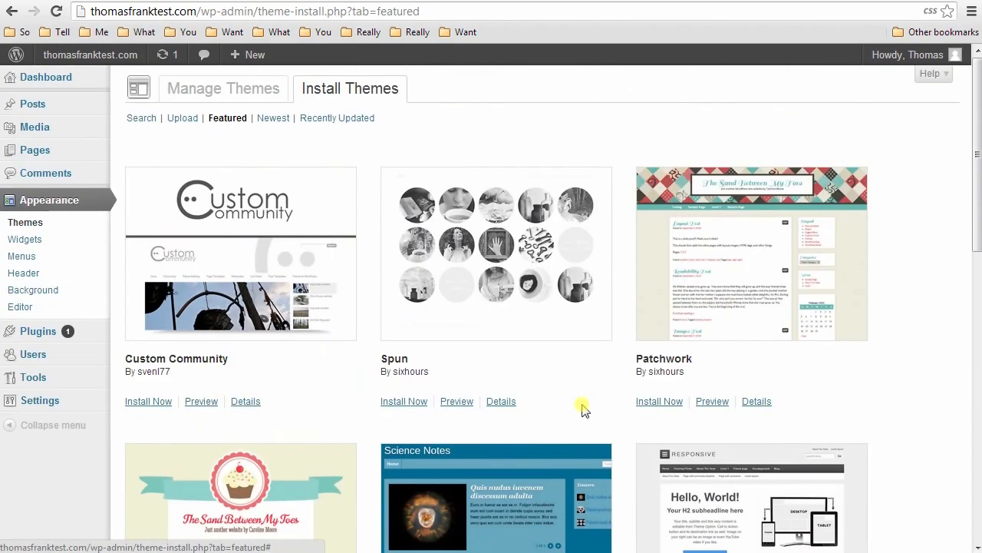
# Load the preview of the Custom Community theme from the Featured list
pyautogui.click(246, 400)
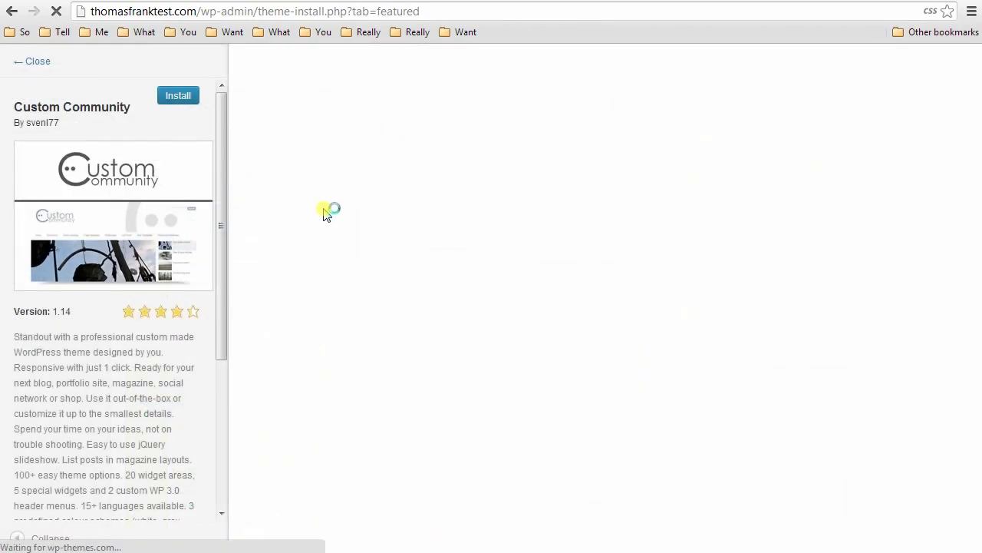
pyautogui.click(179, 95)
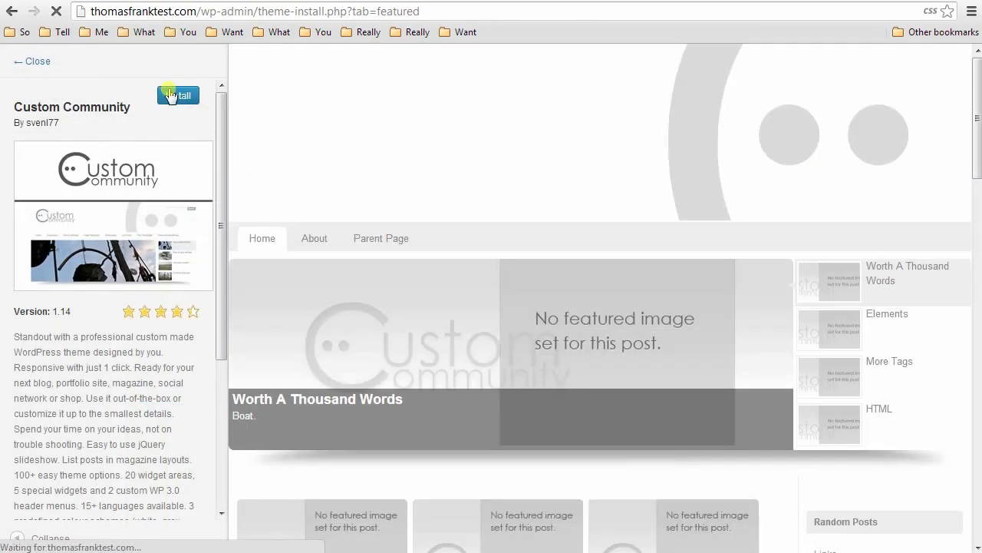
# Install the Custom Community theme and activate it for the site
pyautogui.click(178, 96)
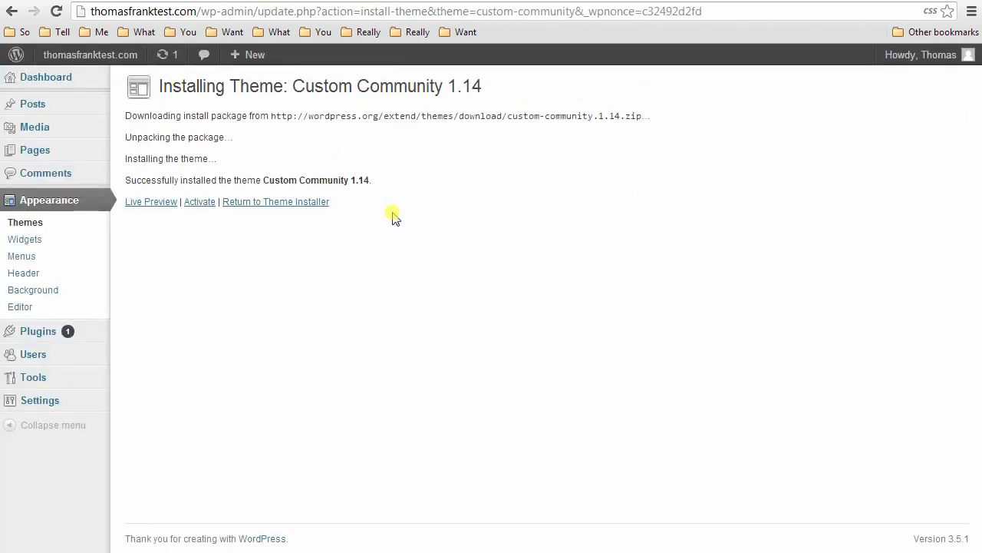
pyautogui.click(200, 201)
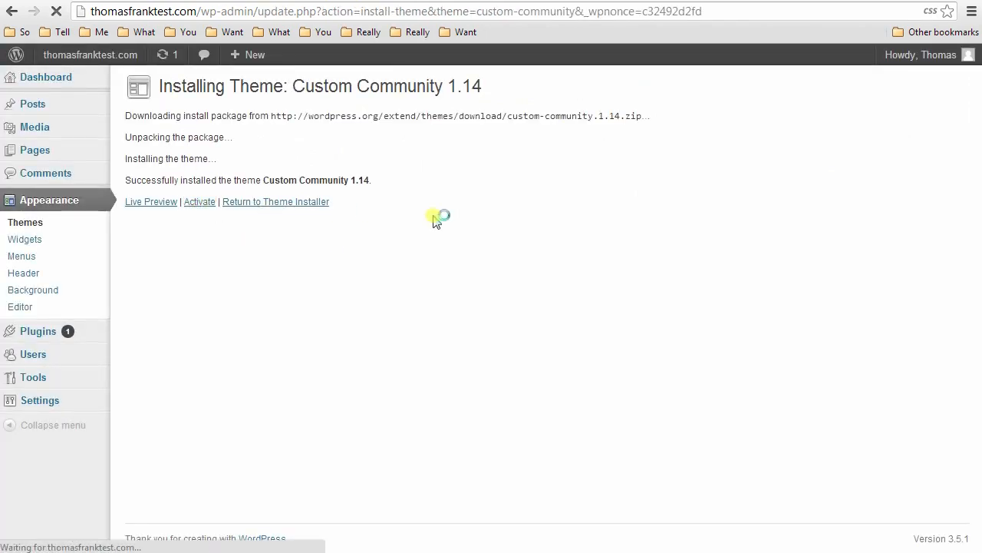
pyautogui.click(199, 201)
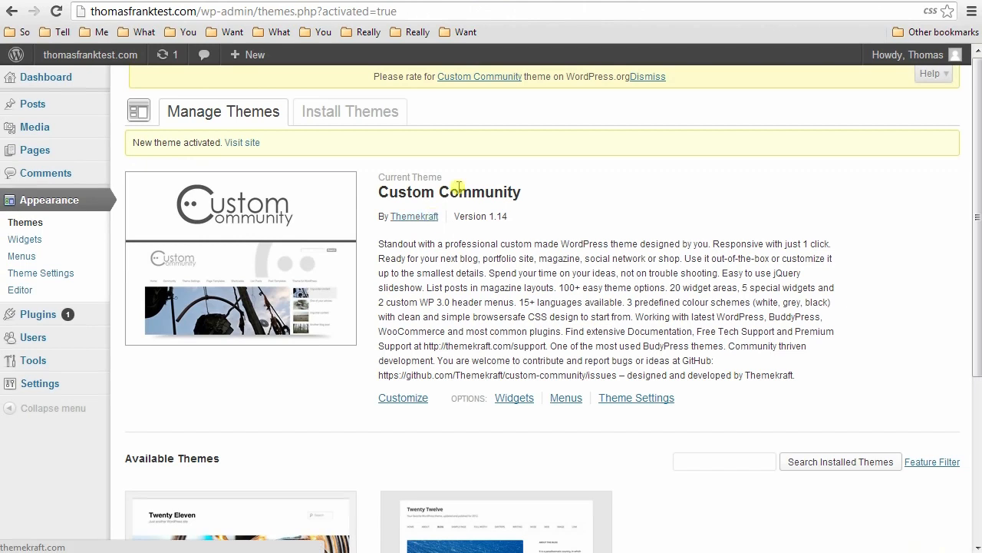
# Visit the live site to inspect the Blog page restyled by Custom Community
pyautogui.click(243, 141)
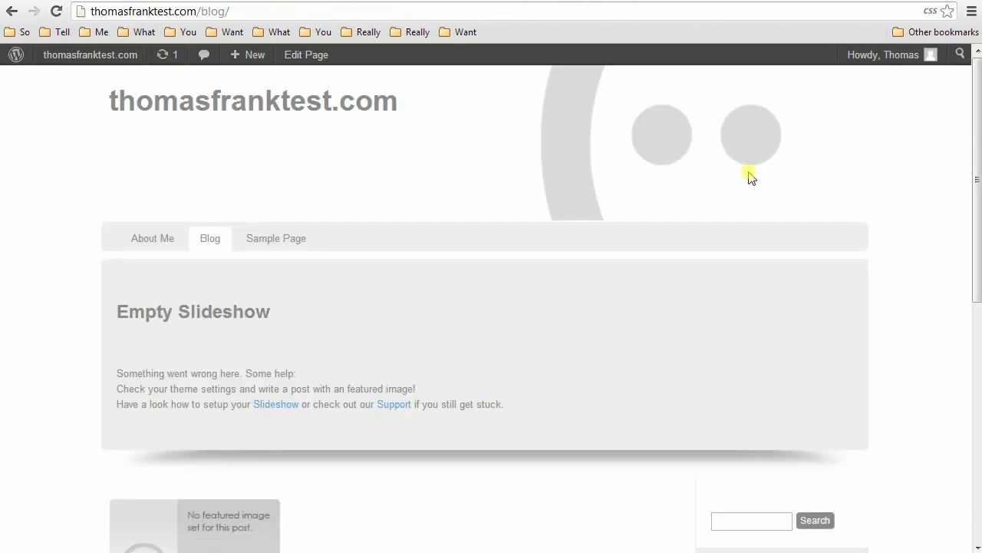
pyautogui.moveTo(472, 198)
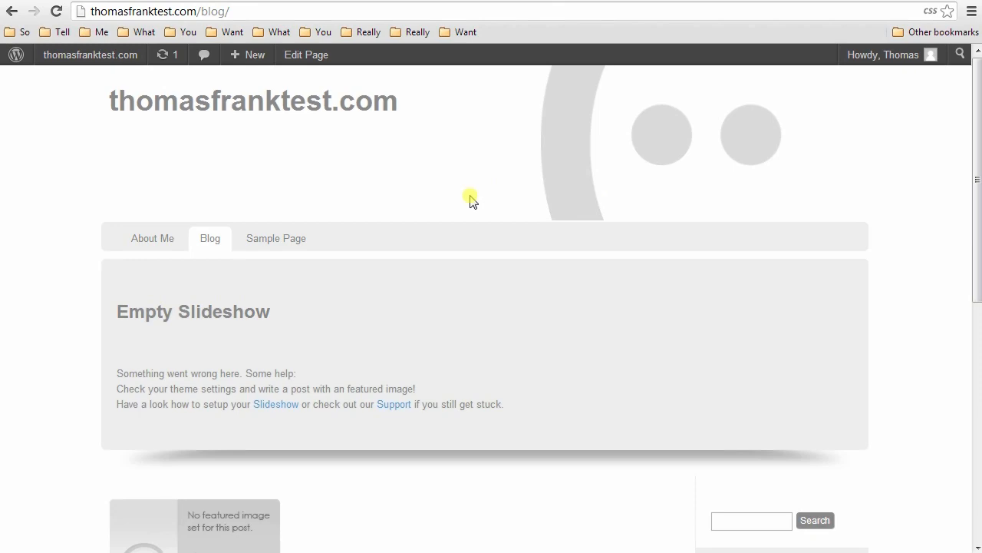
pyautogui.scroll(-3)
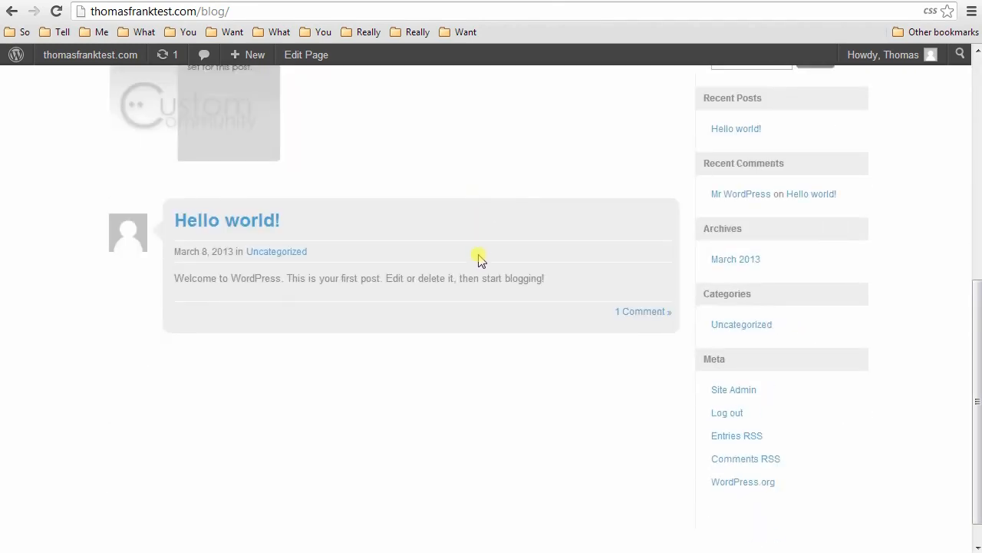
pyautogui.scroll(3)
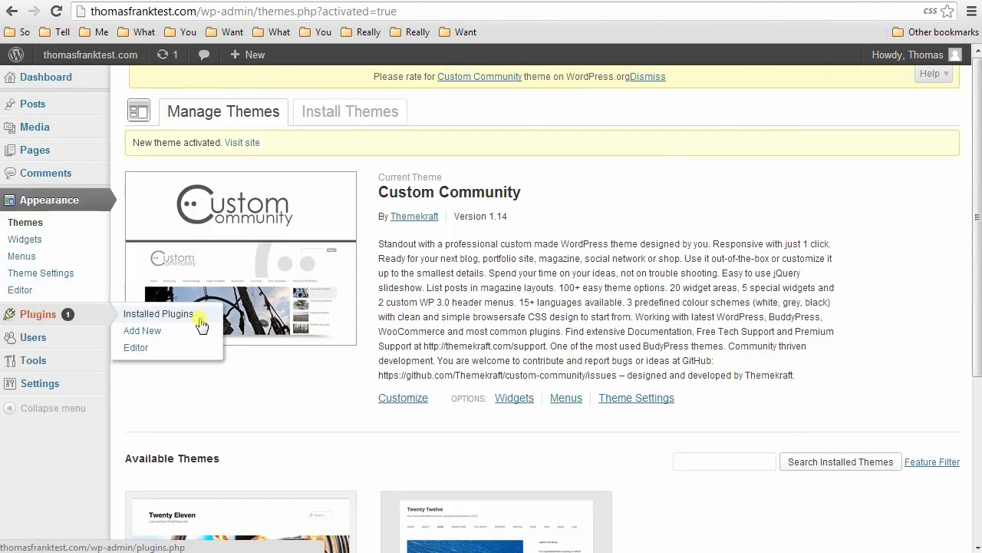
# From Plugins > Add New, search the directory for 'limit log'
pyautogui.click(157, 313)
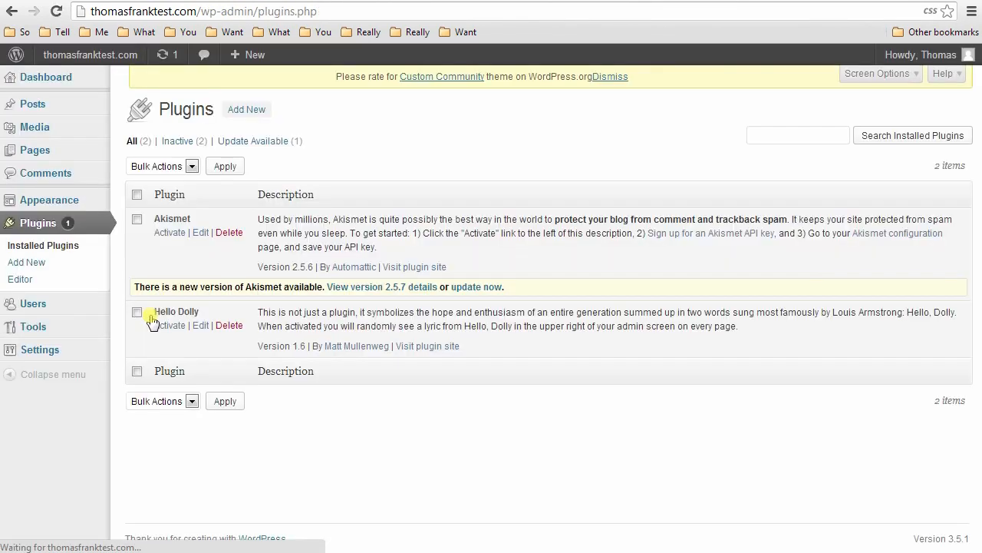
pyautogui.moveTo(491, 160)
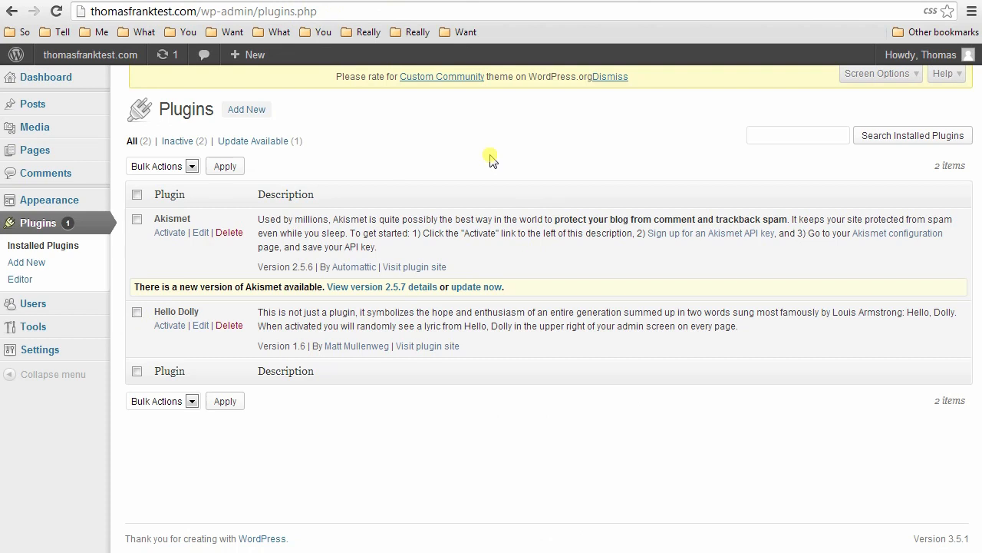
pyautogui.moveTo(323, 167)
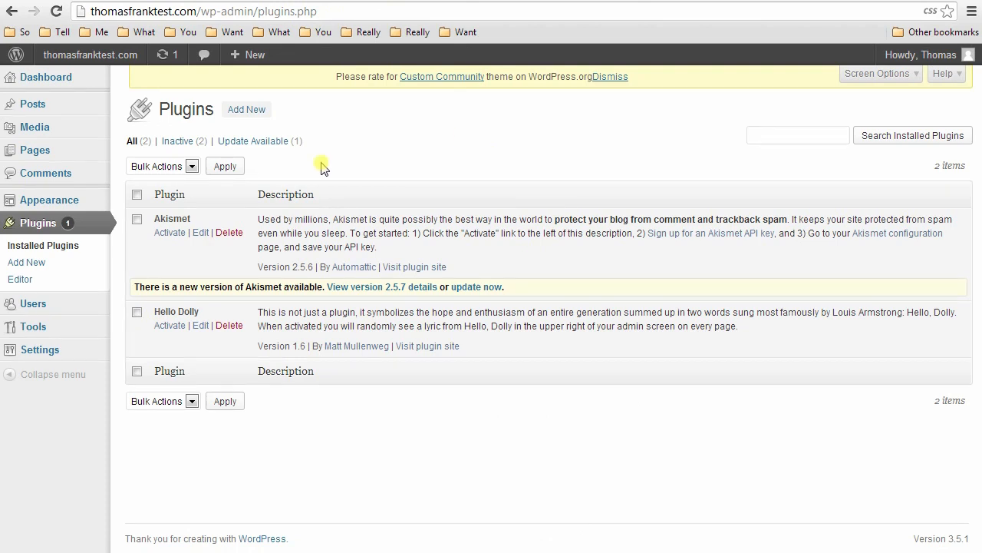
pyautogui.click(245, 109)
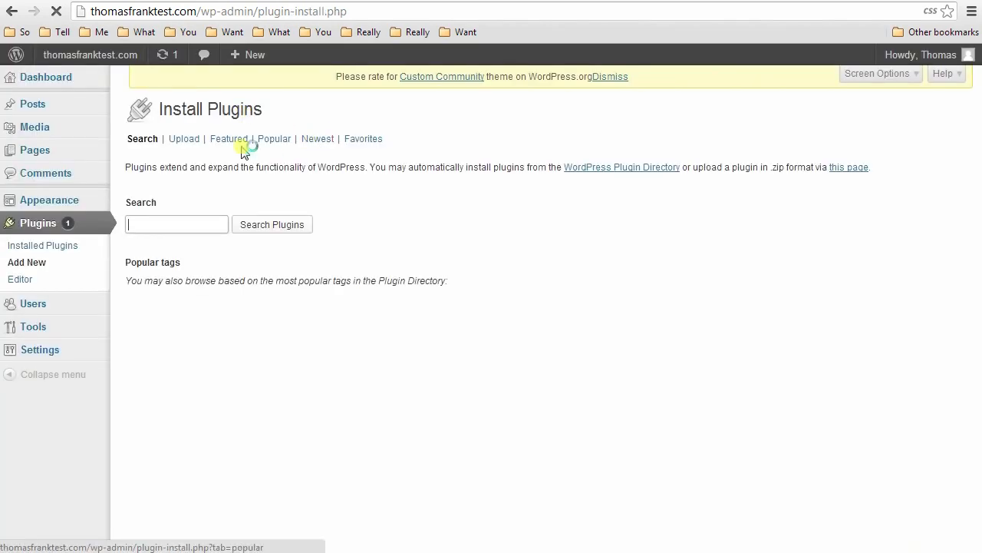
pyautogui.write('limit login attempts')
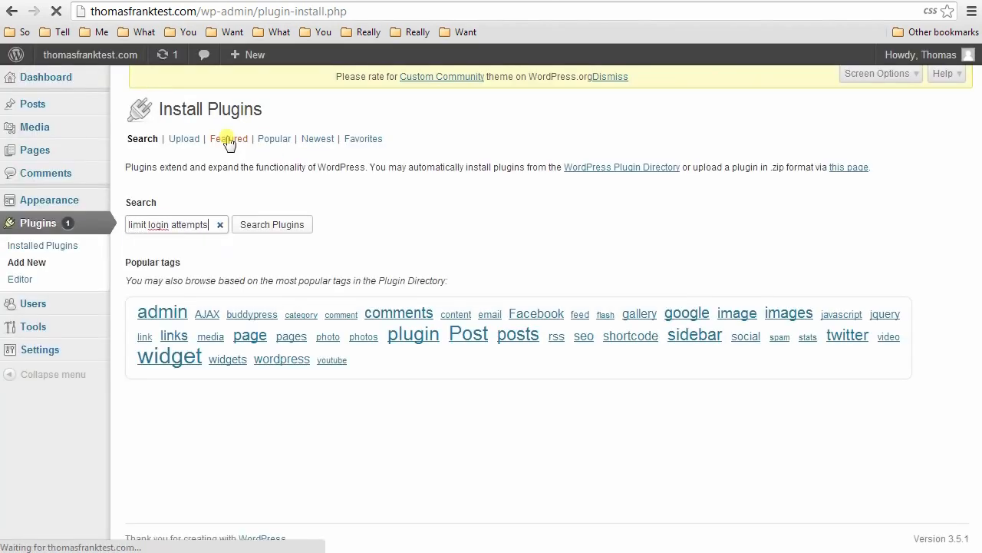
pyautogui.click(272, 224)
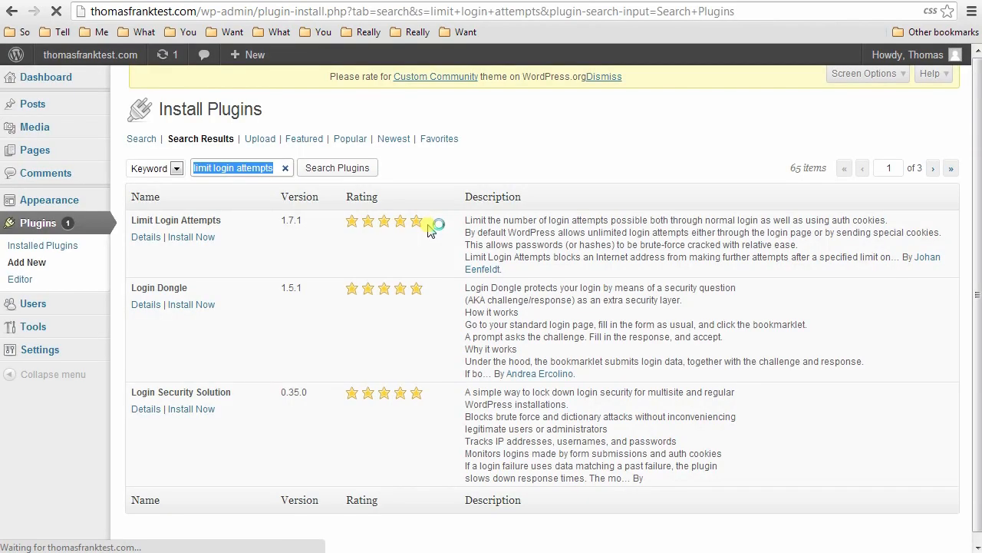
pyautogui.moveTo(189, 267)
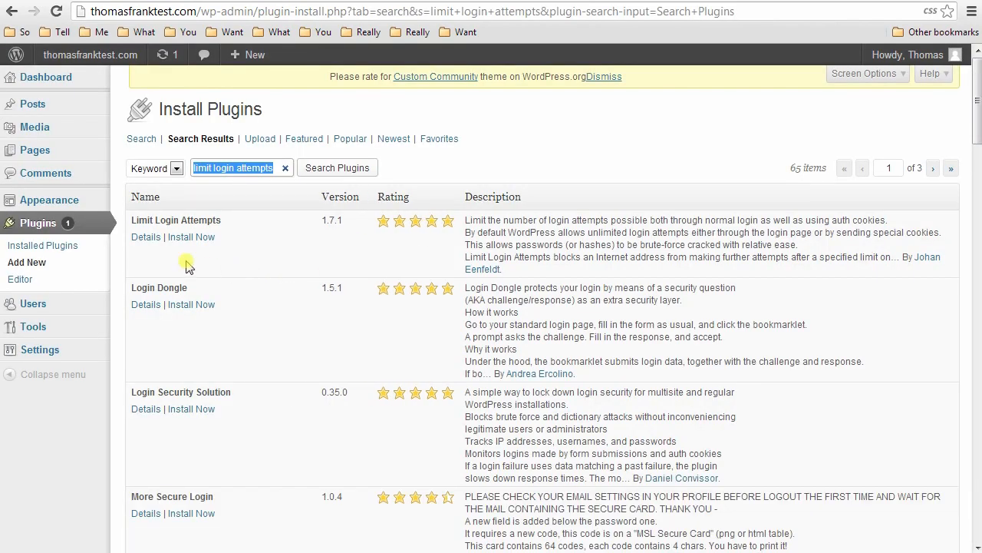
# Install the Limit Login Attempts plugin, confirm, and activate it
pyautogui.click(190, 237)
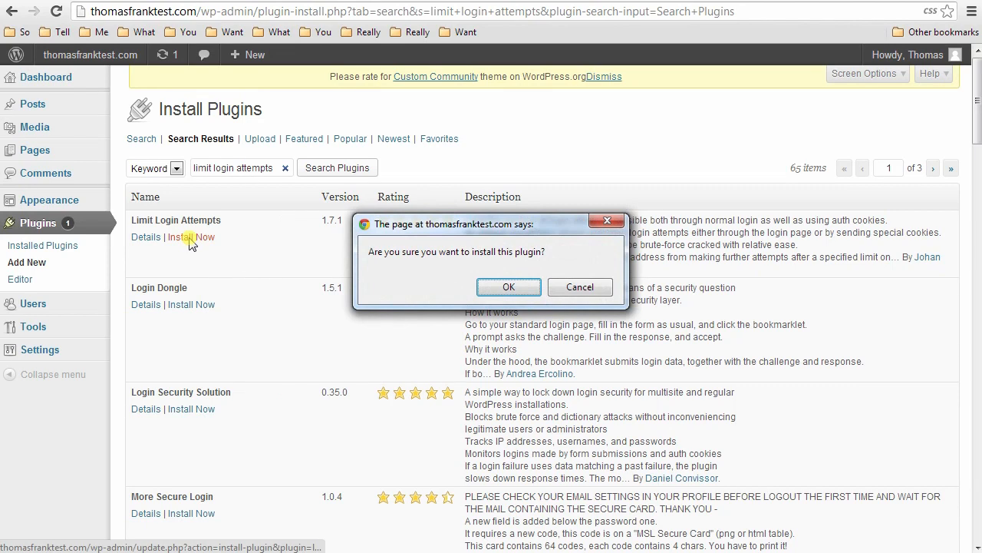
pyautogui.click(508, 287)
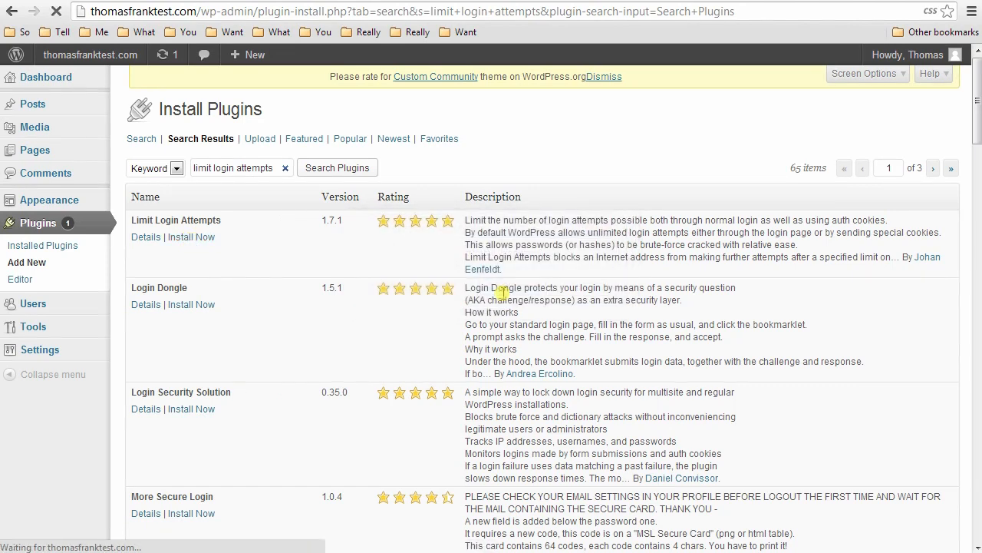
pyautogui.click(190, 236)
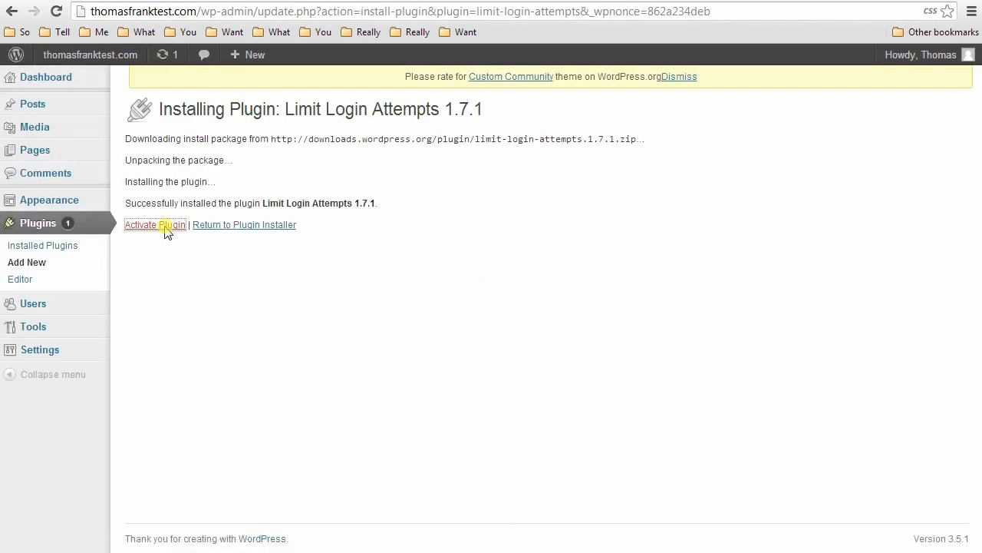
pyautogui.click(154, 224)
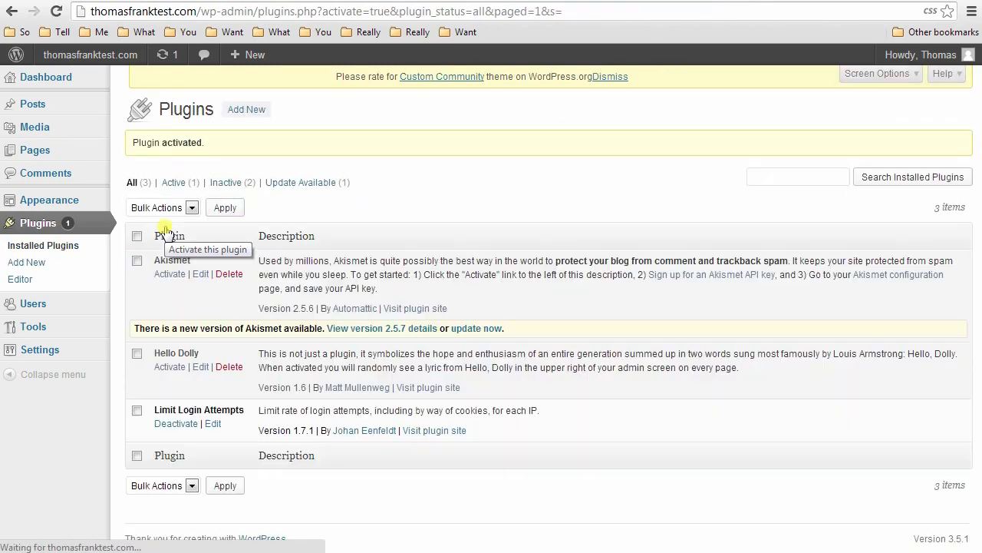
pyautogui.moveTo(115, 387)
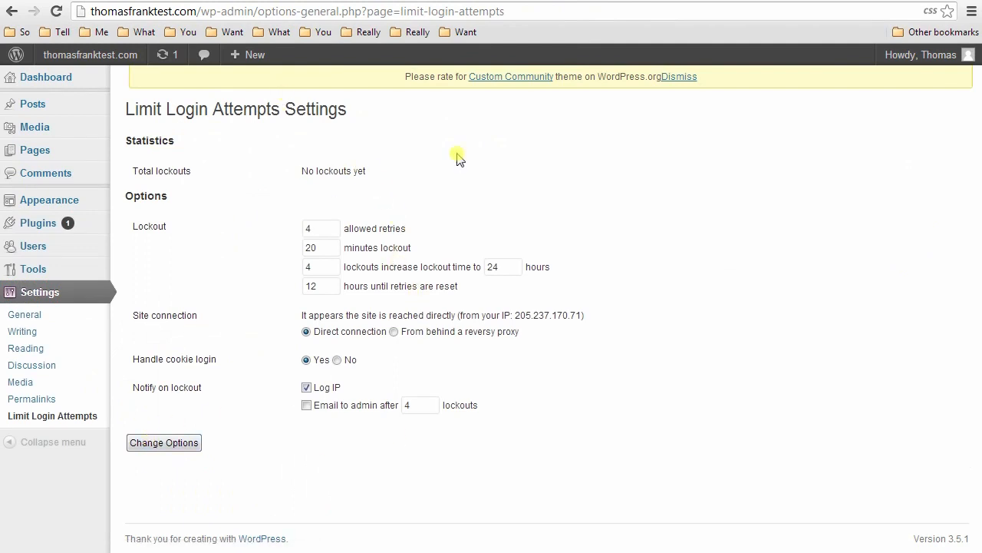
pyautogui.moveTo(417, 314)
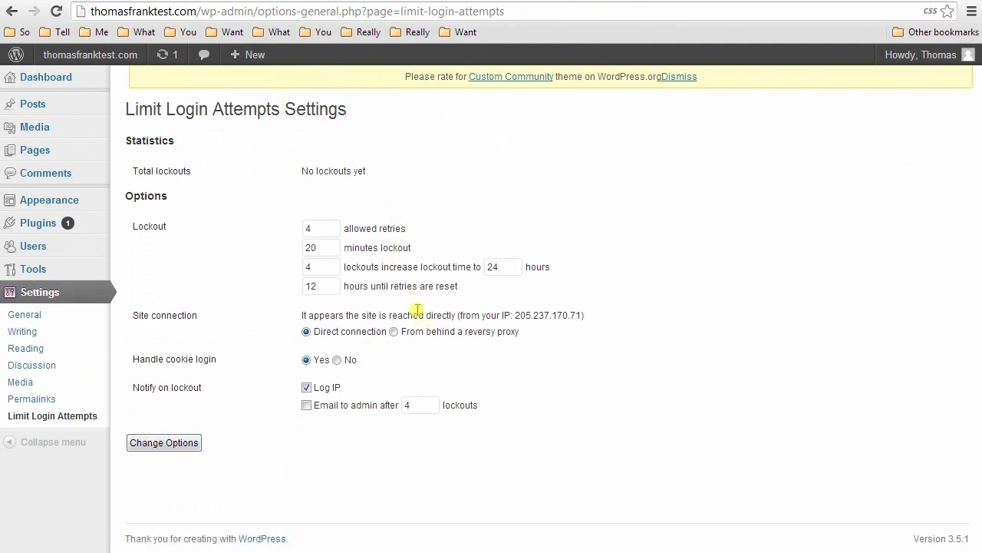
pyautogui.moveTo(361, 347)
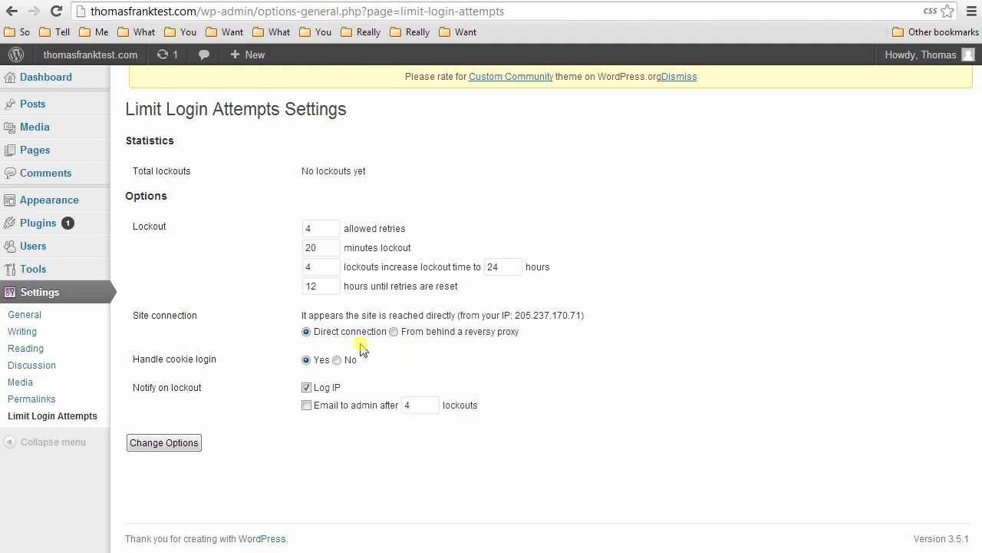
pyautogui.moveTo(525, 359)
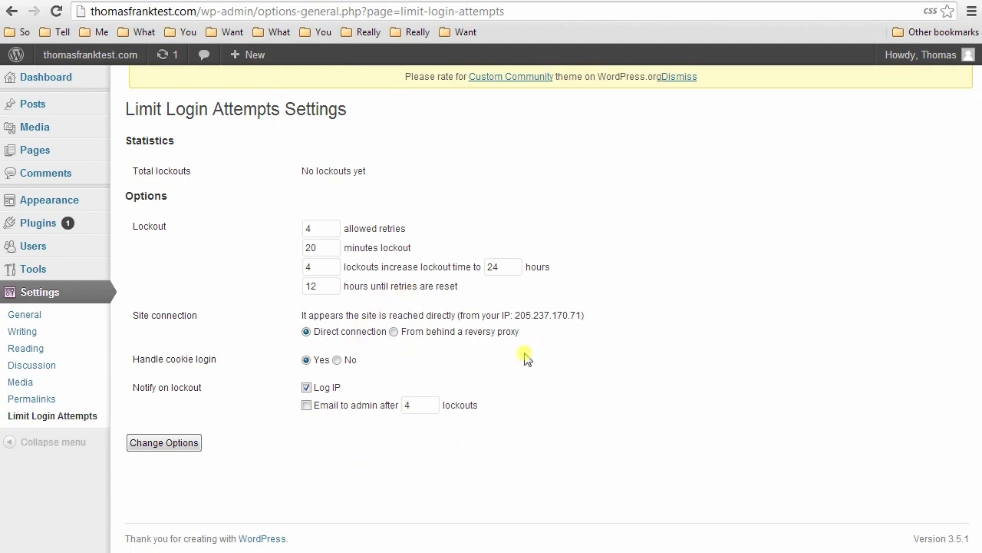
# Enable 'Email to admin after 4 lockouts' and save with Change Options
pyautogui.click(307, 405)
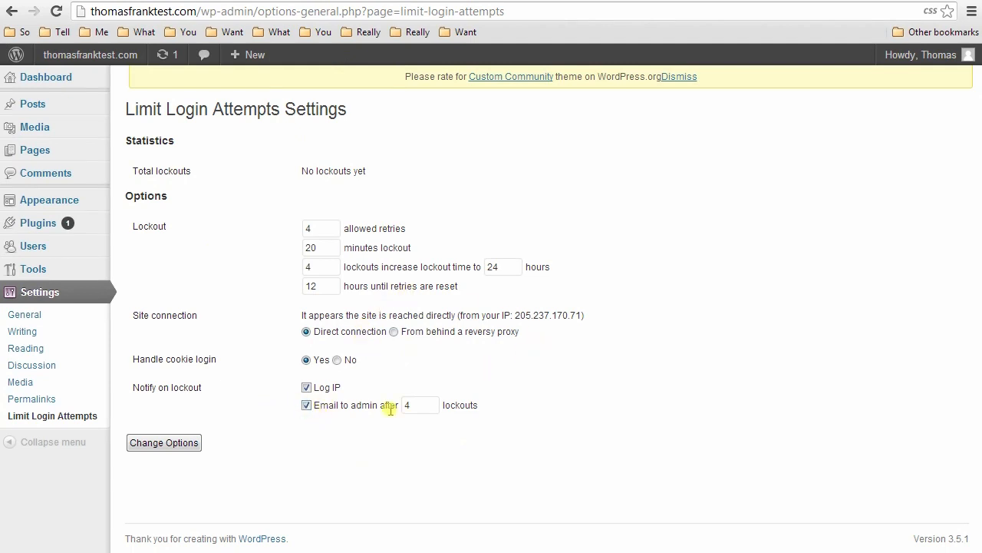
pyautogui.click(163, 442)
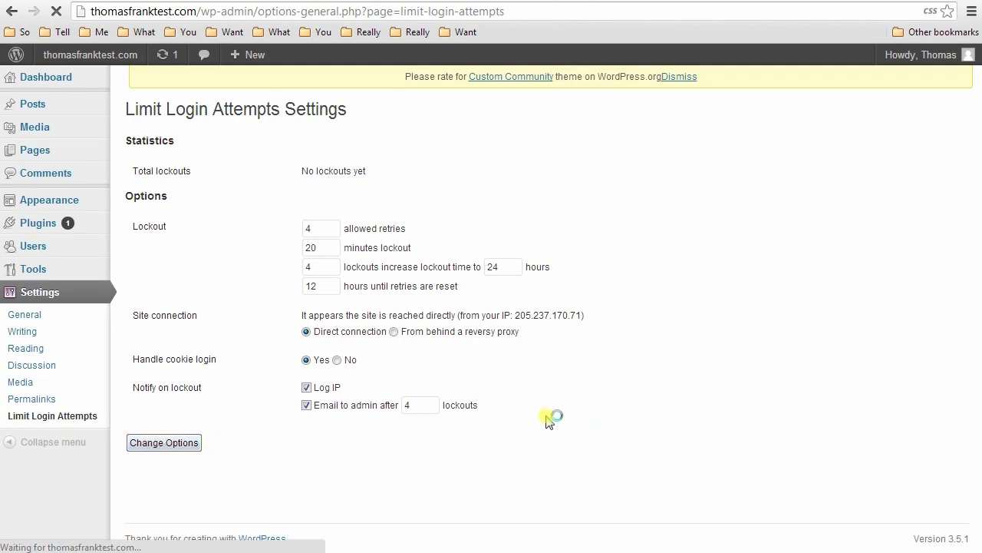
pyautogui.click(162, 442)
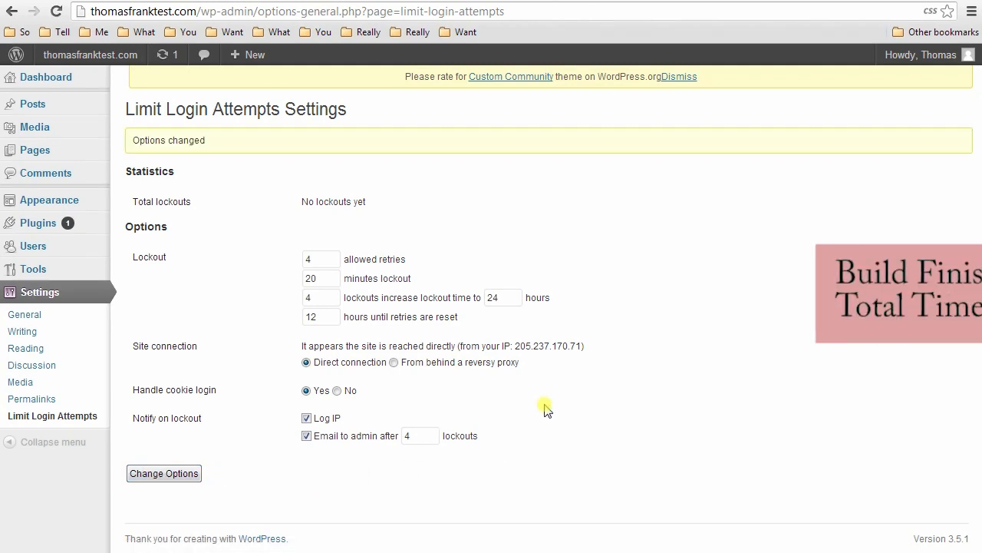